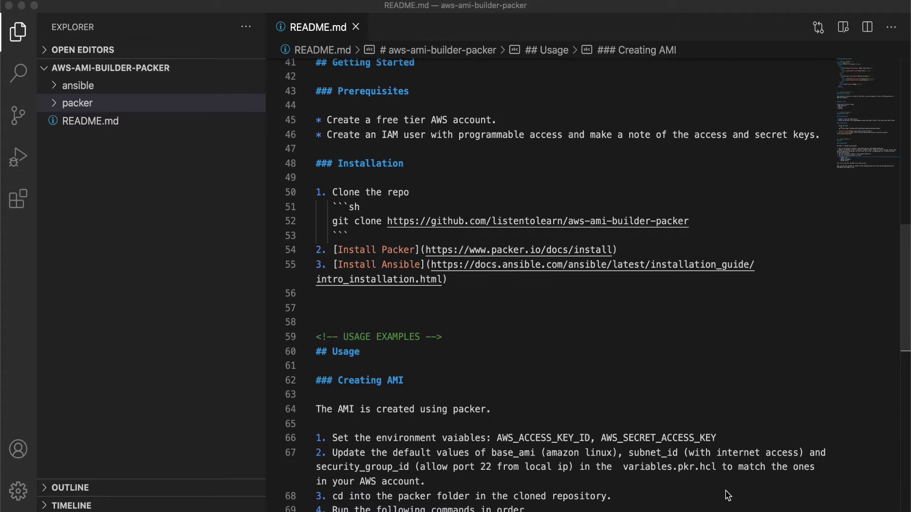
mouse_move(421, 187)
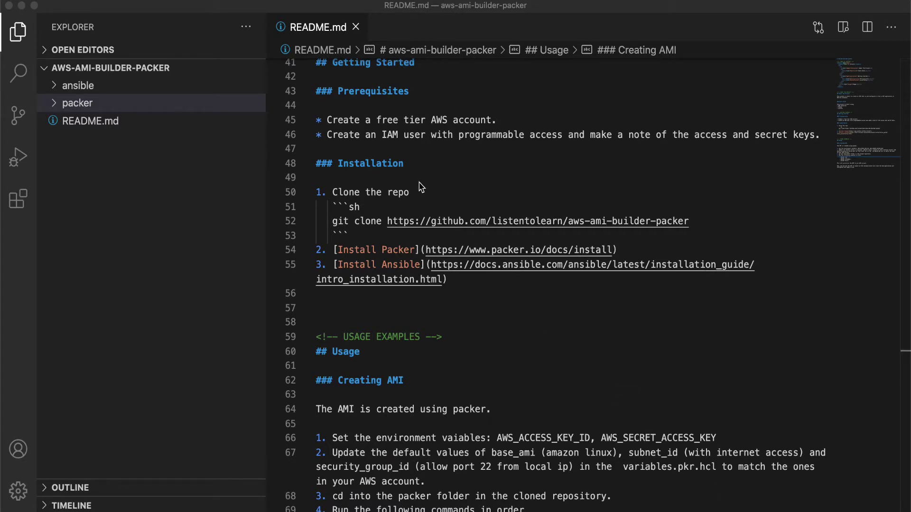
mouse_move(311, 104)
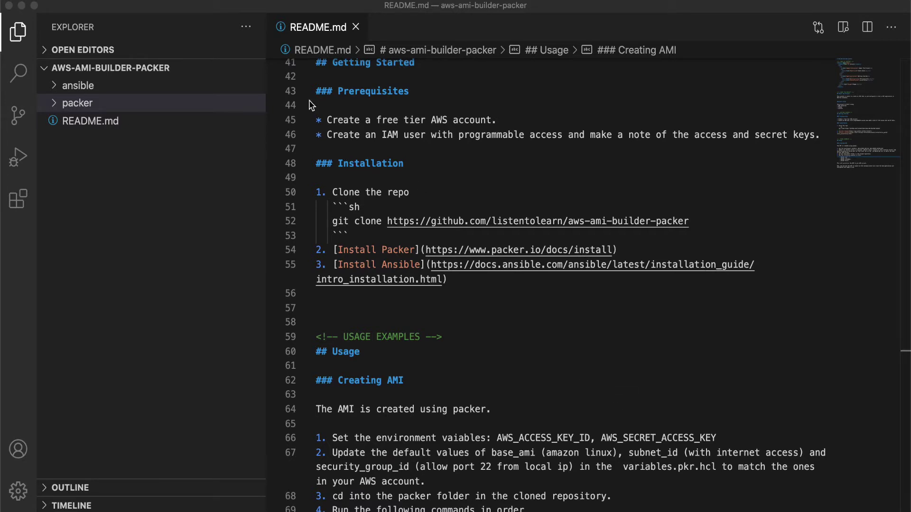
mouse_move(119, 110)
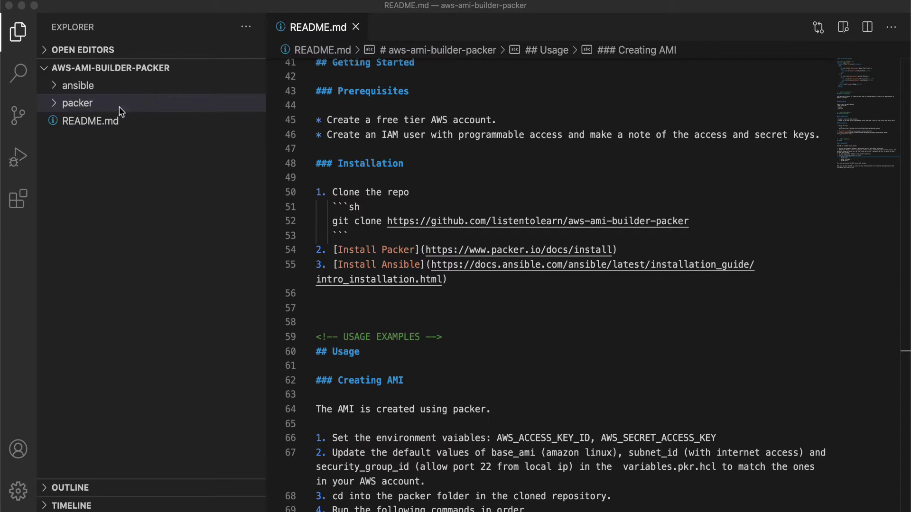
mouse_move(377, 176)
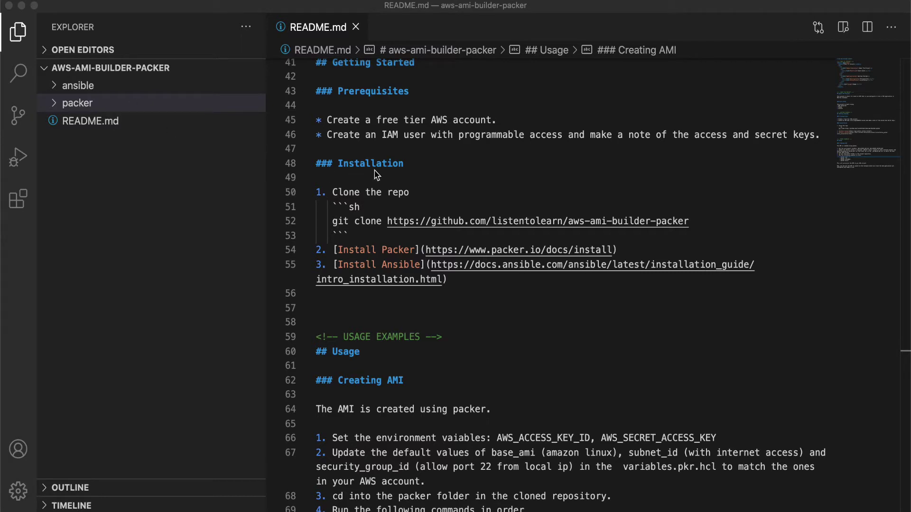
mouse_move(476, 149)
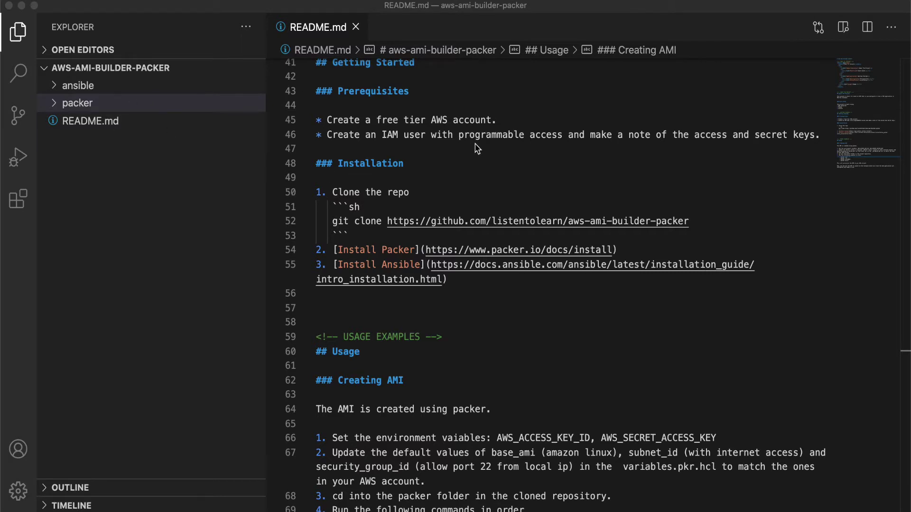
mouse_move(391, 244)
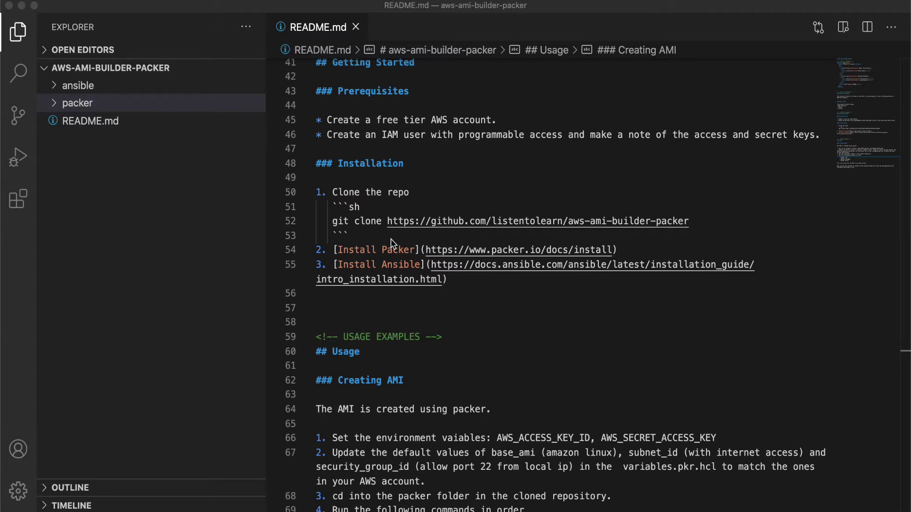
mouse_move(479, 377)
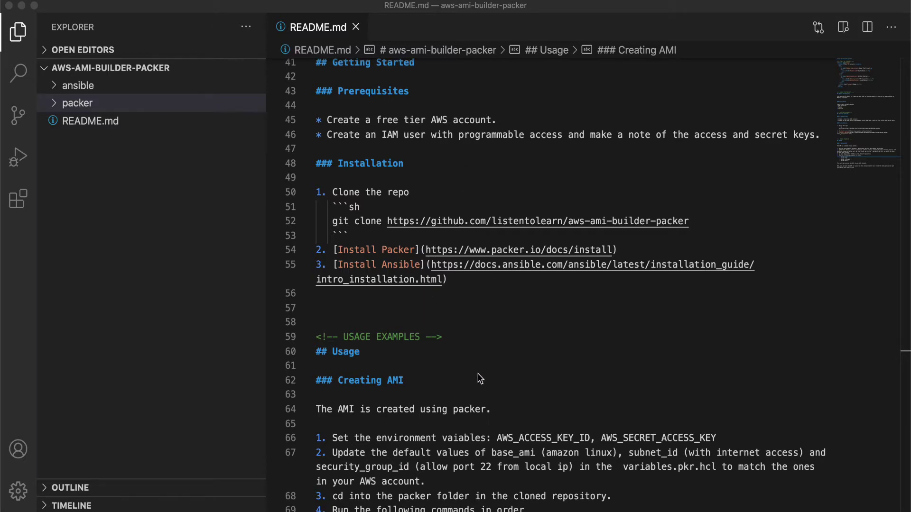
Step: Expand the packer folder in Explorer to list builder, sources and variables .pkr.hcl files
scroll("down", 3)
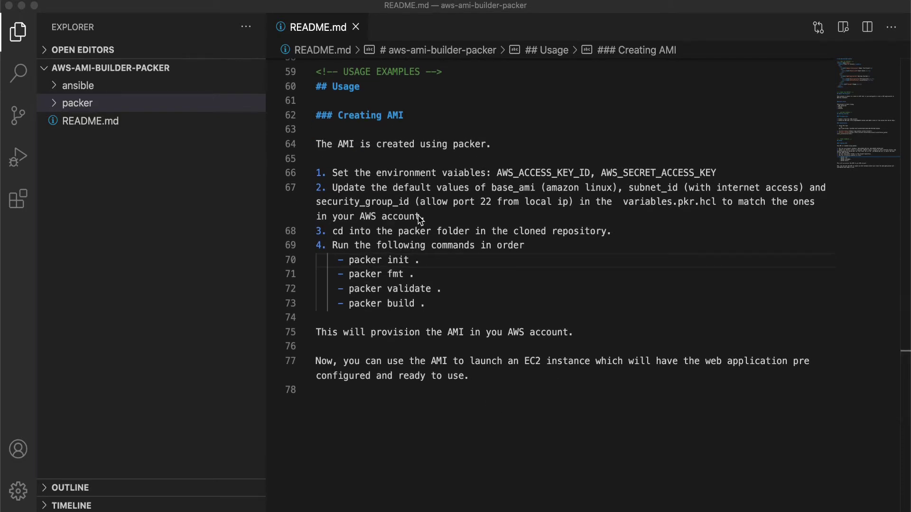
mouse_move(448, 305)
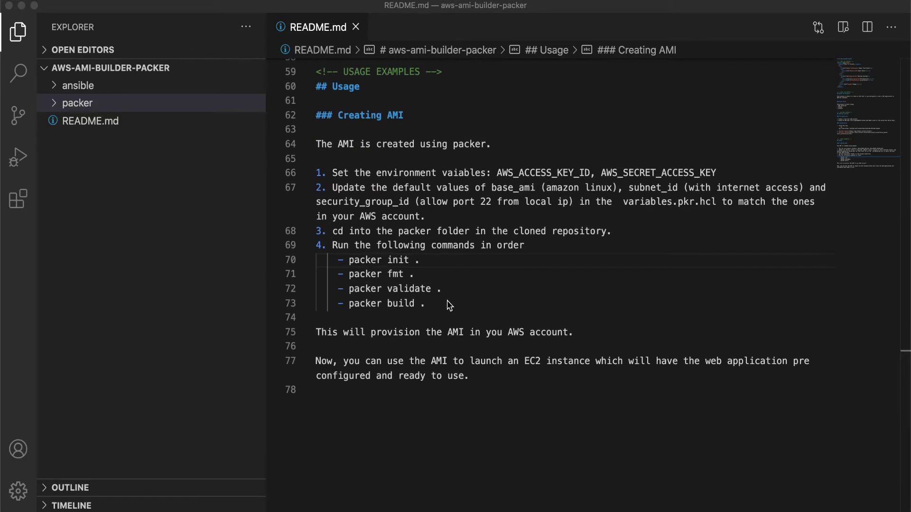
mouse_move(633, 177)
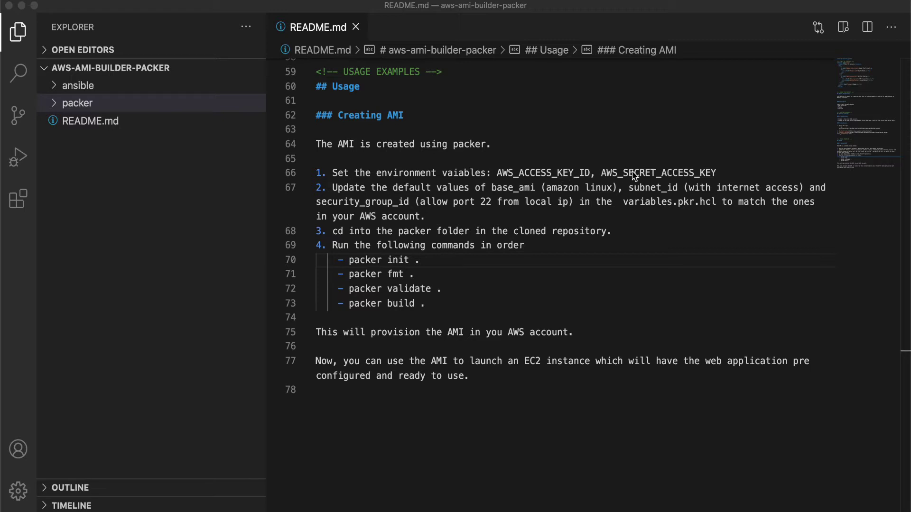
mouse_move(529, 201)
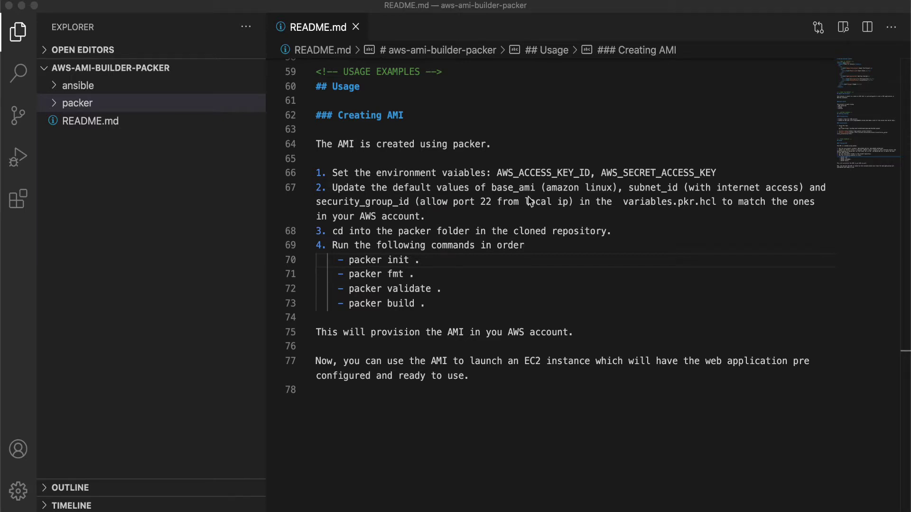
mouse_move(591, 219)
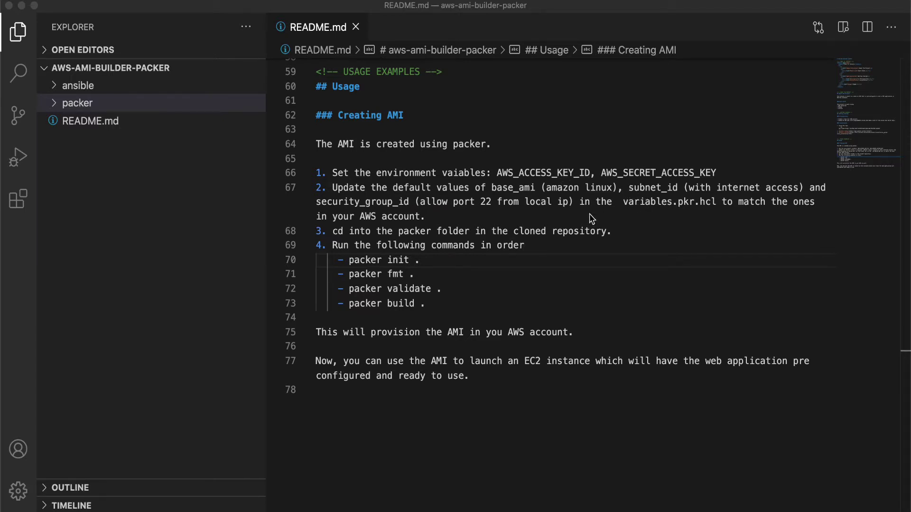
mouse_move(367, 248)
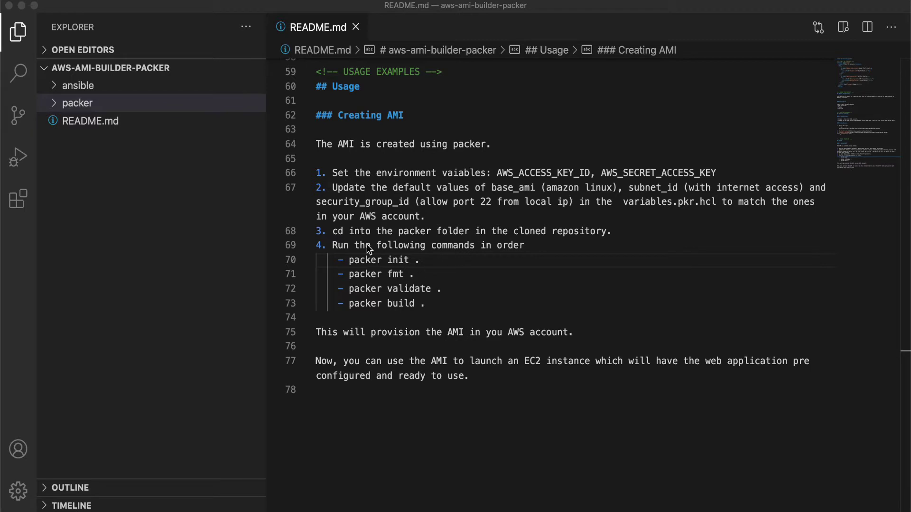
mouse_move(83, 106)
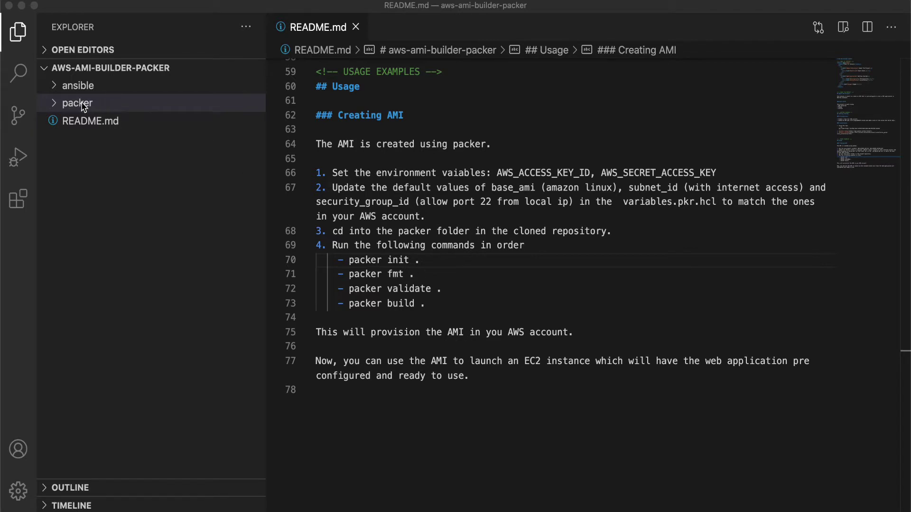
left_click(75, 103)
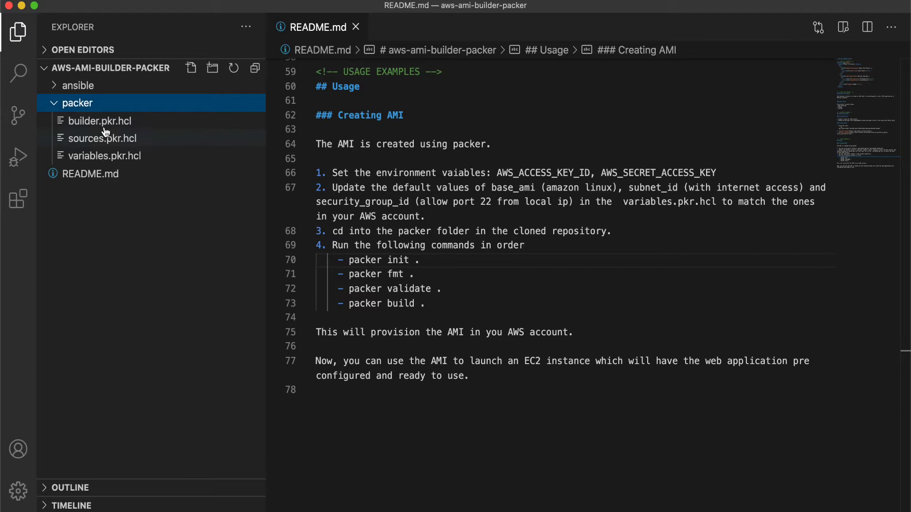
mouse_move(106, 156)
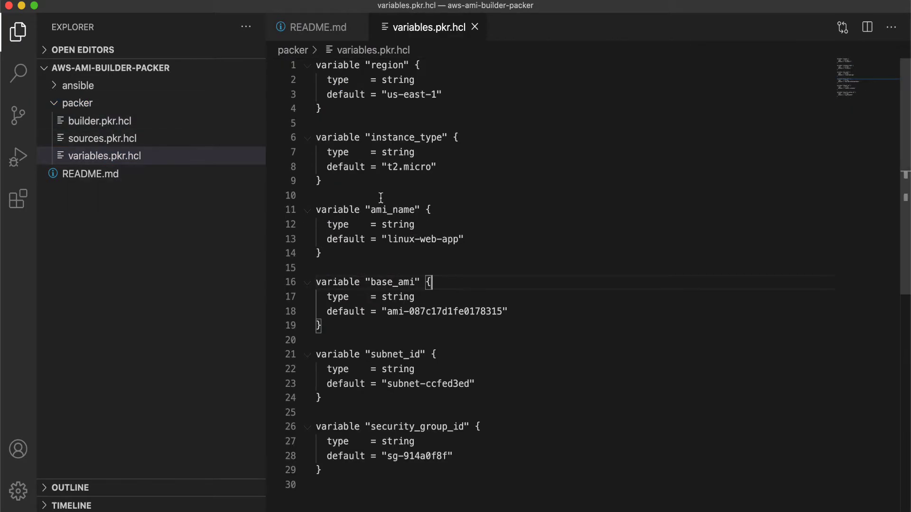
mouse_move(400, 101)
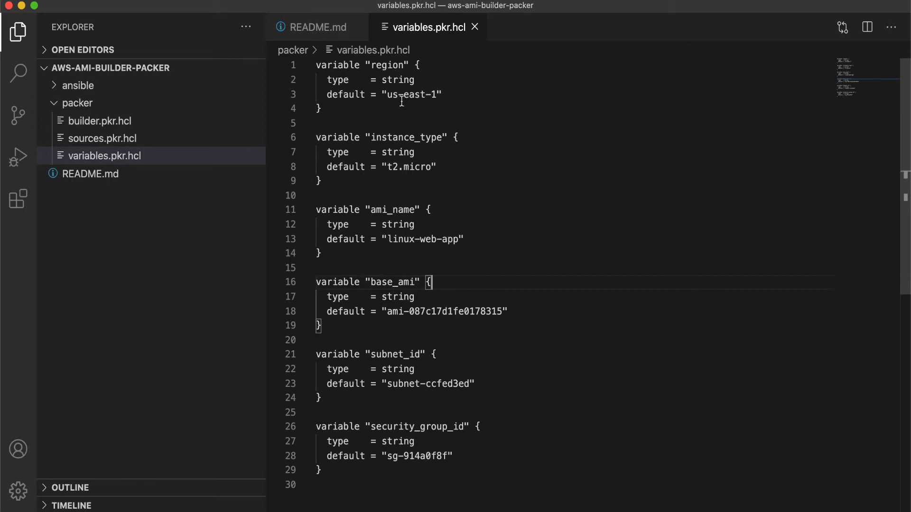
mouse_move(395, 152)
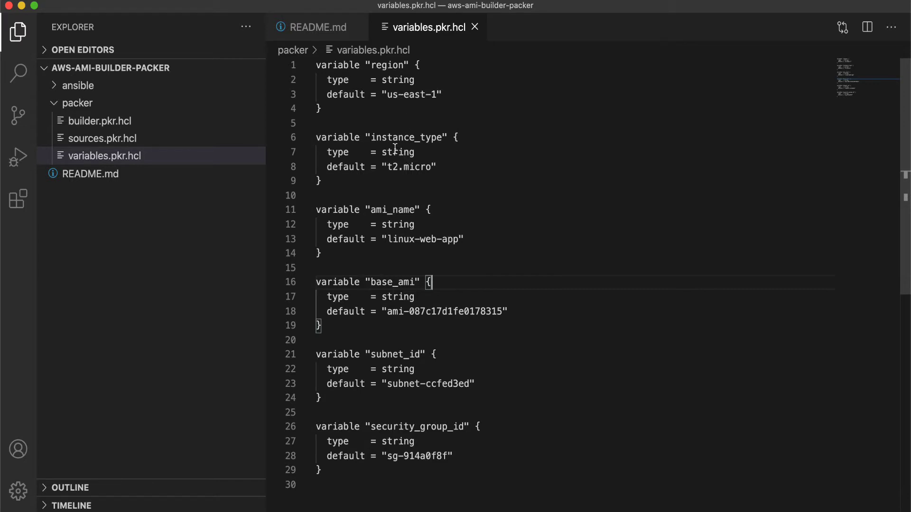
mouse_move(407, 167)
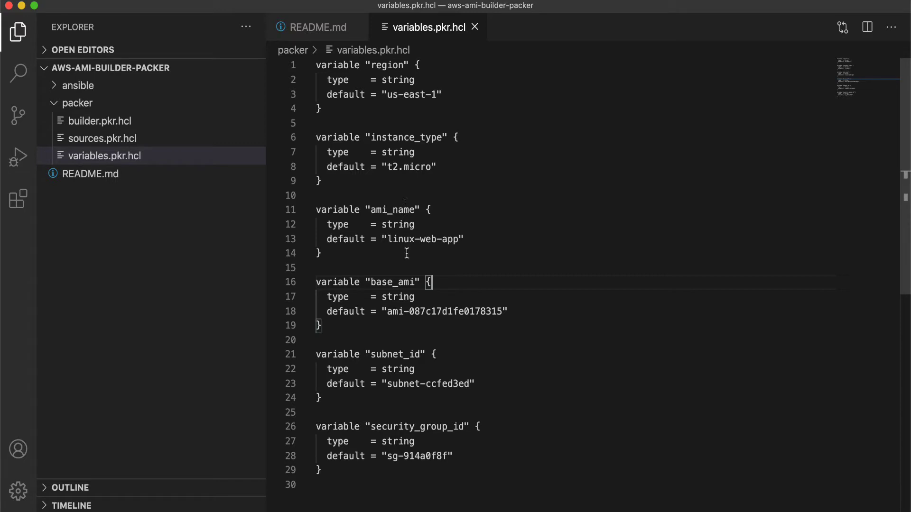
mouse_move(407, 322)
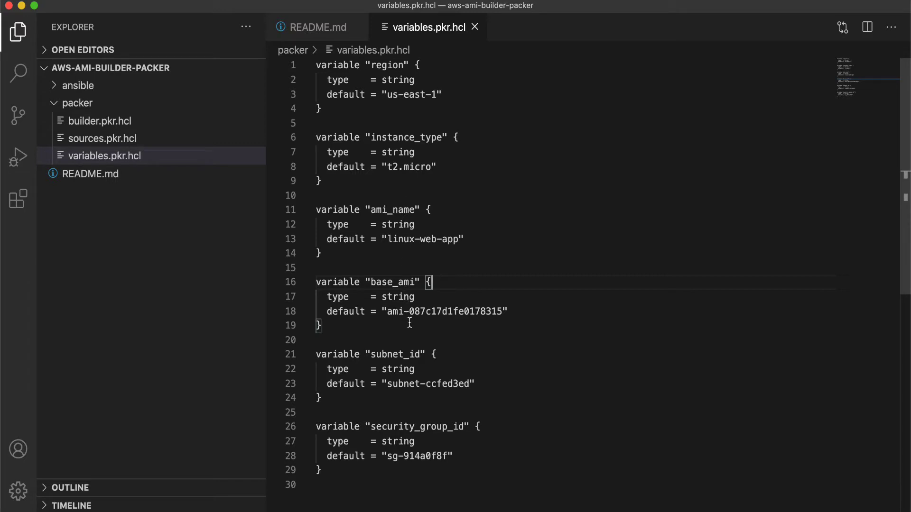
mouse_move(415, 343)
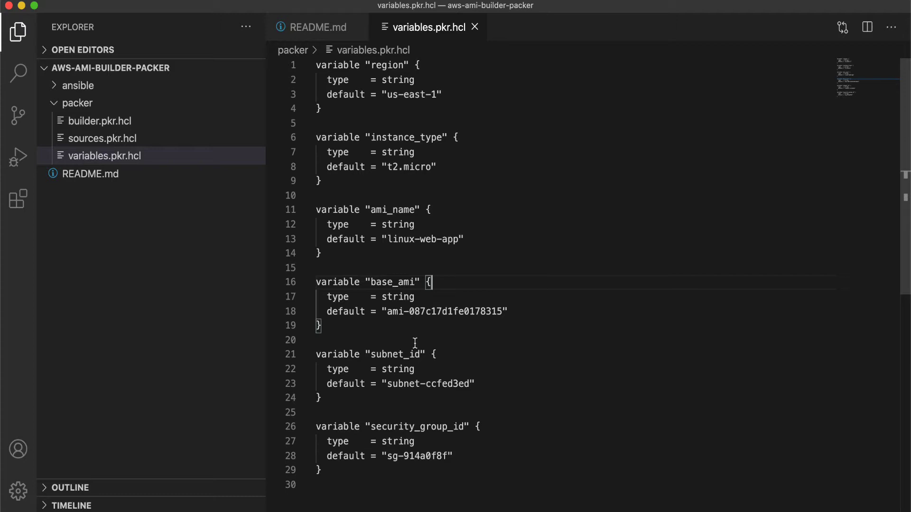
mouse_move(415, 384)
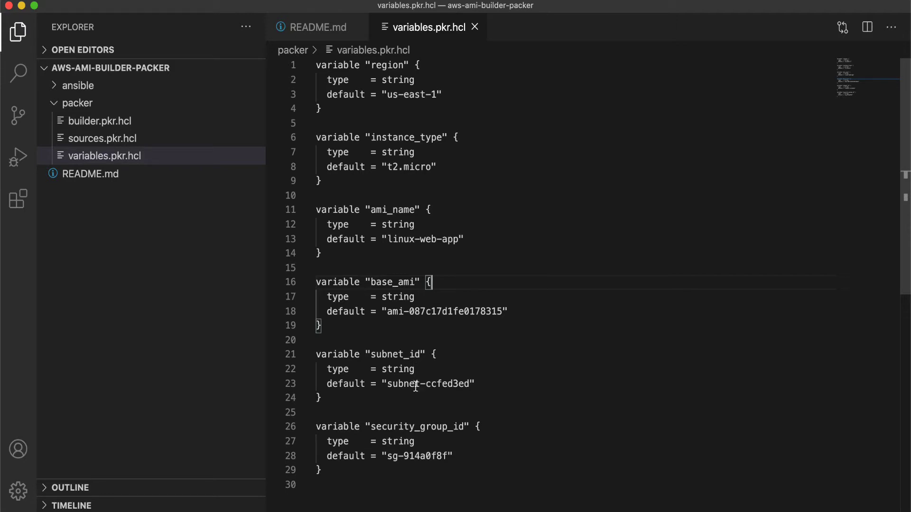
mouse_move(419, 432)
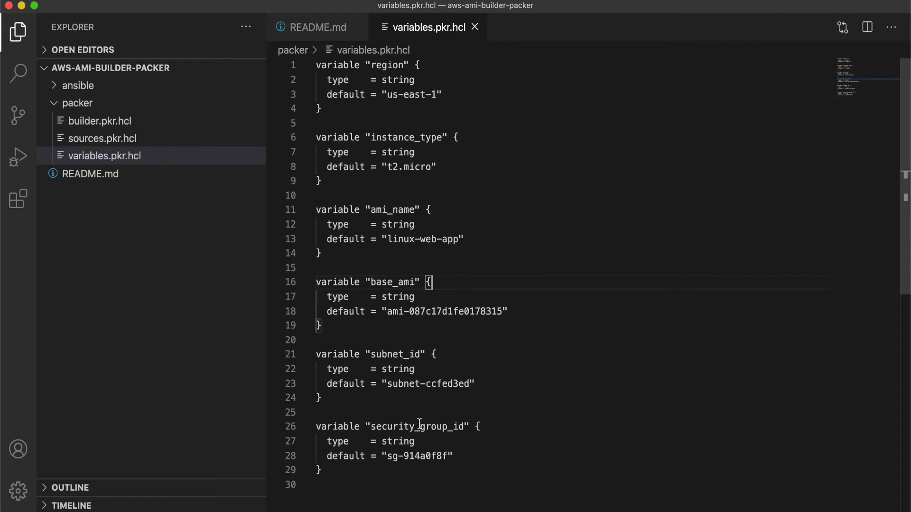
mouse_move(408, 348)
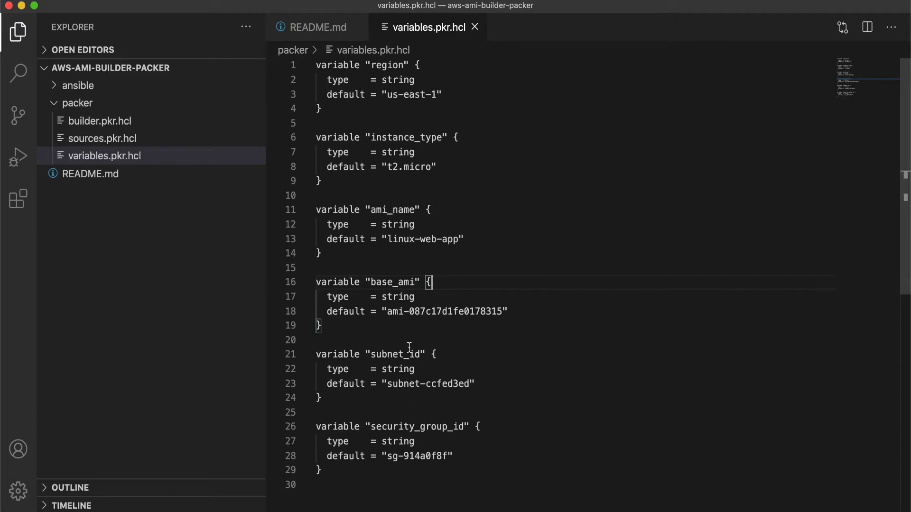
mouse_move(150, 148)
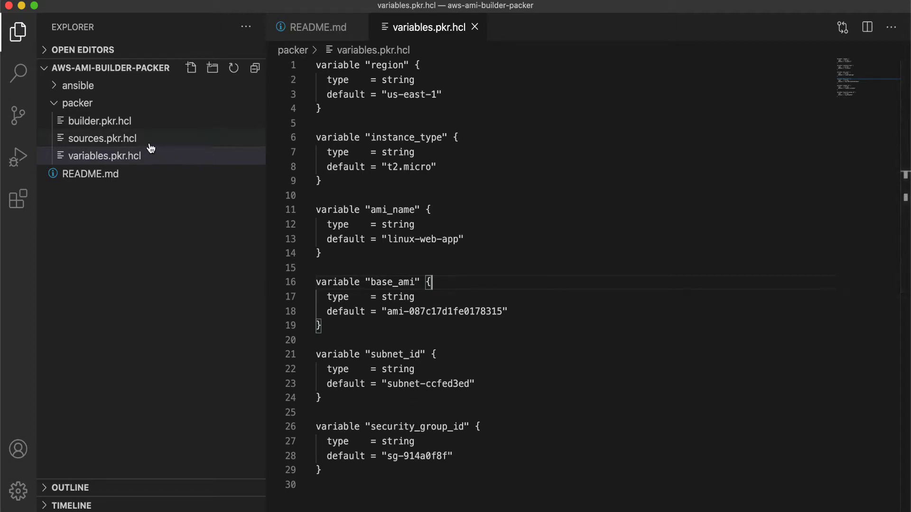
mouse_move(102, 139)
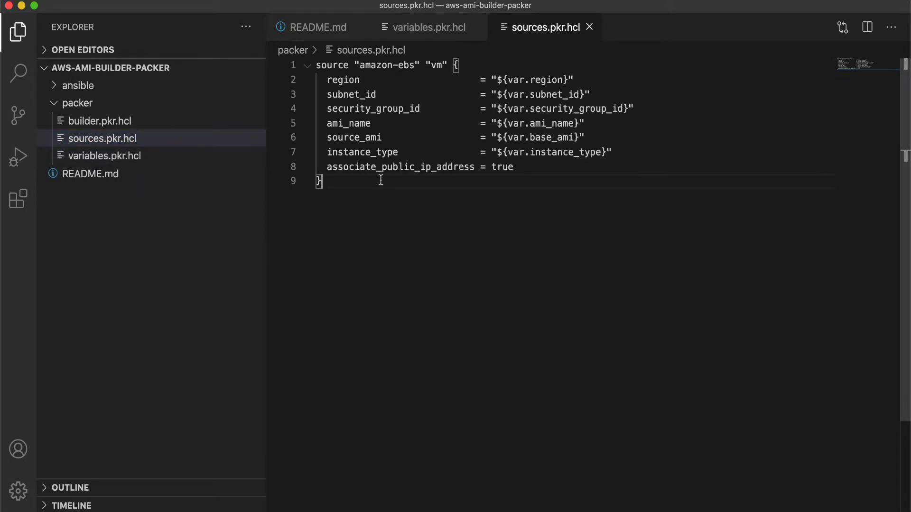
mouse_move(544, 95)
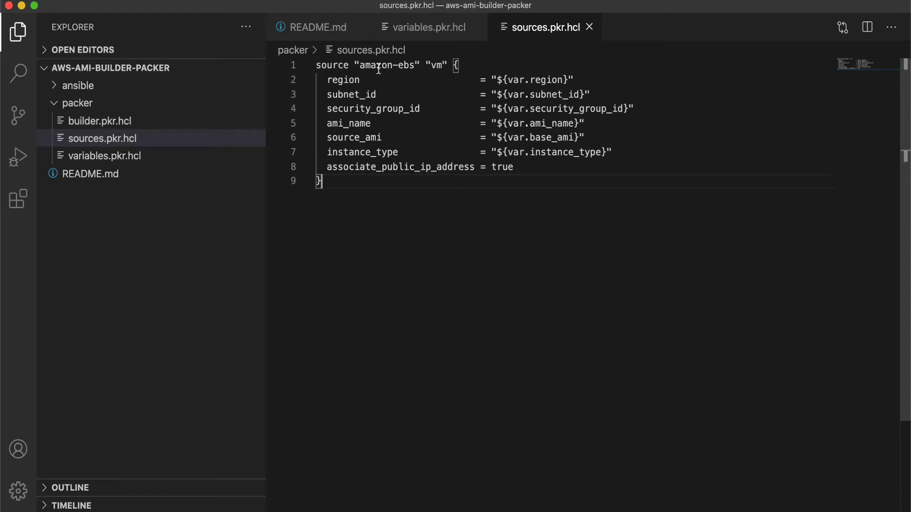
Step: Highlight the amazon source type and the ami_name variable reference in sources.pkr.hcl
double_click(376, 66)
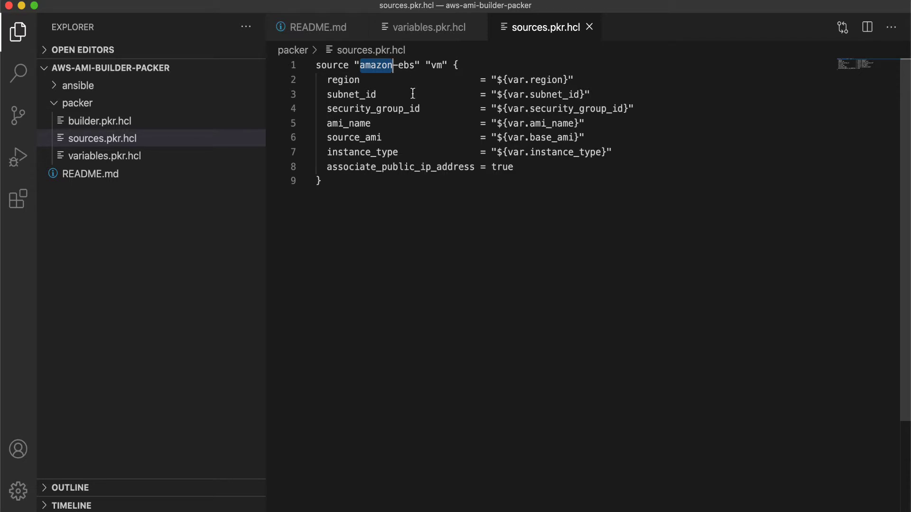
mouse_move(386, 226)
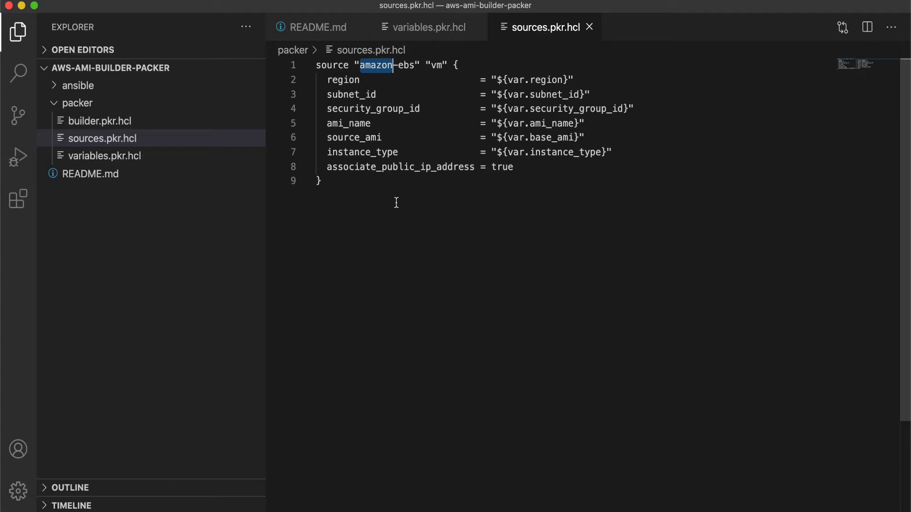
mouse_move(410, 139)
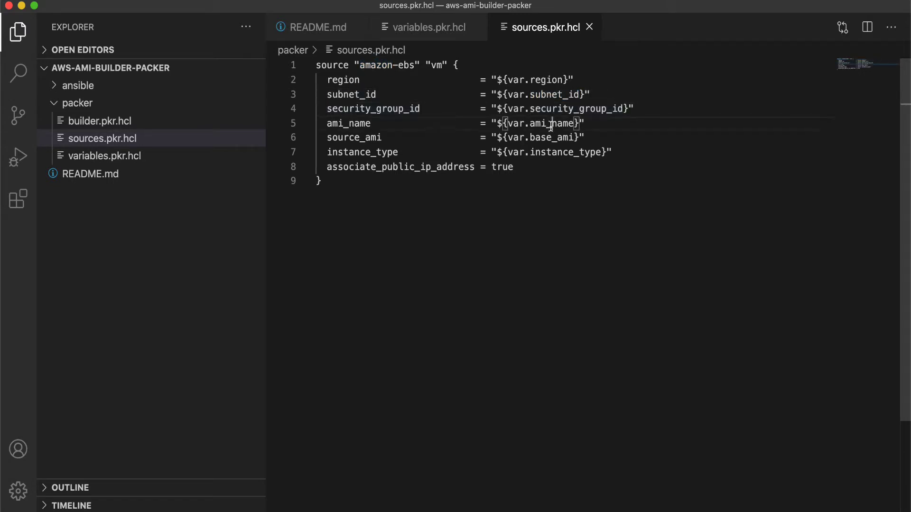
double_click(566, 152)
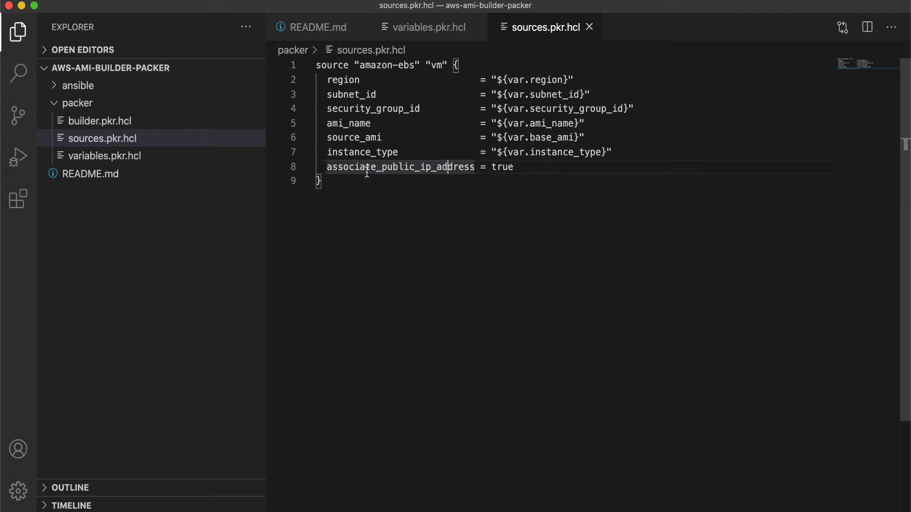
mouse_move(123, 124)
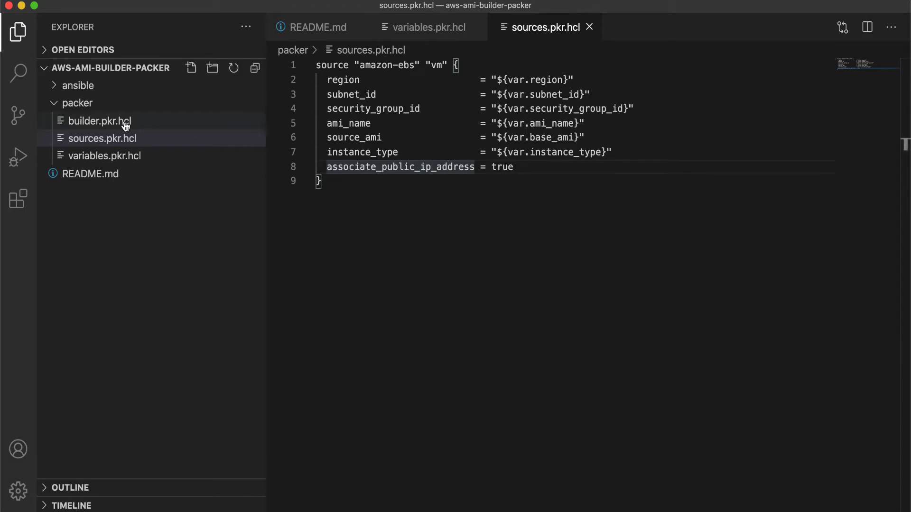
Step: Show builder.pkr.hcl's linux-builder build and pick out the application playbook in its ansible path
left_click(99, 120)
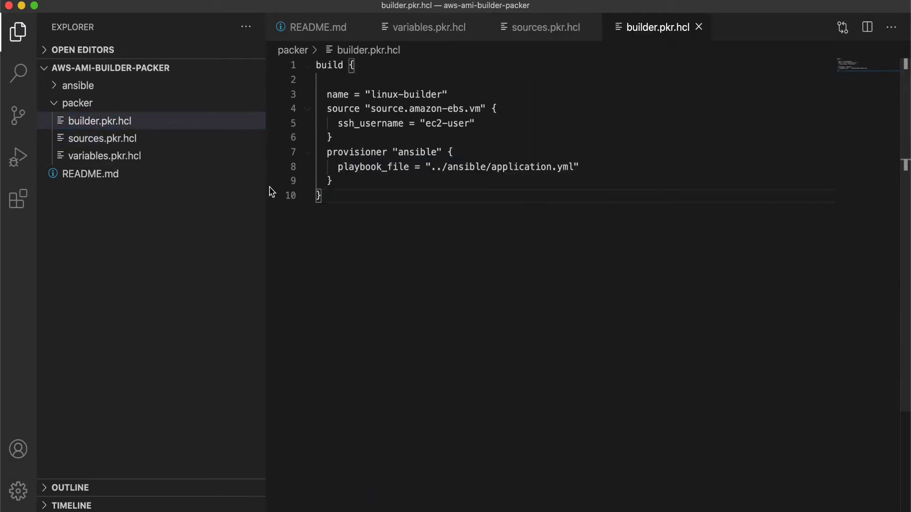
left_click(361, 94)
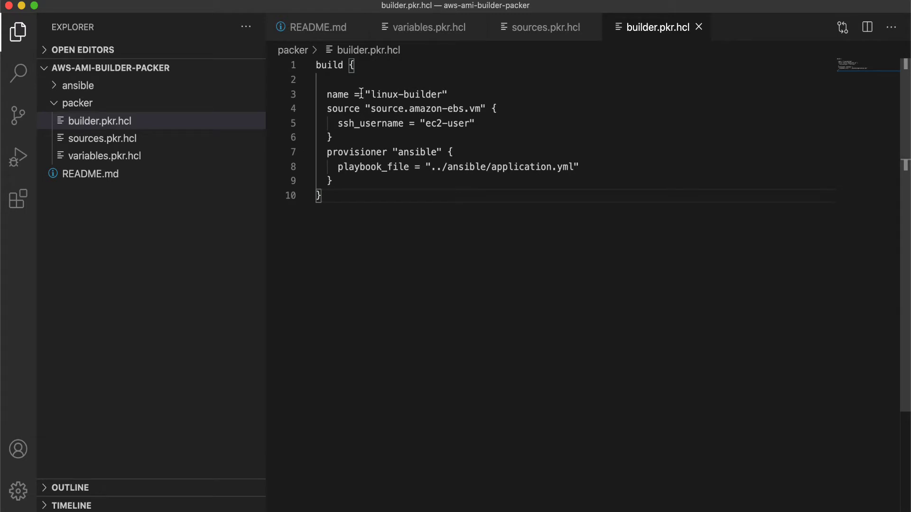
mouse_move(425, 126)
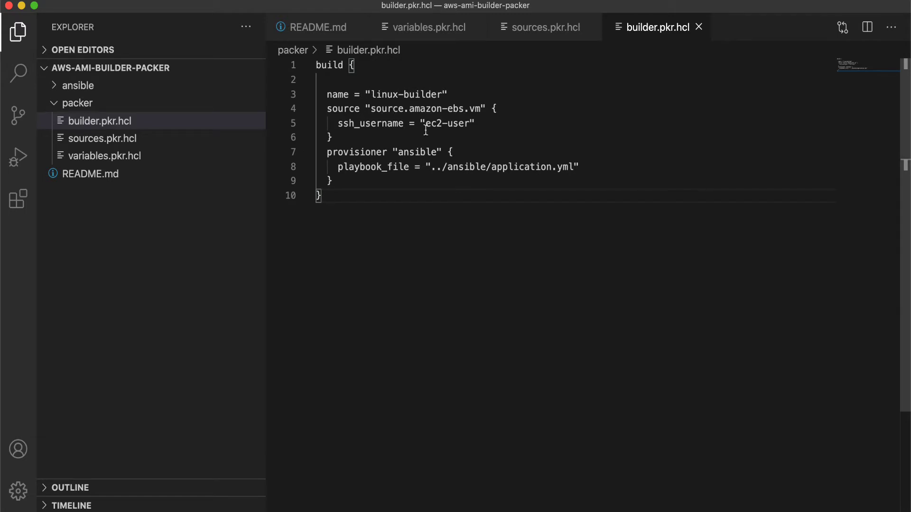
mouse_move(386, 123)
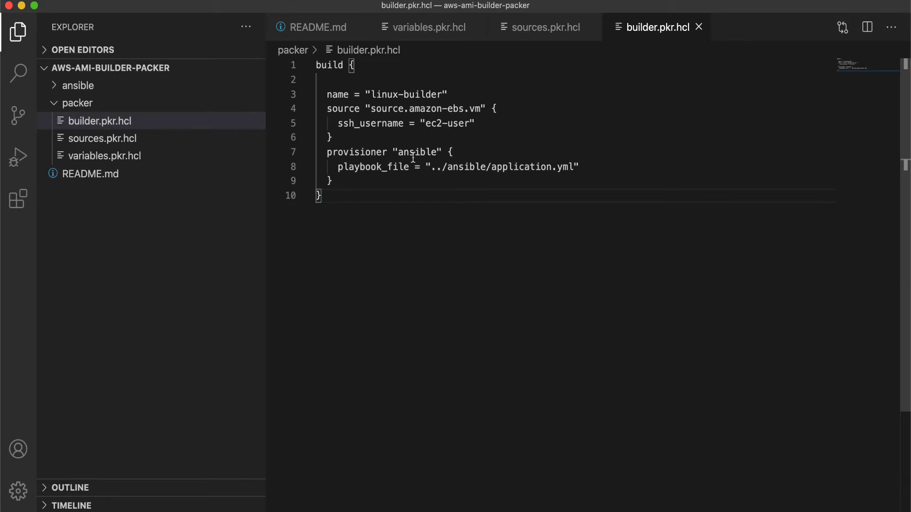
mouse_move(510, 167)
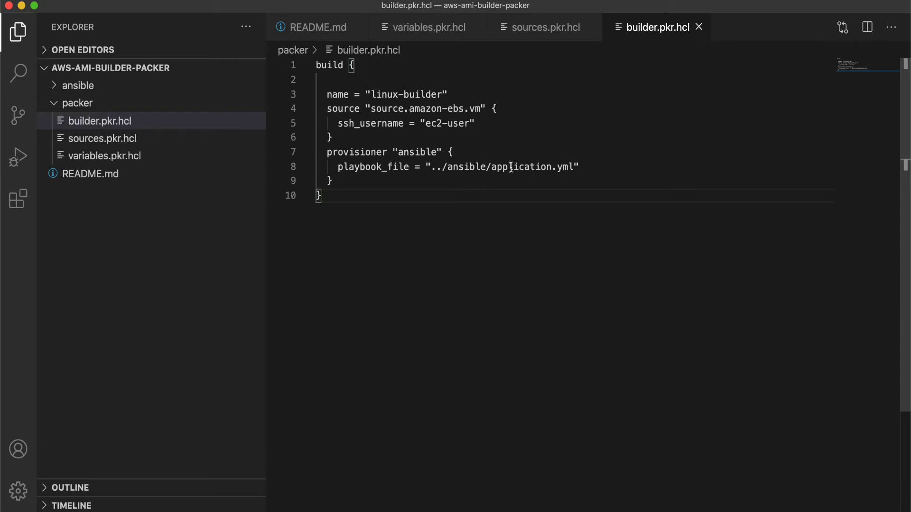
double_click(521, 167)
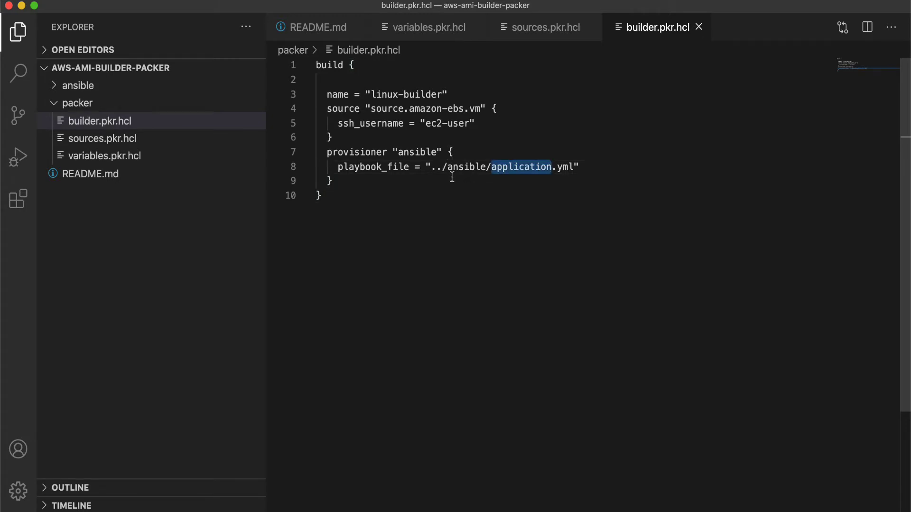
Step: Expand the ansible folder and read application.yml through its nginx, php and MariaDB database tasks
left_click(77, 85)
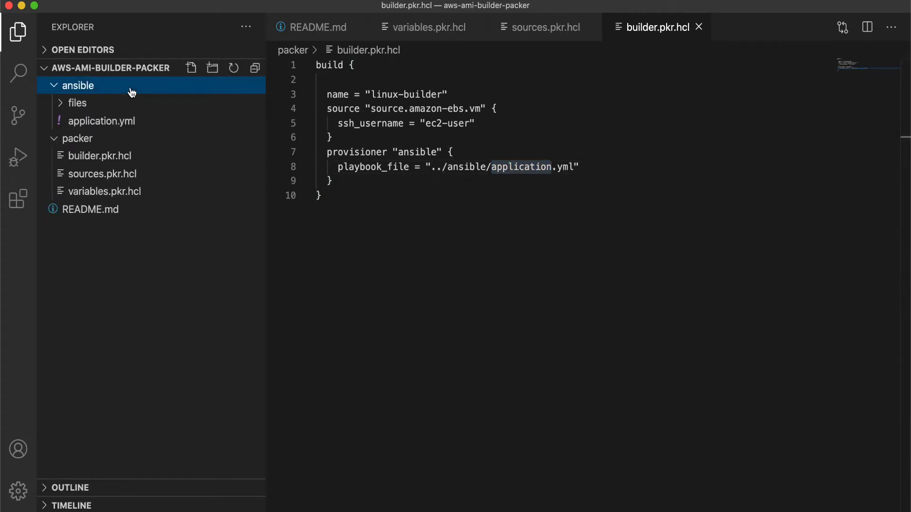
mouse_move(101, 121)
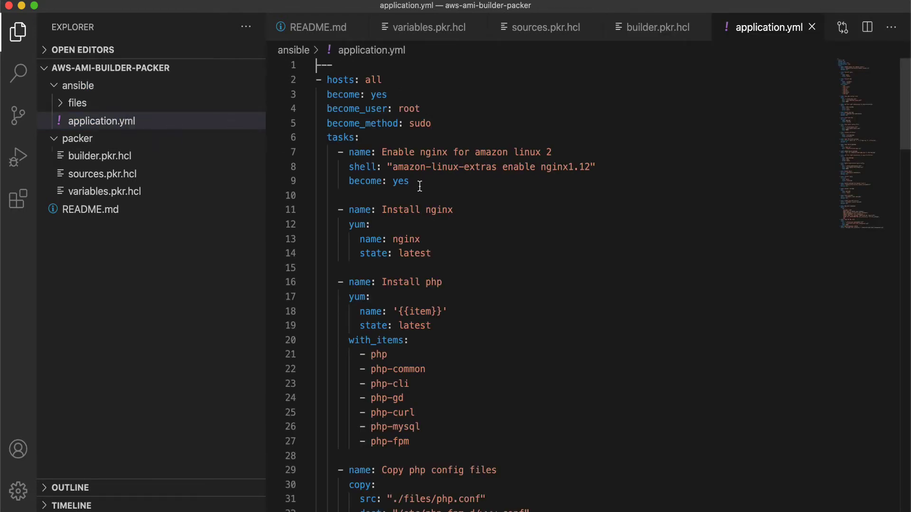
scroll("down", 3)
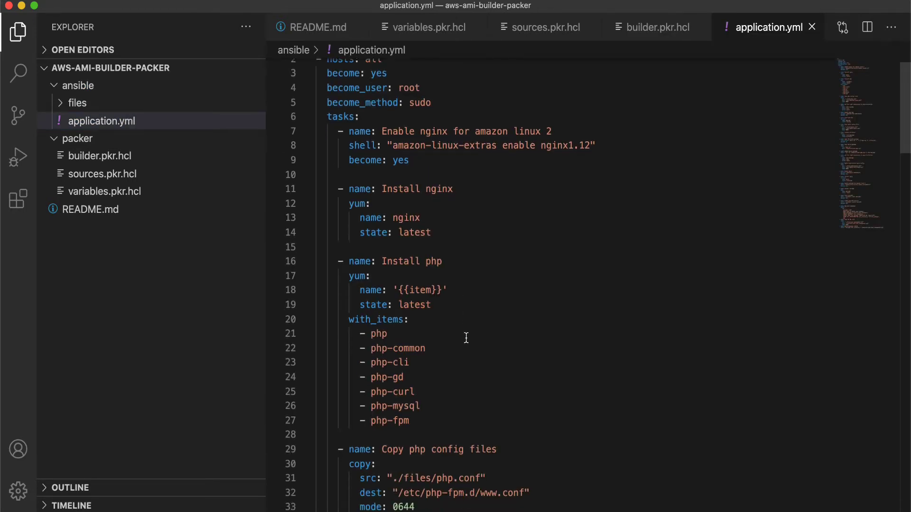
scroll("down", 3)
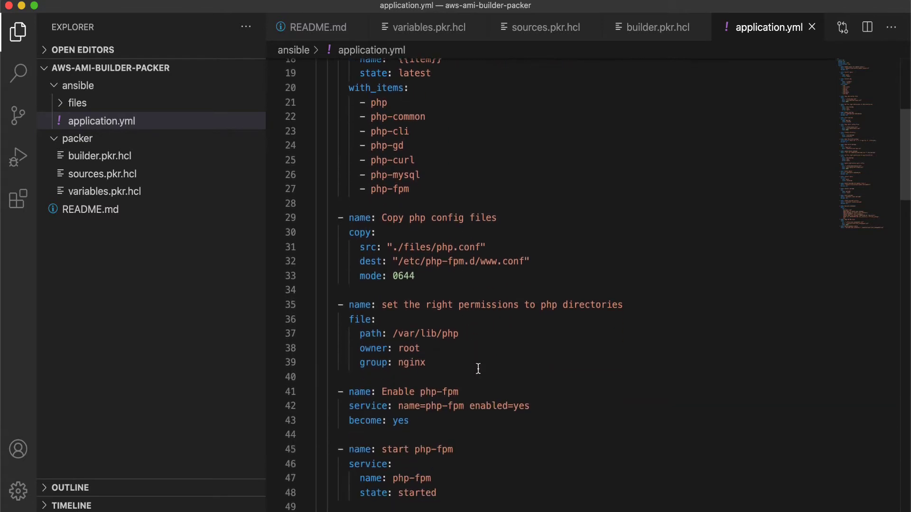
scroll("down", 3)
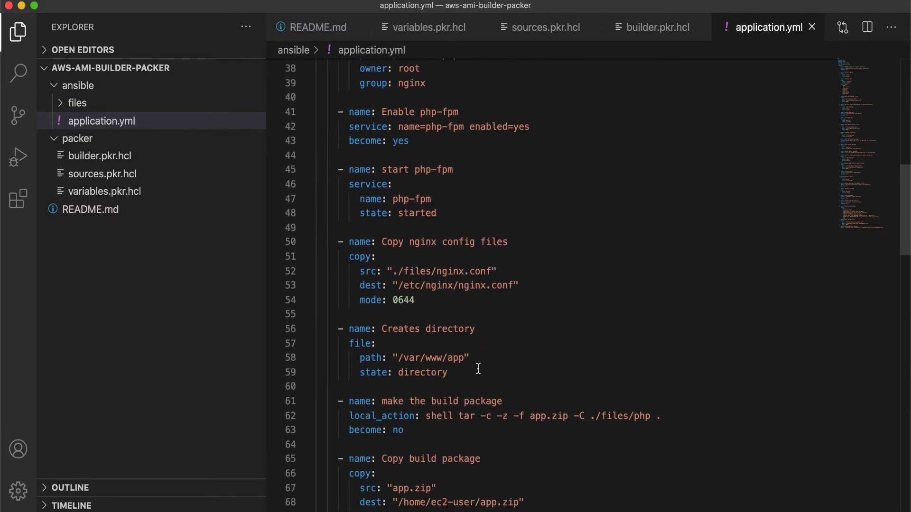
scroll("down", 3)
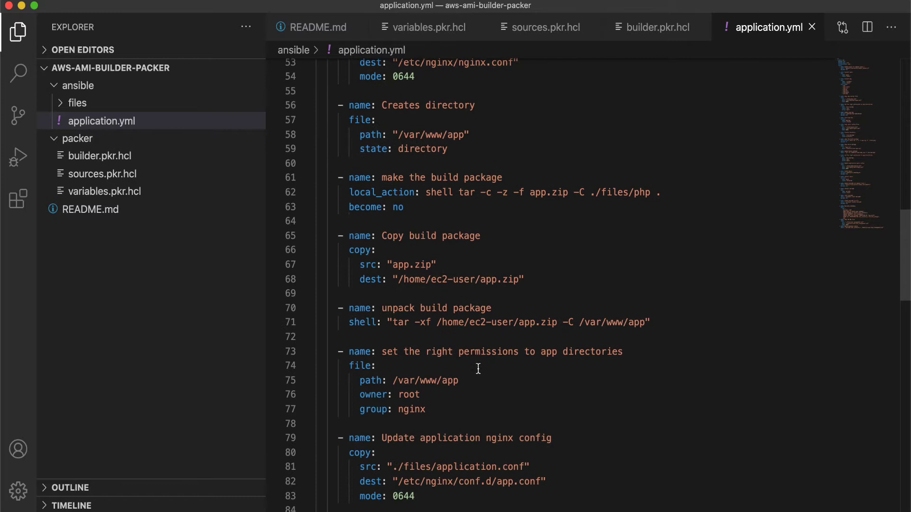
scroll("down", 3)
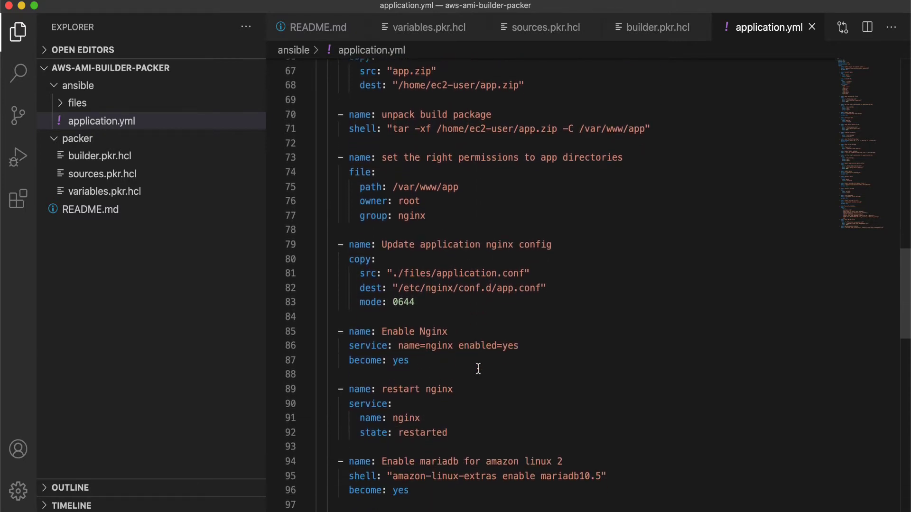
scroll("down", 3)
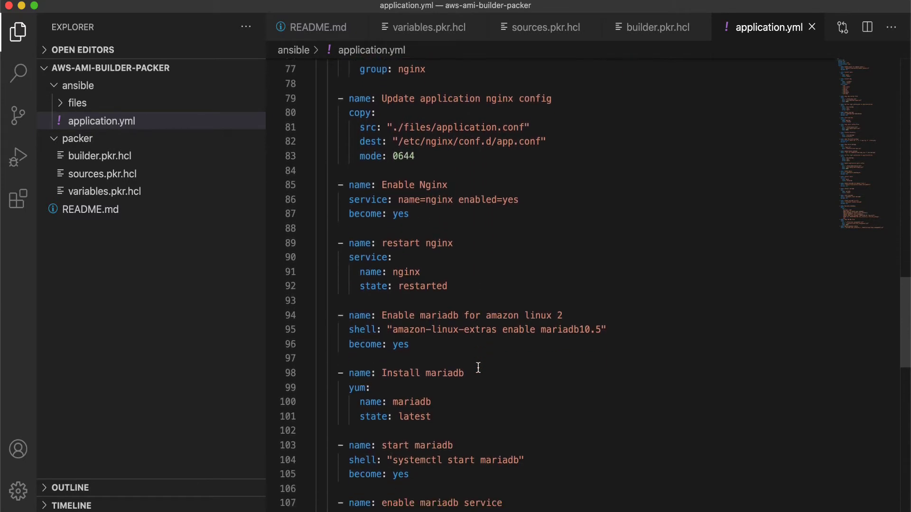
scroll("down", 3)
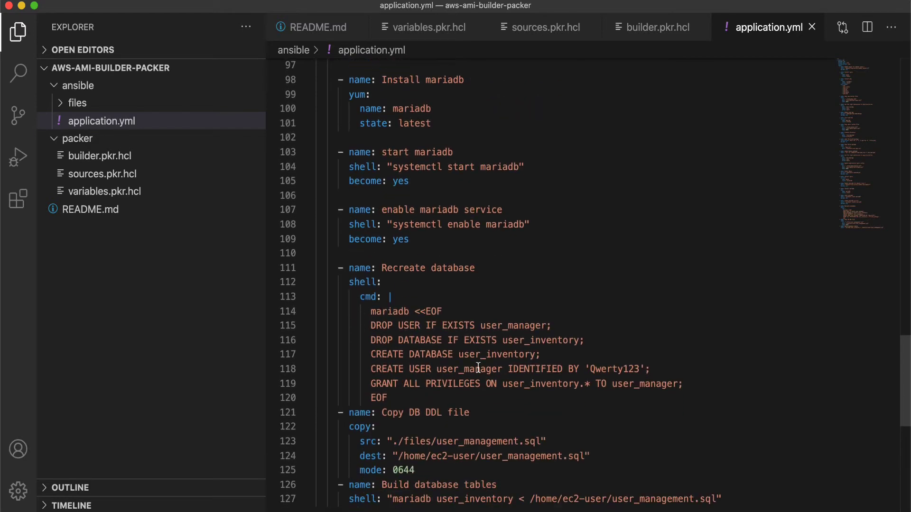
scroll("down", 3)
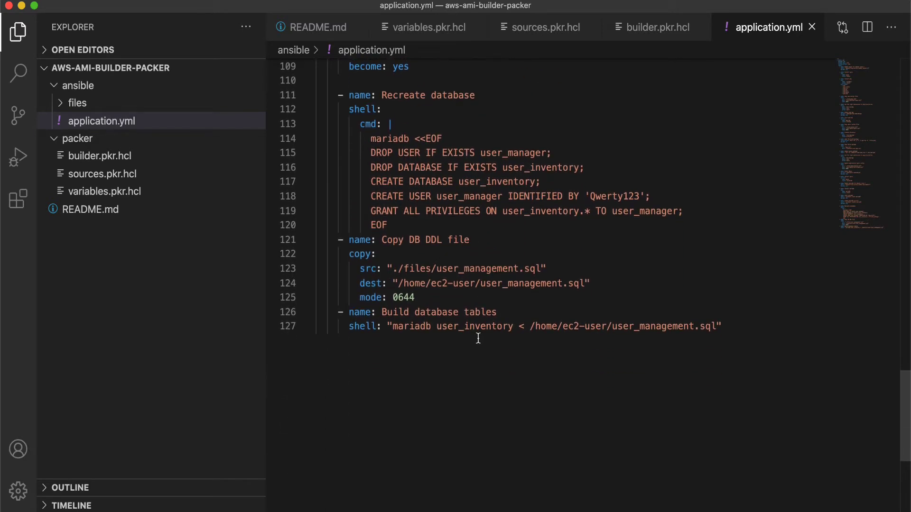
mouse_move(489, 245)
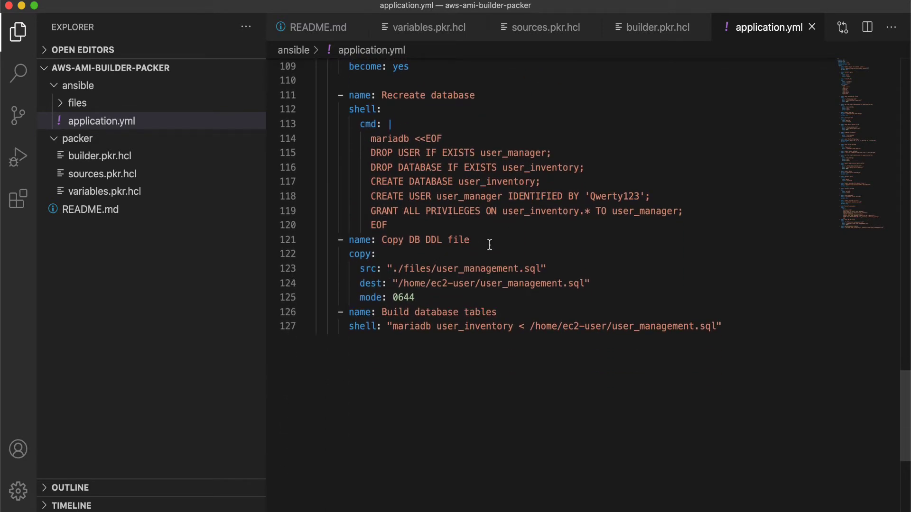
scroll("up", 3)
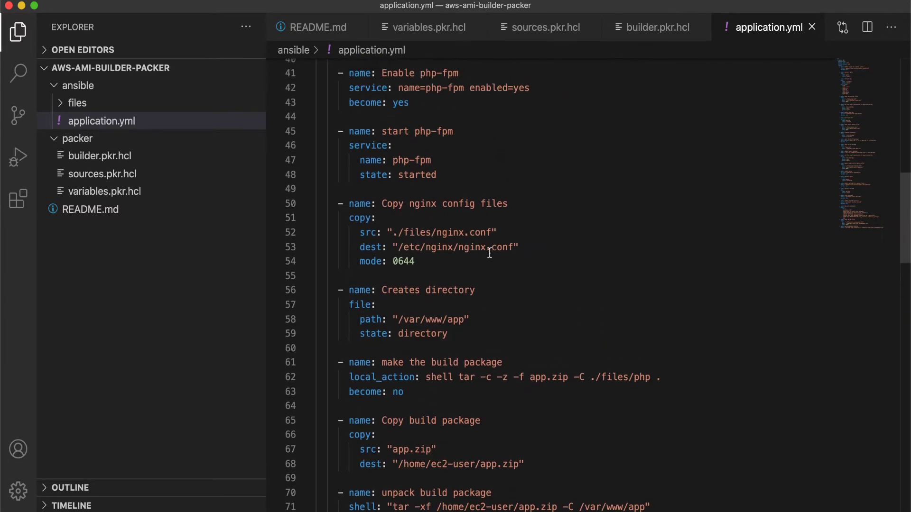
scroll("up", 3)
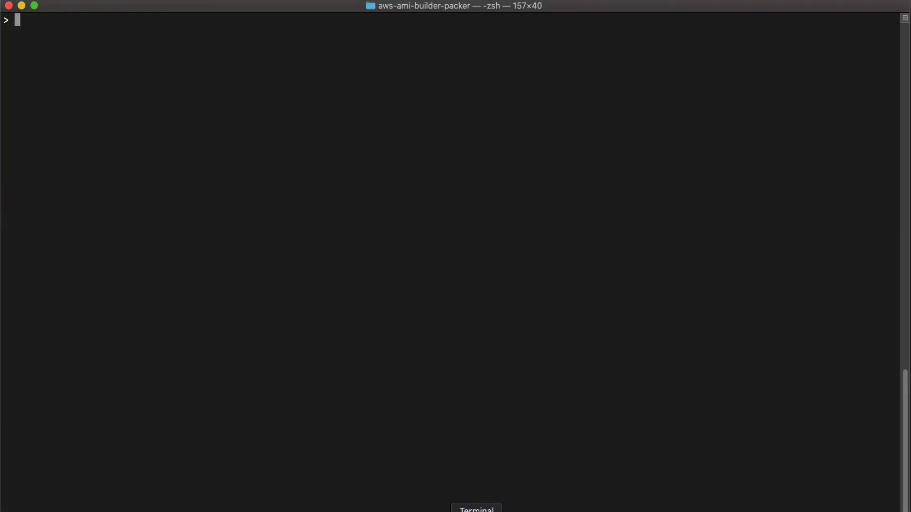
mouse_move(336, 208)
type("ls")
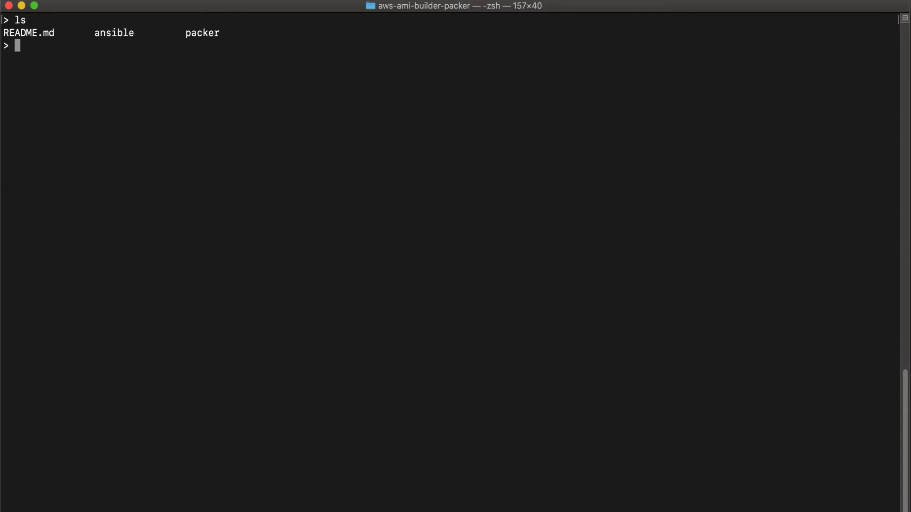
Step: Change into the packer folder and run packer init there
type("cd p")
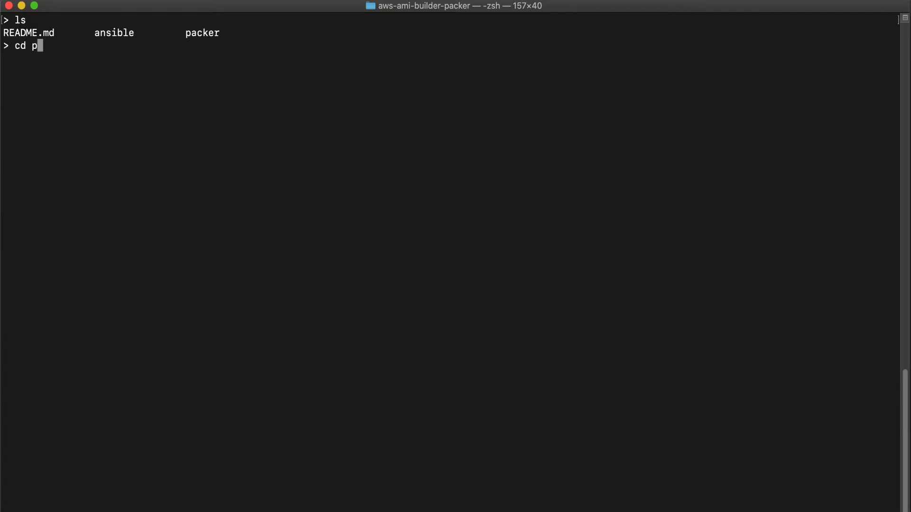
type("acker")
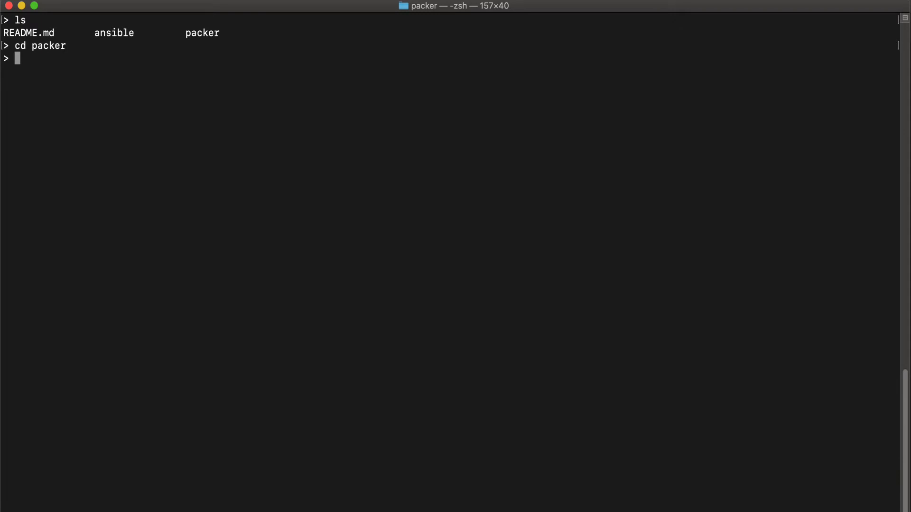
type("paccker")
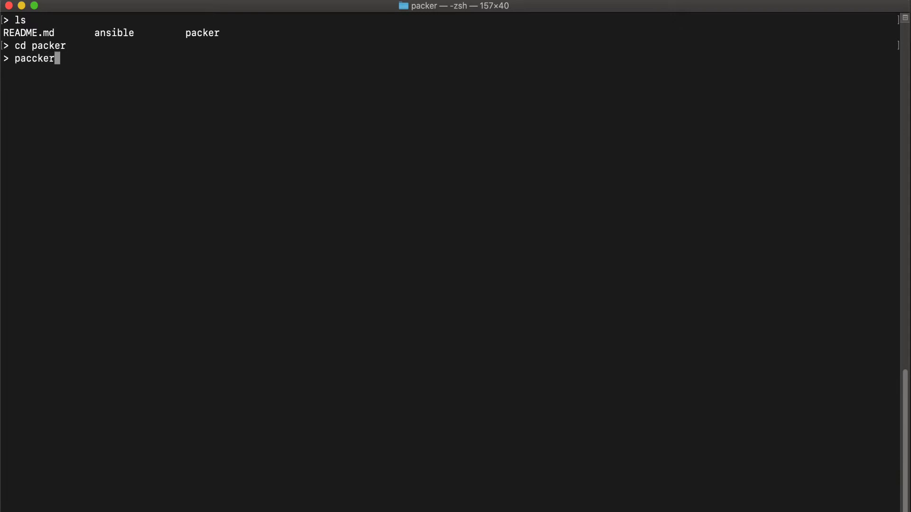
key("Backspace")
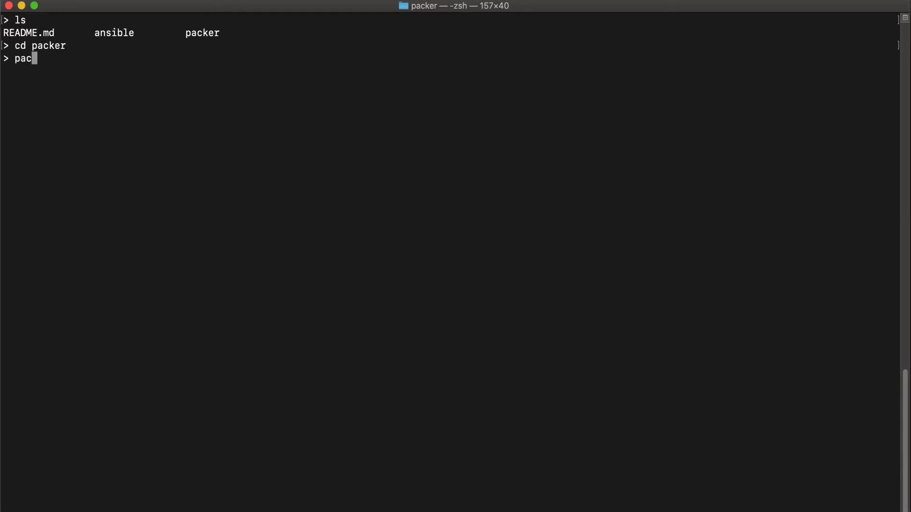
type("ker init .")
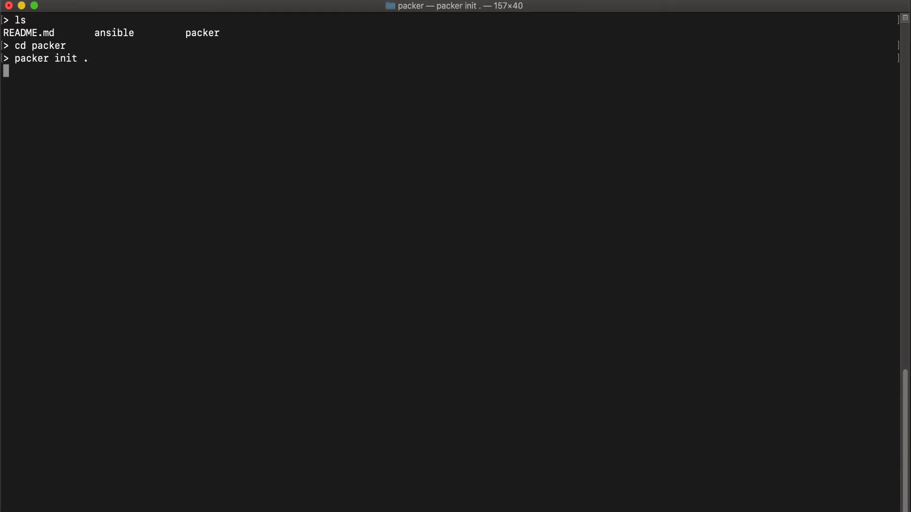
key("Return")
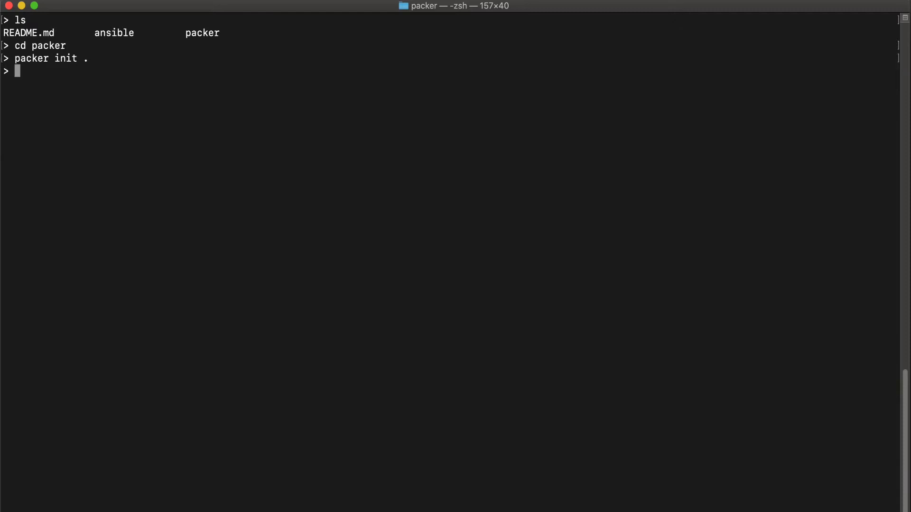
Step: Run packer fmt and packer validate . on the configuration
type("packer")
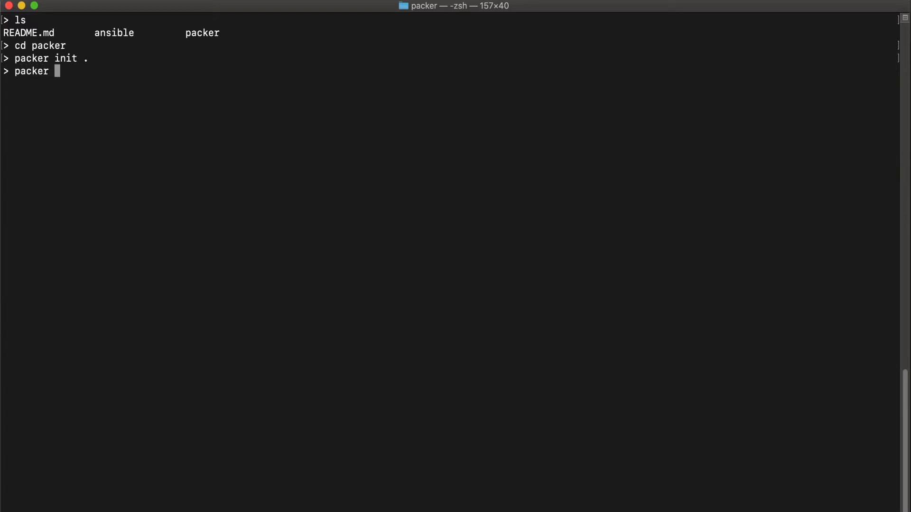
type("fmt .")
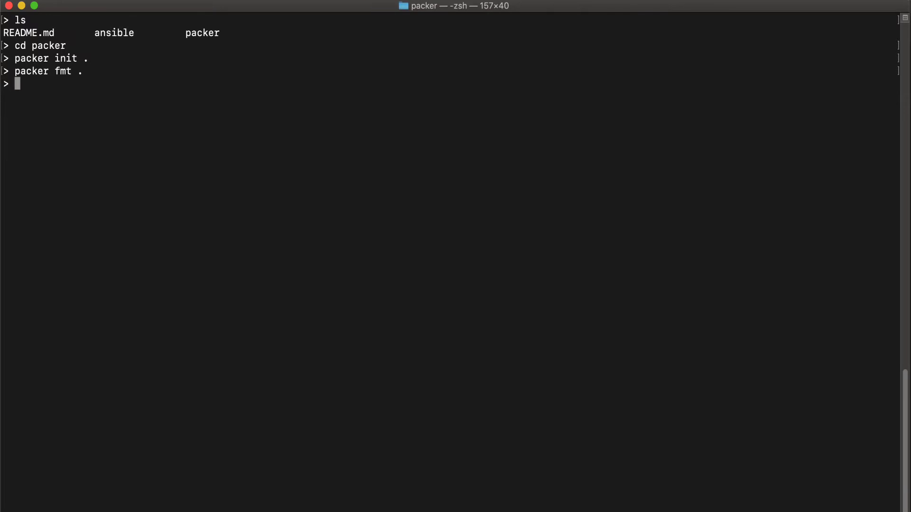
type("pa")
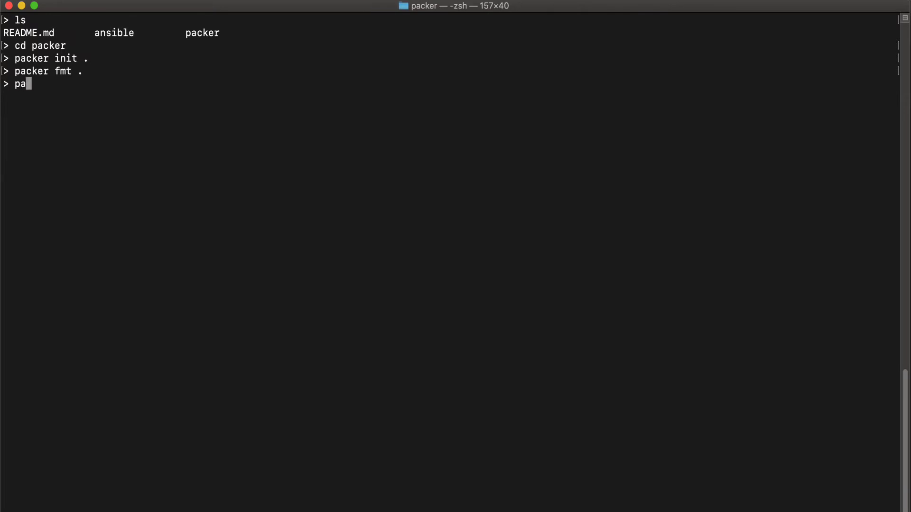
type("ckert")
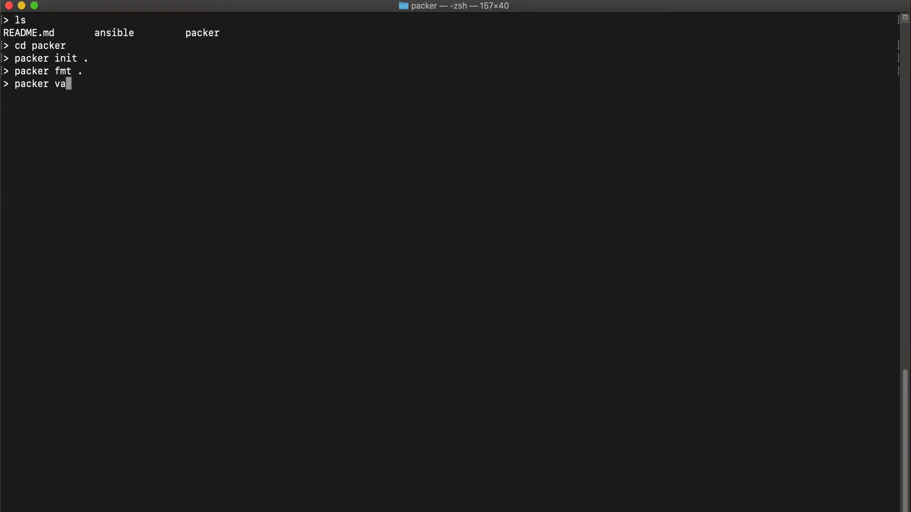
type("lidatte")
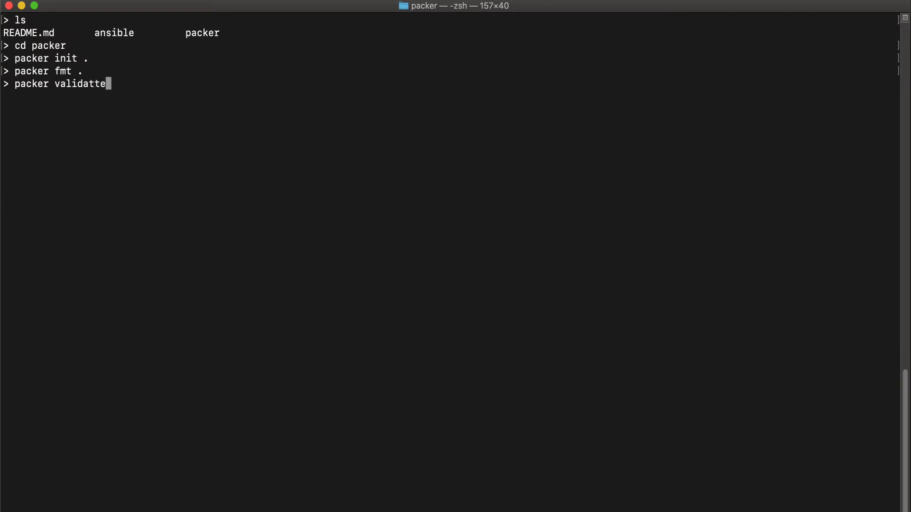
type(".")
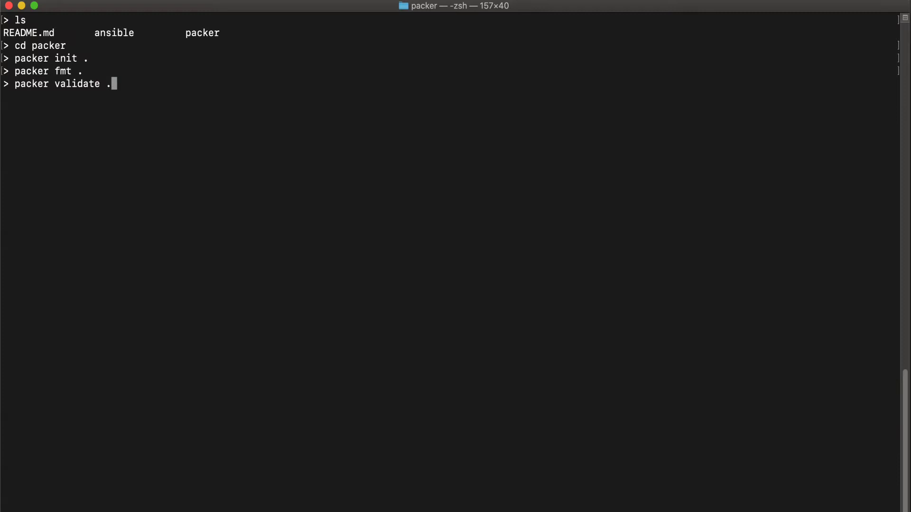
key("Return")
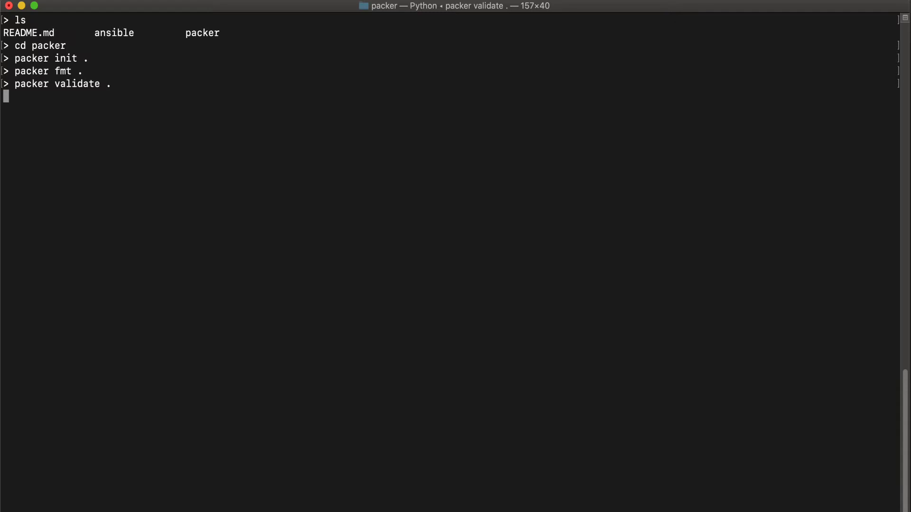
key("Return")
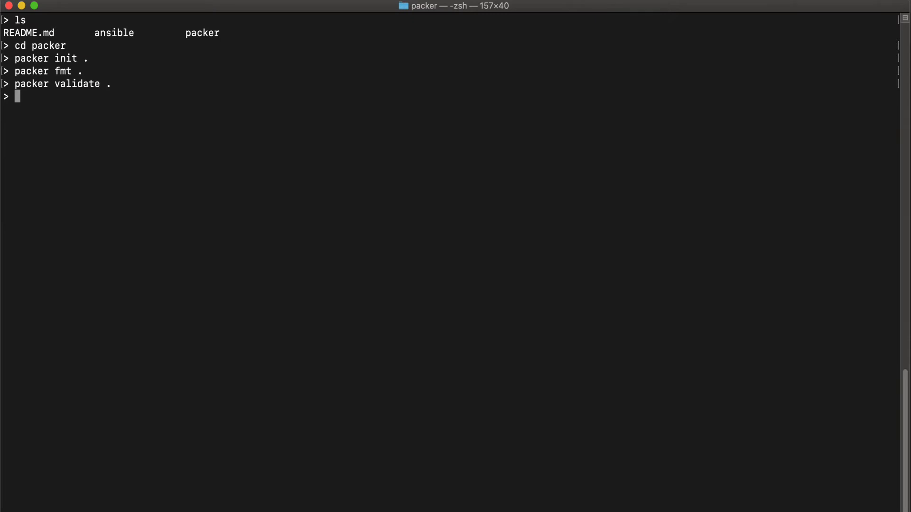
Step: Enter the packer build command at the prompt
type("packer")
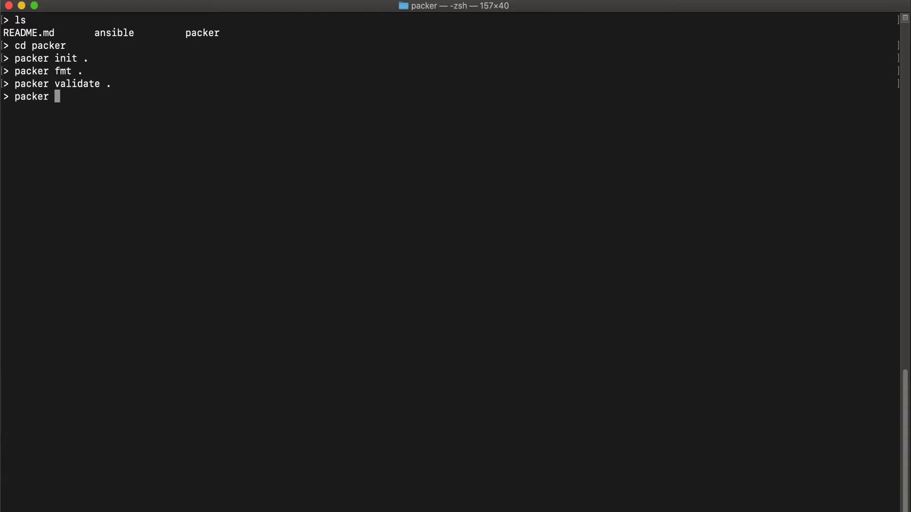
type("build .")
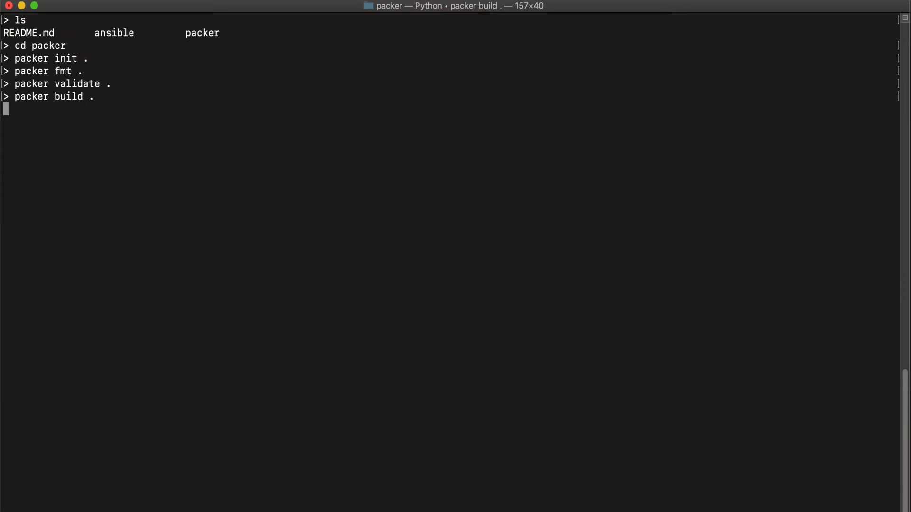
Step: Run packer build, which fails because the AMI name linux-web-app already exists
key("Return")
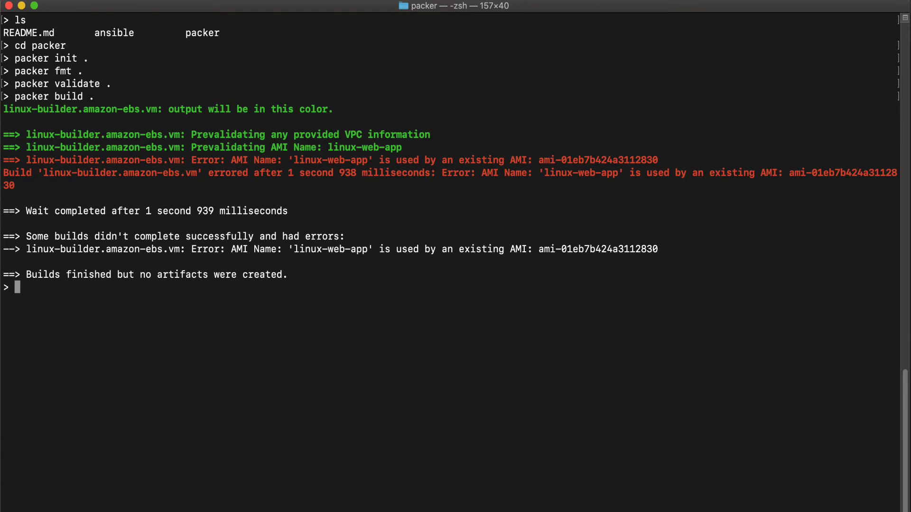
mouse_move(467, 248)
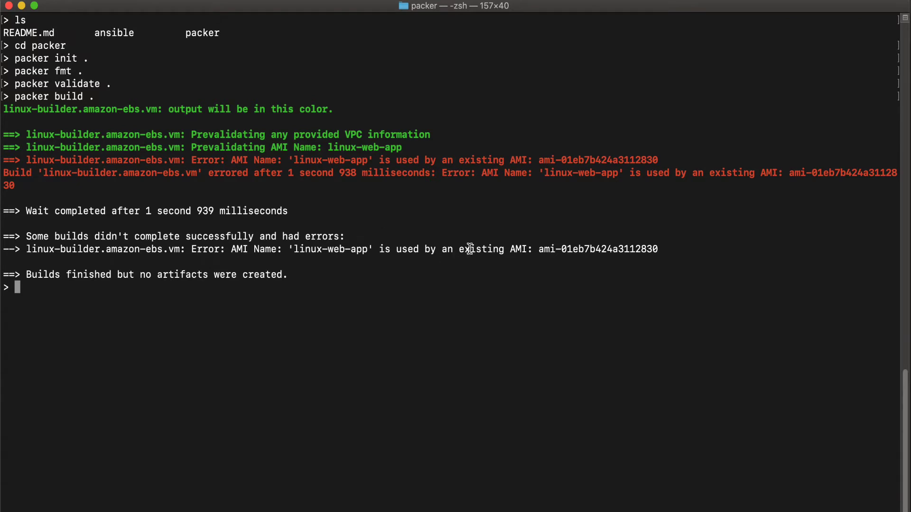
mouse_move(418, 249)
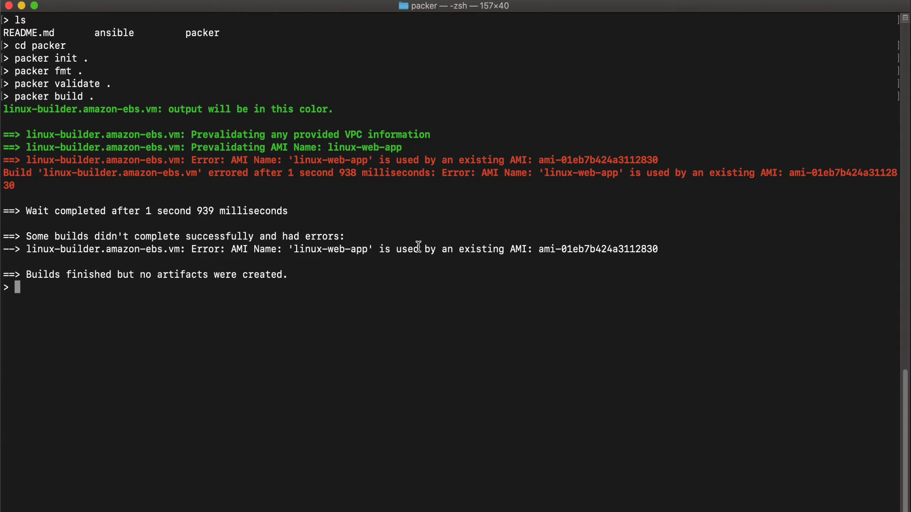
mouse_move(400, 241)
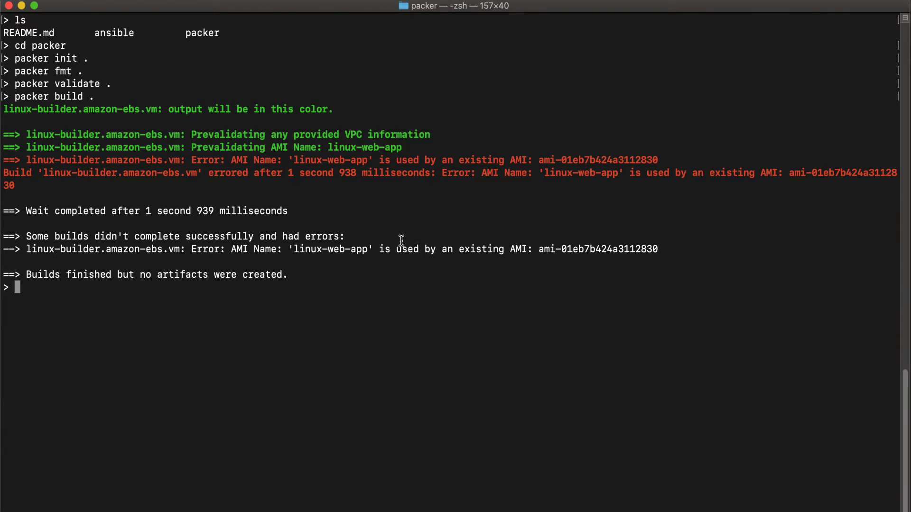
mouse_move(434, 294)
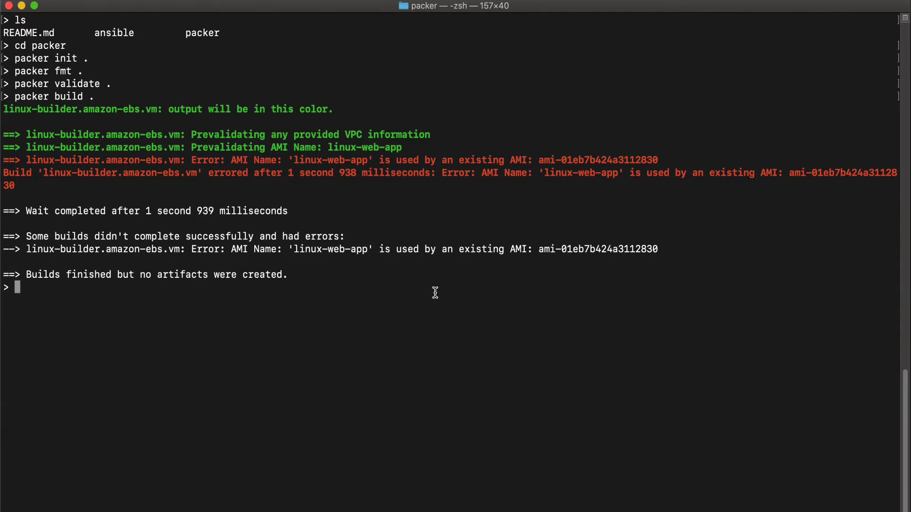
mouse_move(604, 481)
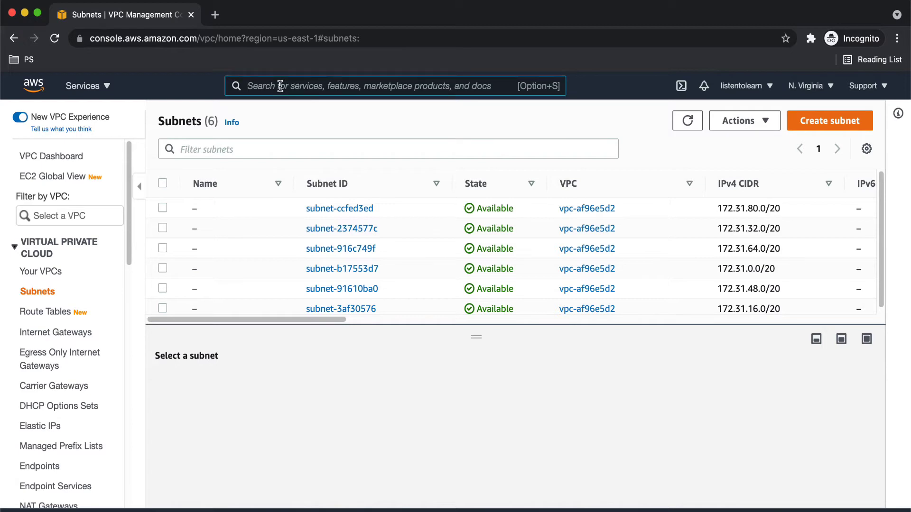
Step: Search for ec2, go to the EC2 service and its AMIs list
type("ec2")
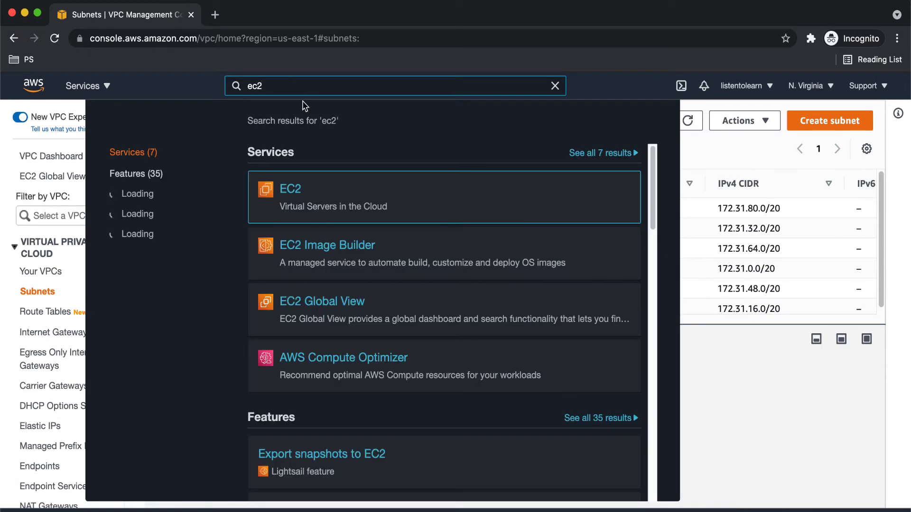
left_click(289, 188)
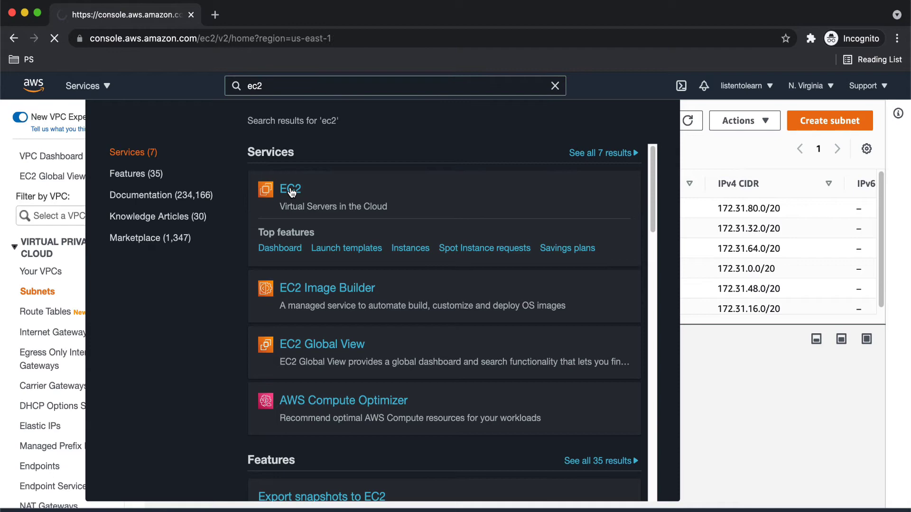
left_click(290, 190)
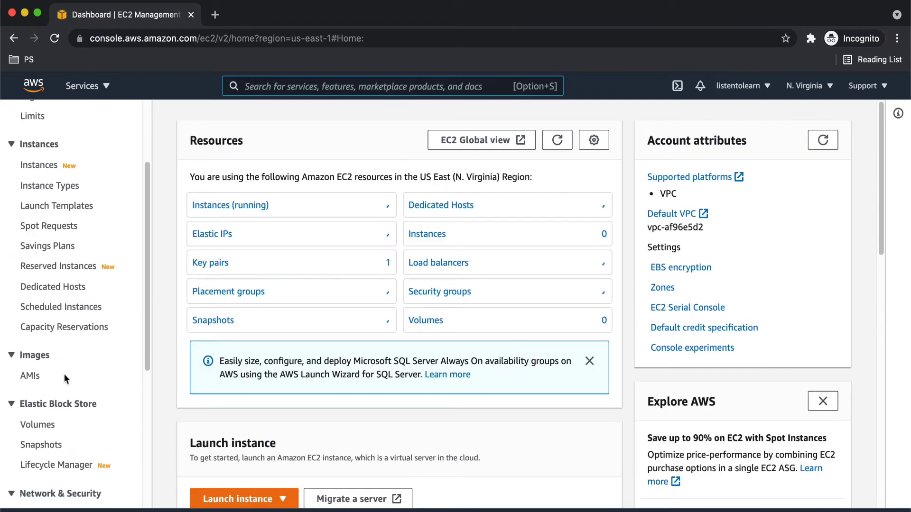
left_click(29, 376)
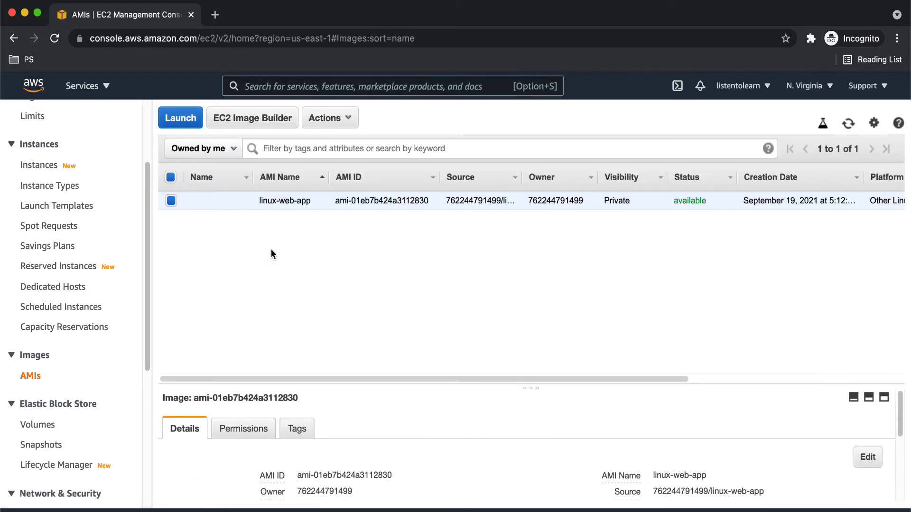
Step: Deregister the linux-web-app AMI via Actions and confirm
left_click(330, 117)
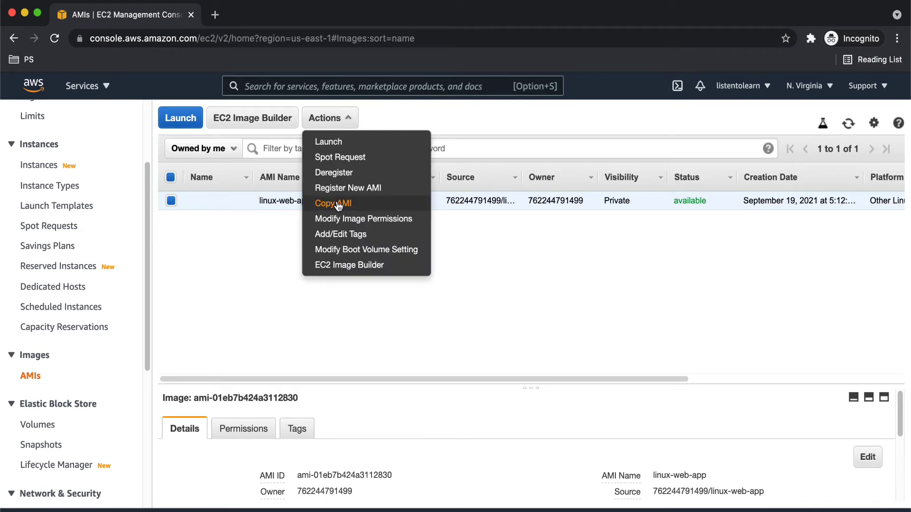
mouse_move(333, 173)
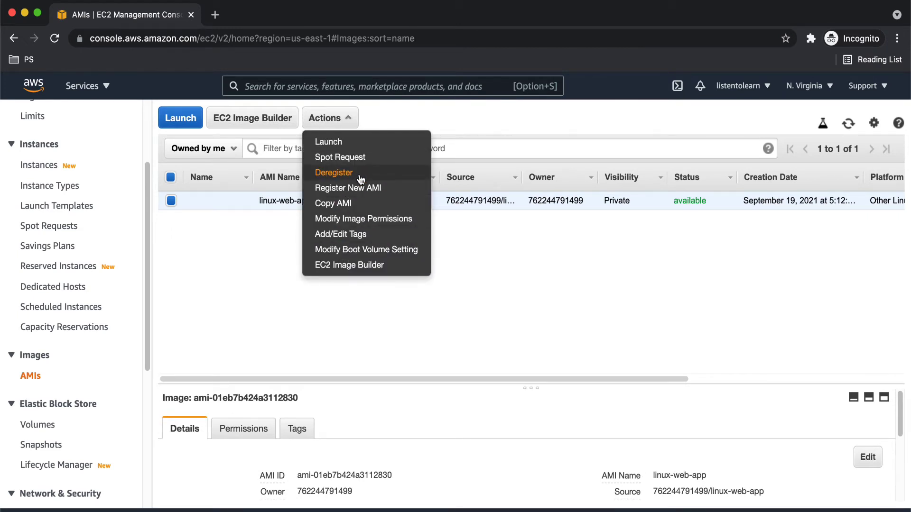
left_click(334, 173)
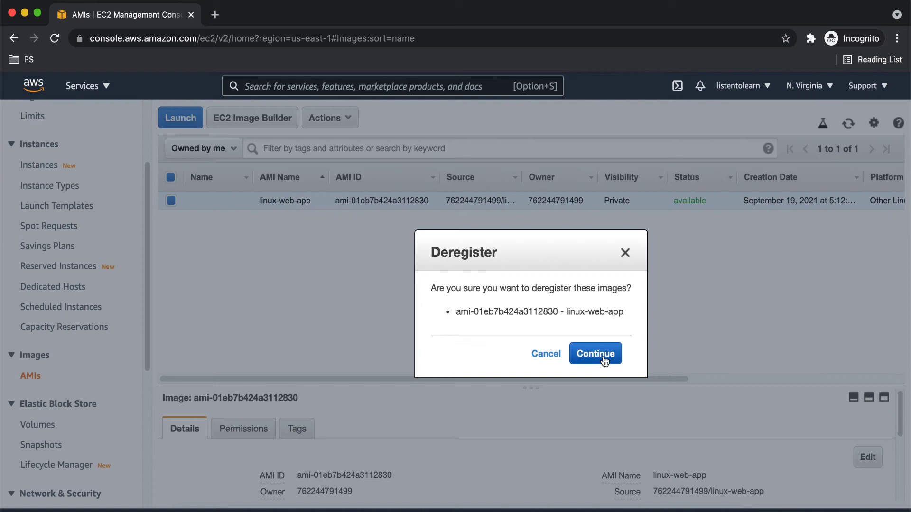
left_click(595, 352)
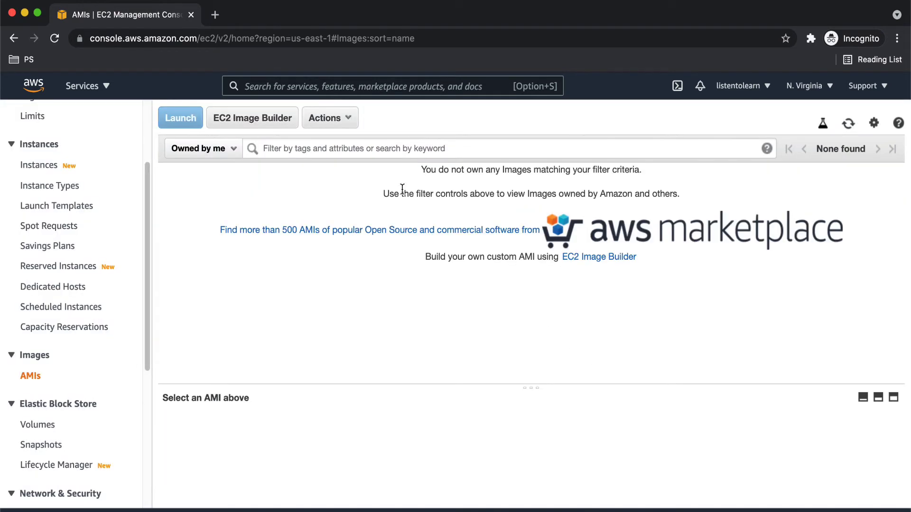
mouse_move(380, 298)
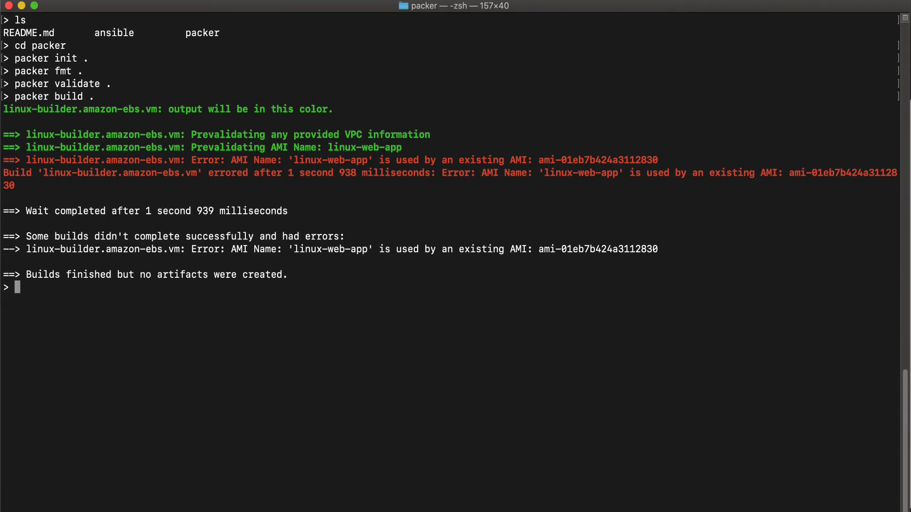
Step: Rerun packer build . so it launches the Packer Builder source instance
type("packer build .")
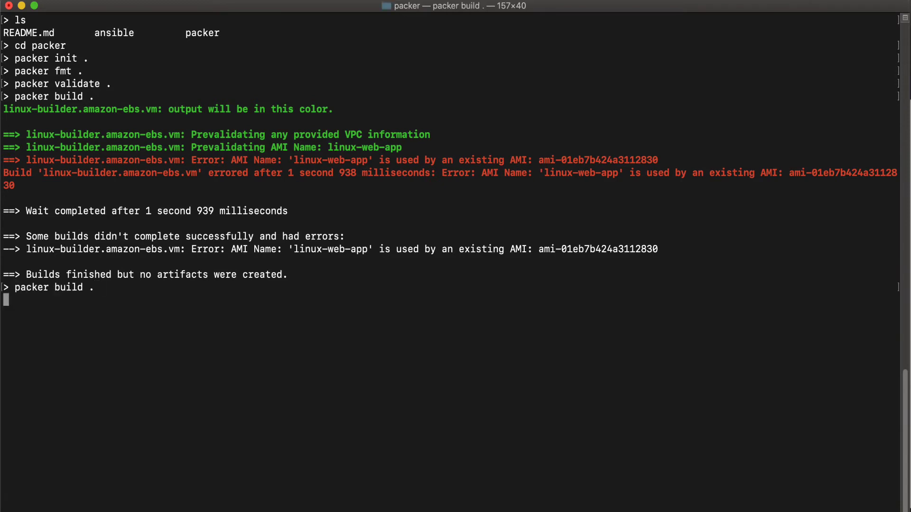
key("Return")
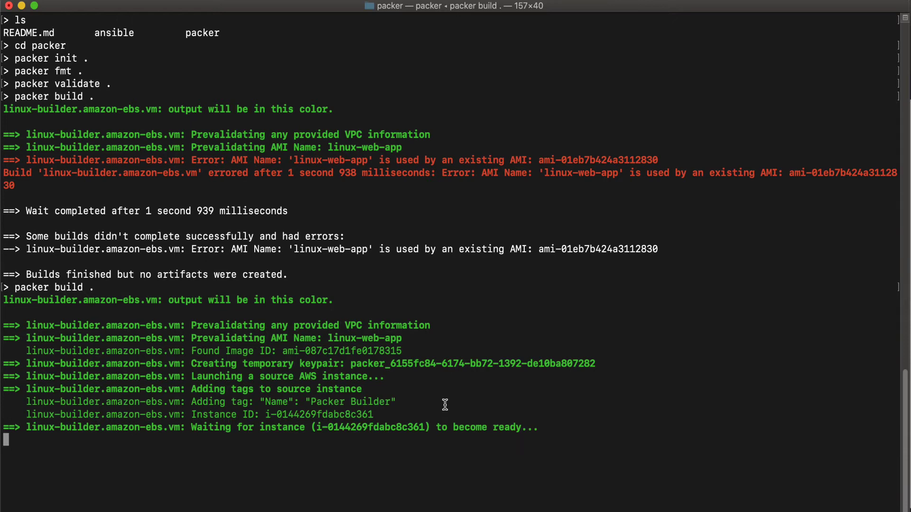
mouse_move(494, 375)
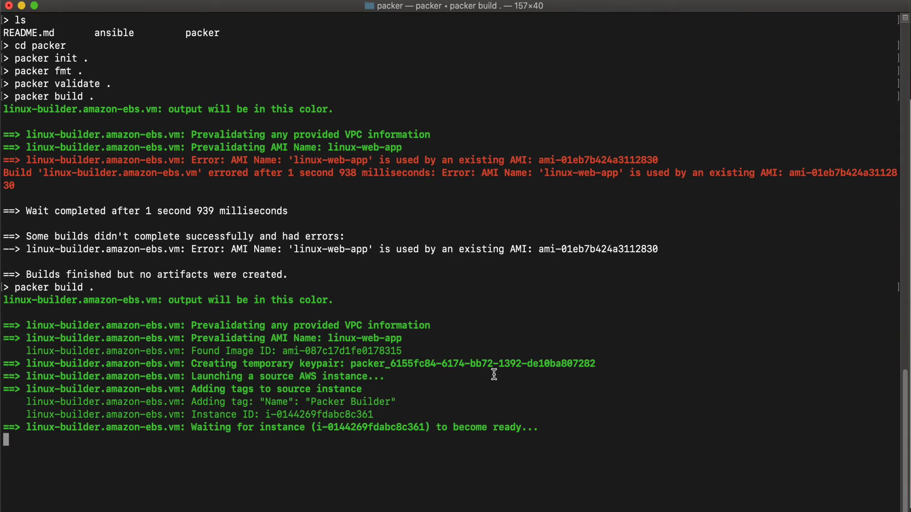
mouse_move(337, 392)
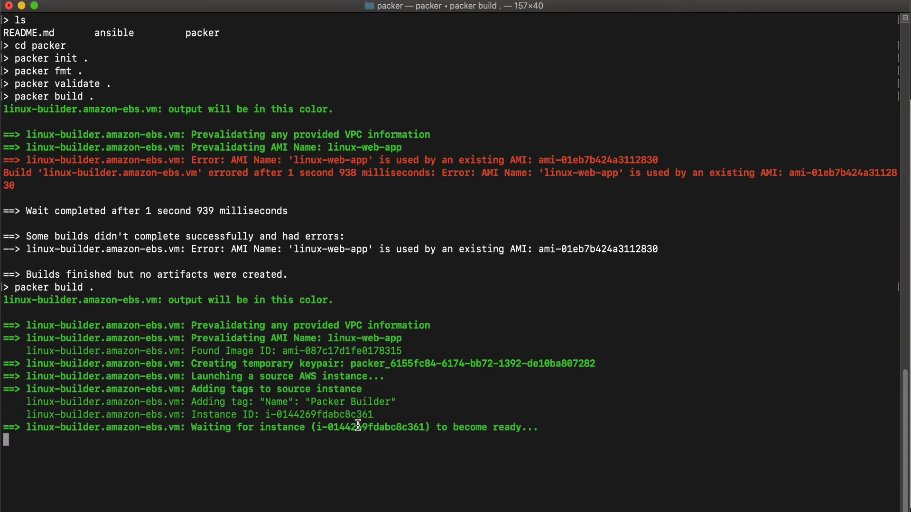
mouse_move(451, 435)
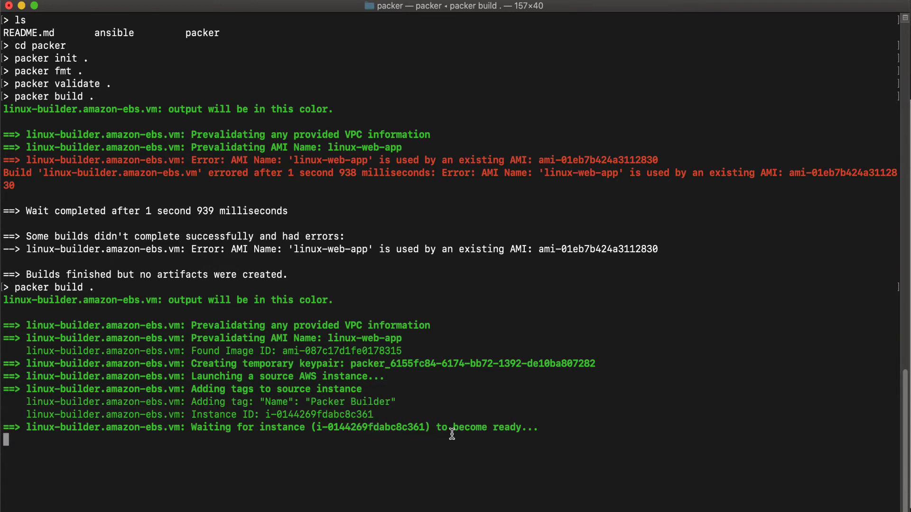
mouse_move(471, 421)
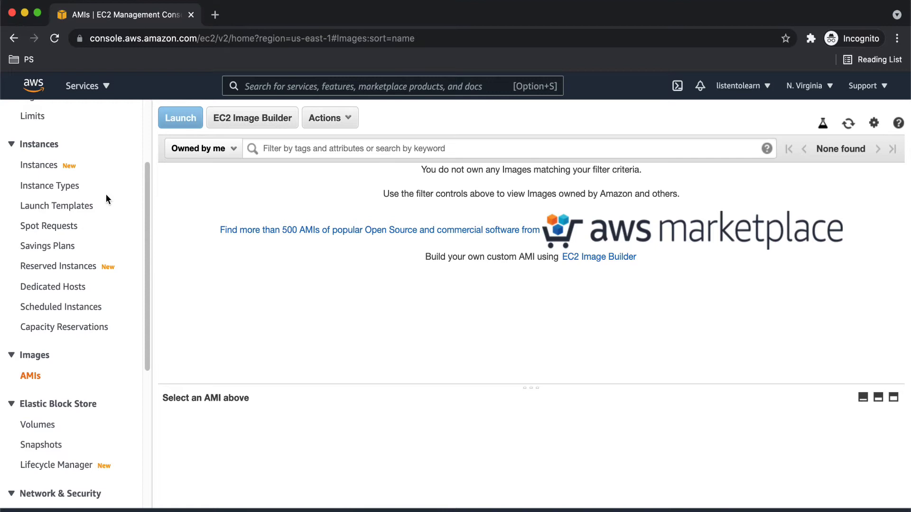
Step: Inspect the running Packer Builder t2.micro instance's details in EC2 Instances, then deselect it
left_click(40, 165)
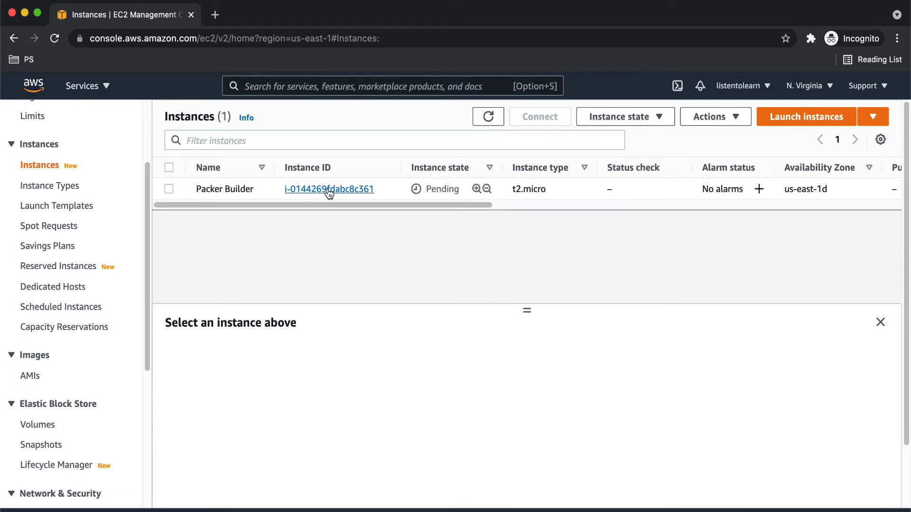
mouse_move(172, 195)
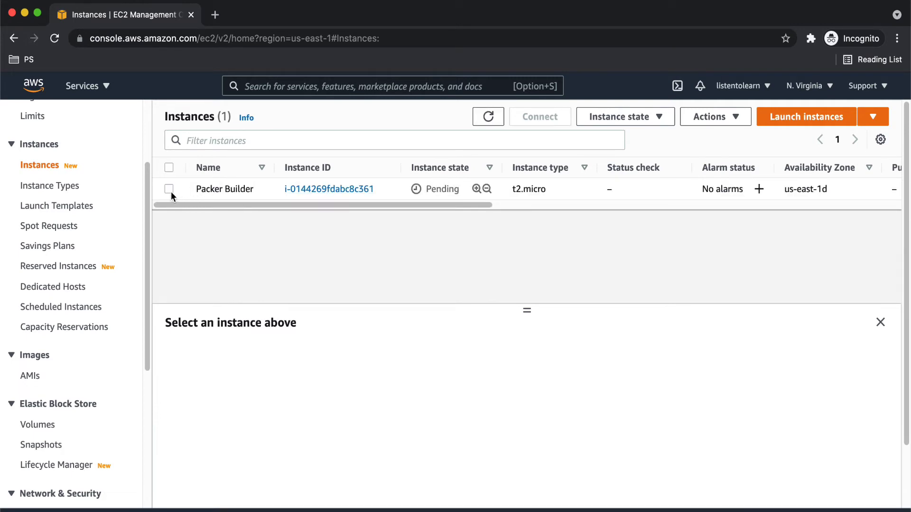
left_click(169, 189)
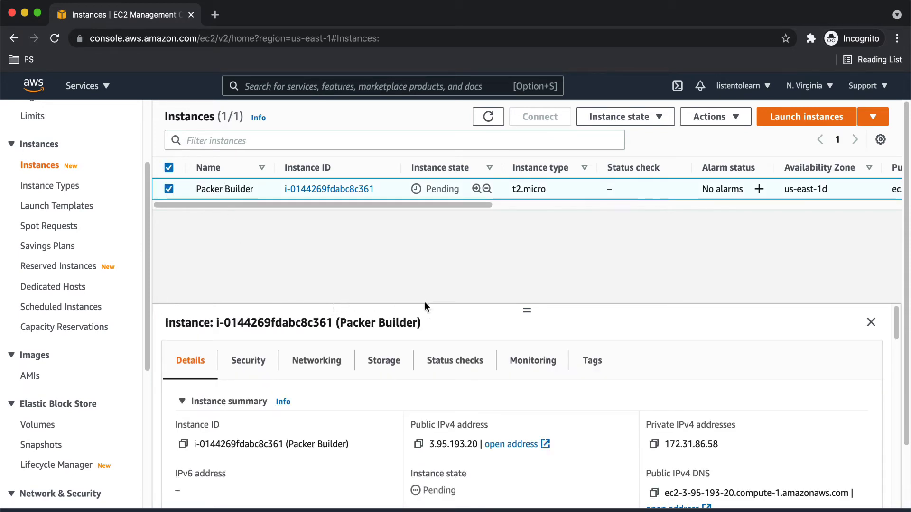
mouse_move(526, 307)
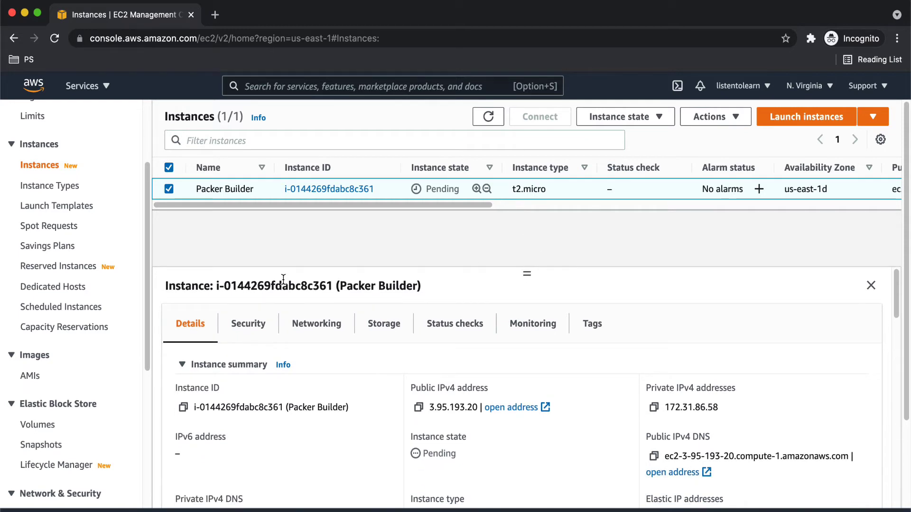
scroll("down", 3)
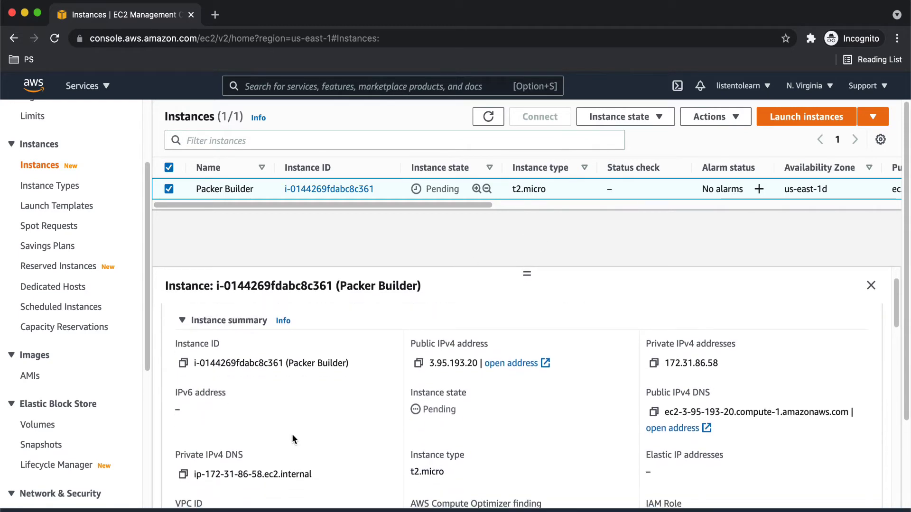
scroll("down", 3)
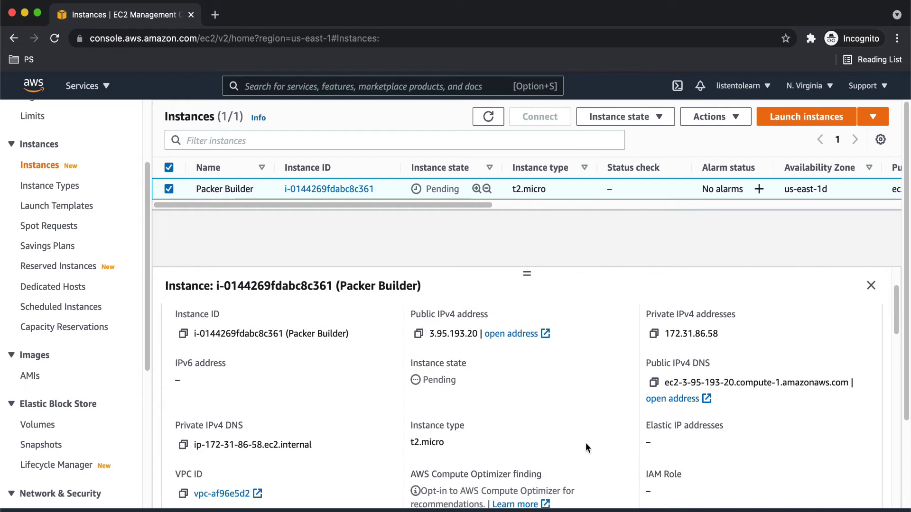
scroll("down", 3)
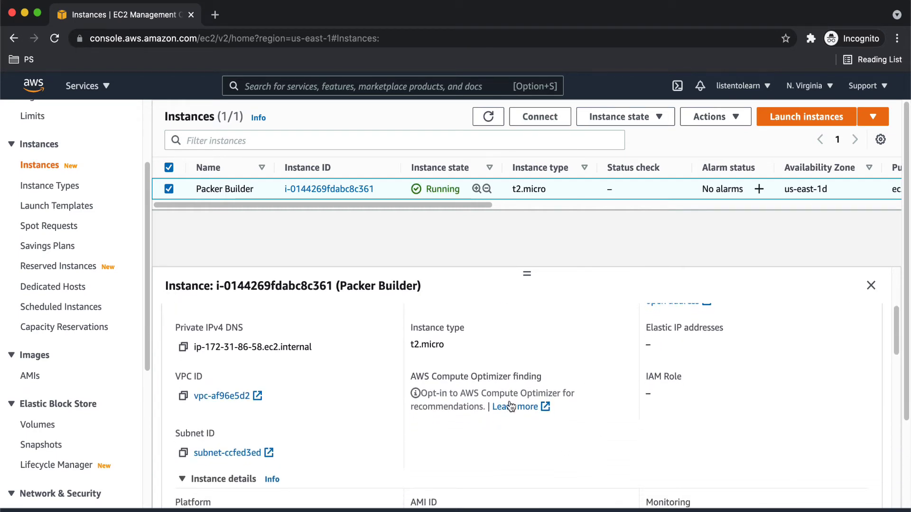
mouse_move(291, 407)
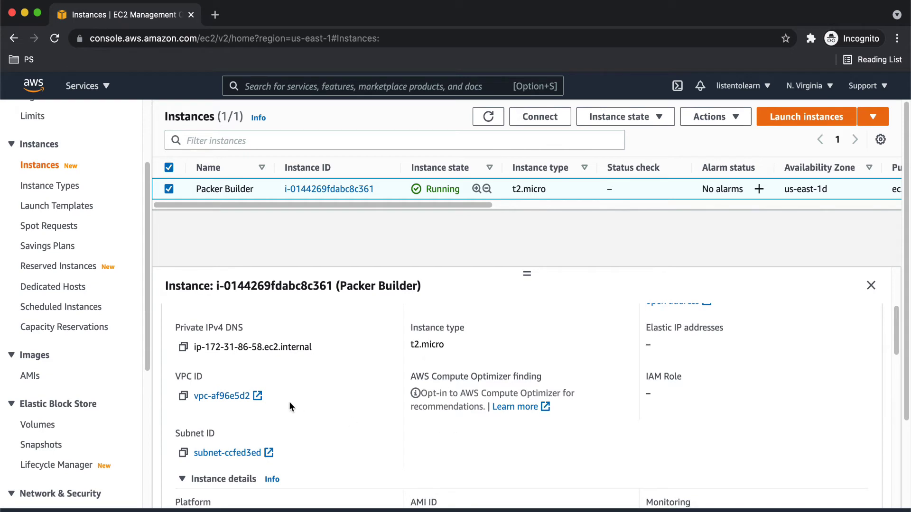
mouse_move(287, 443)
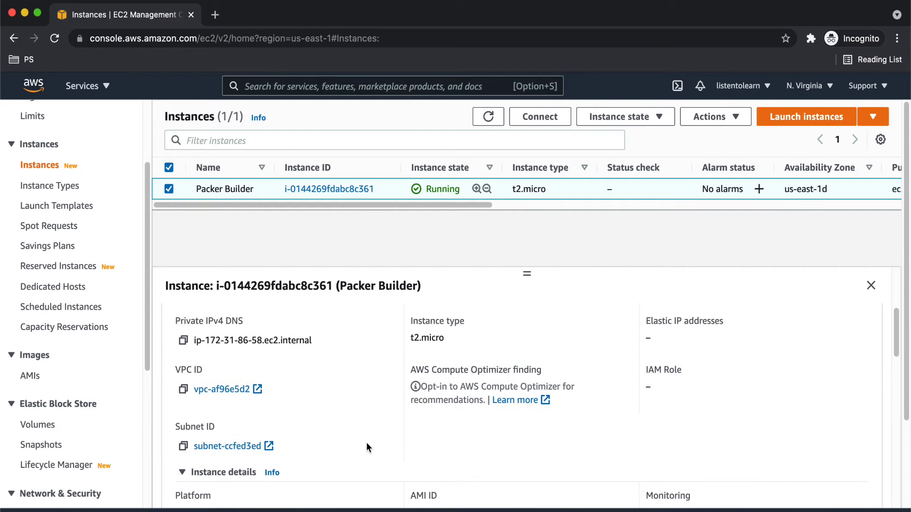
left_click(488, 116)
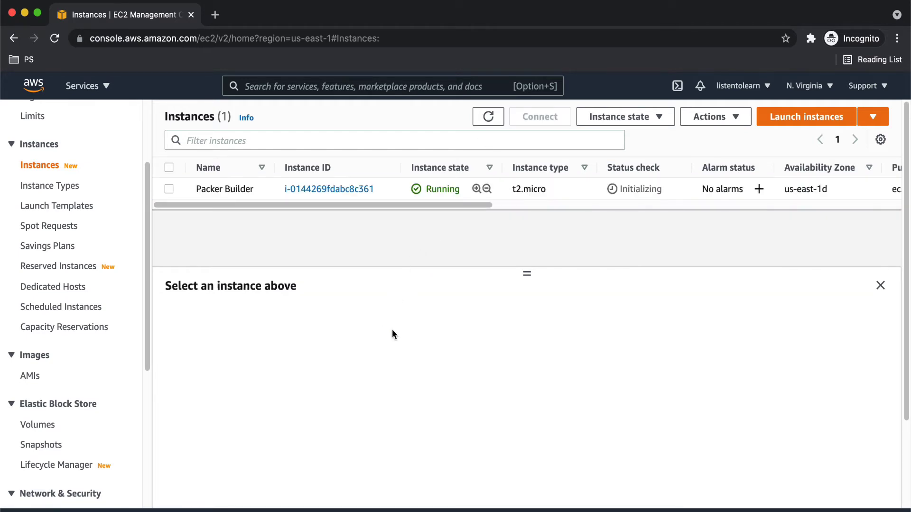
mouse_move(345, 361)
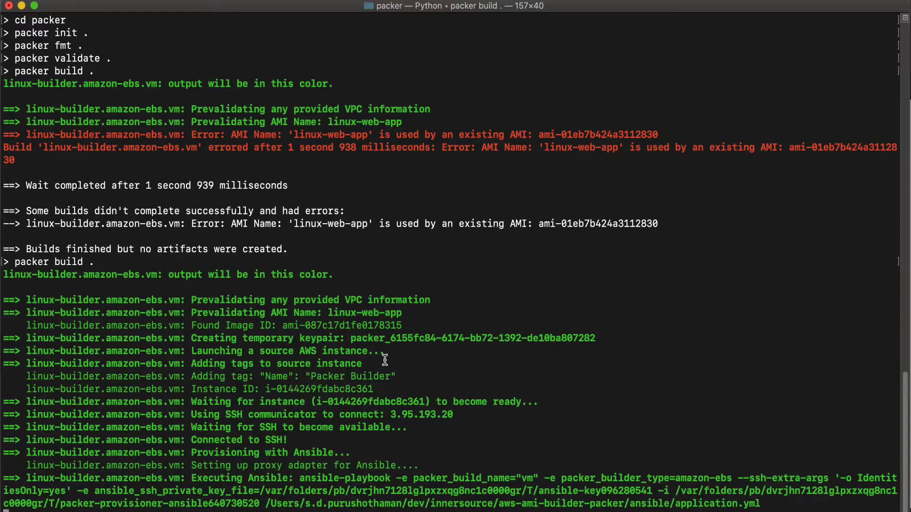
Step: Scroll the packer build output to watch Ansible provision the instance and enable nginx
scroll("down", 3)
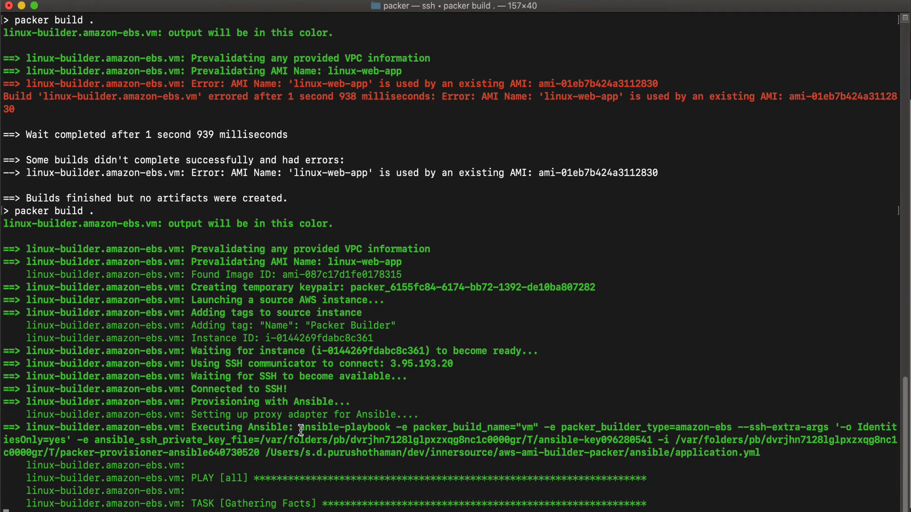
mouse_move(286, 504)
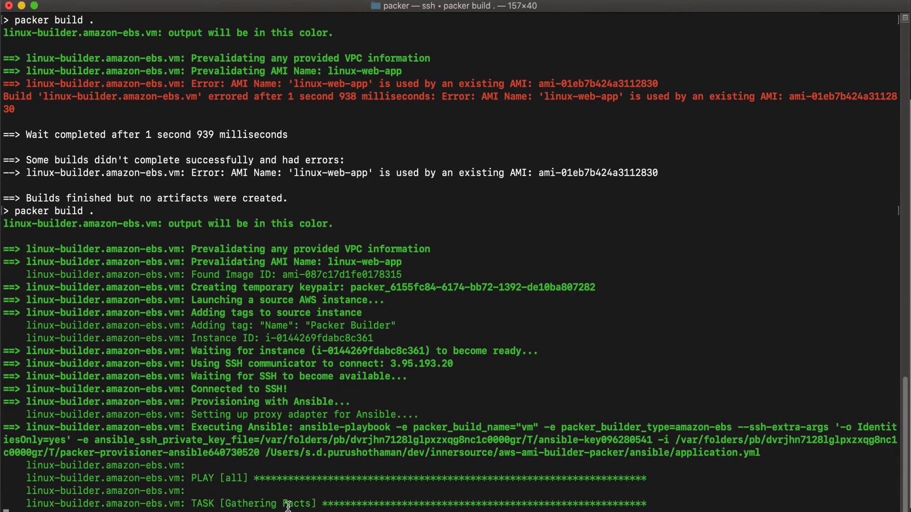
scroll("down", 3)
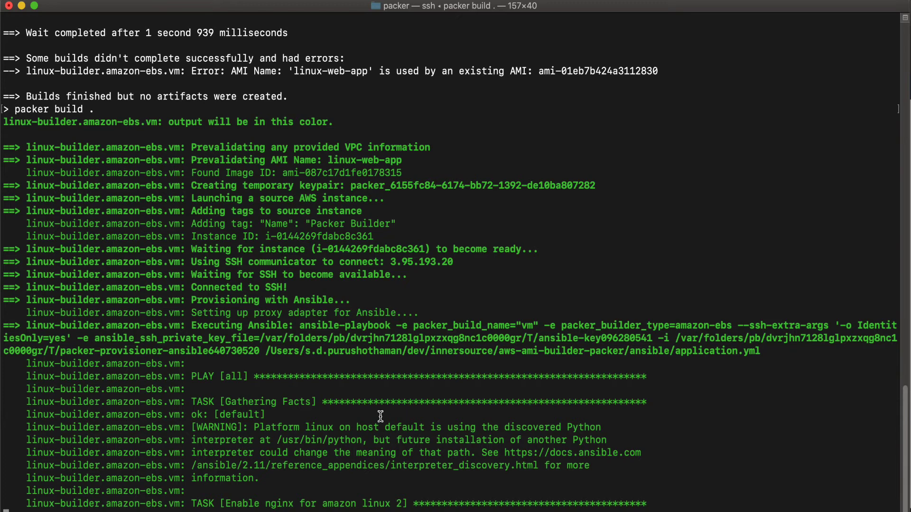
scroll("down", 3)
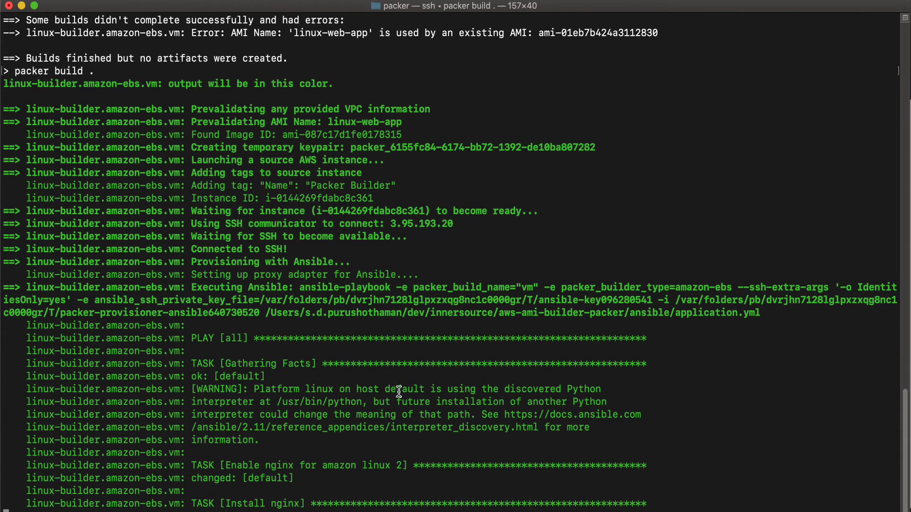
mouse_move(548, 447)
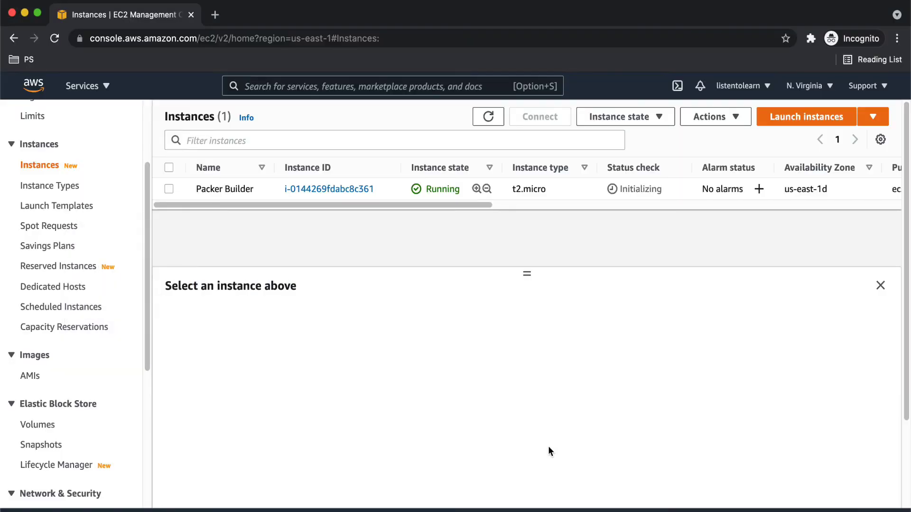
mouse_move(421, 229)
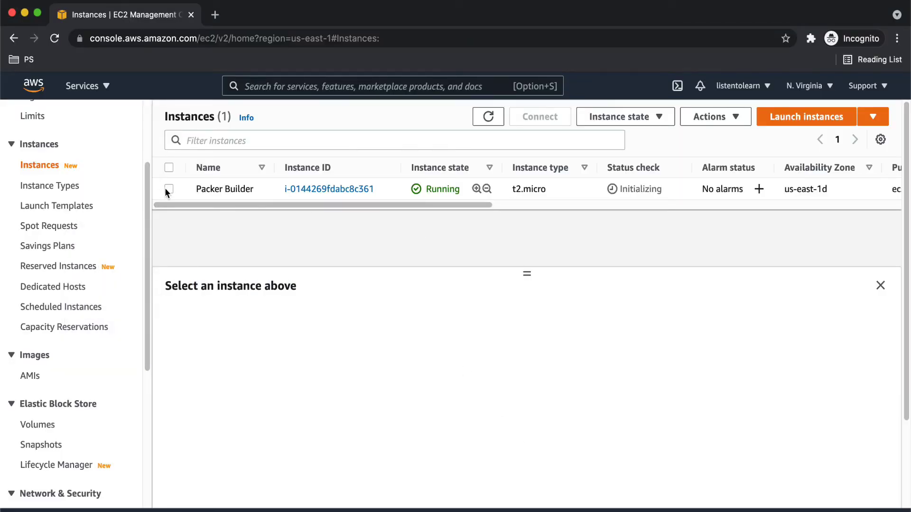
Step: Review the Packer Builder instance's inbound security rules, then bring up its Image and templates actions
left_click(169, 187)
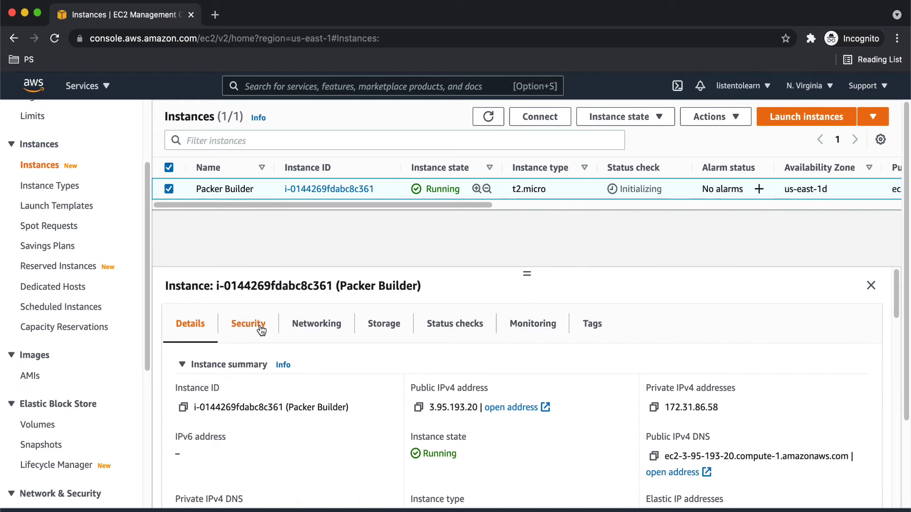
left_click(247, 323)
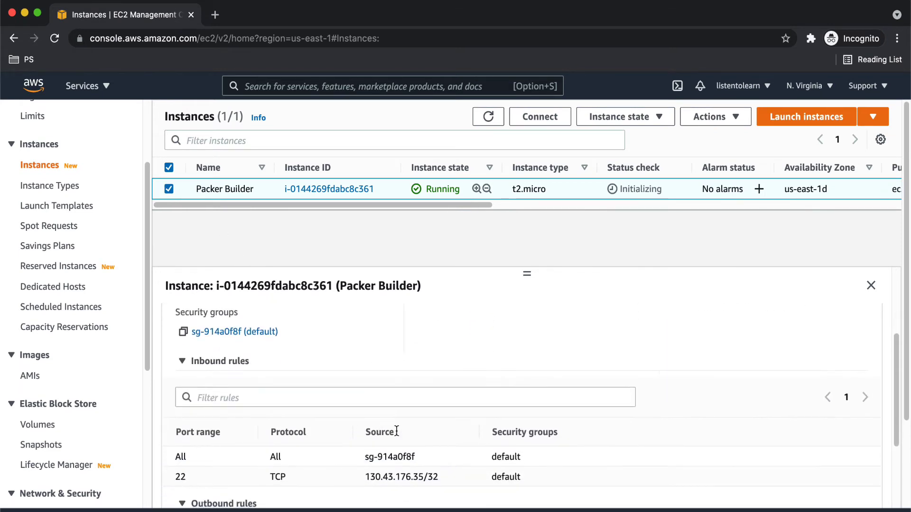
scroll("down", 3)
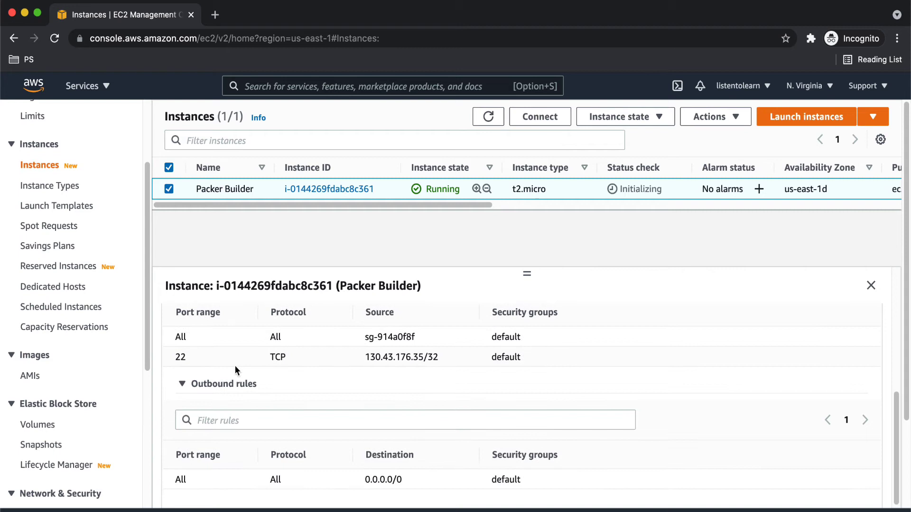
mouse_move(427, 376)
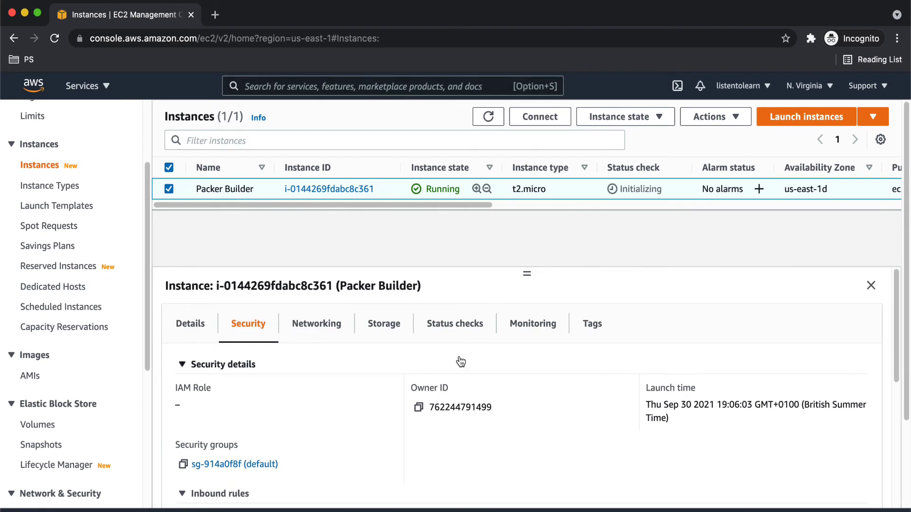
mouse_move(453, 271)
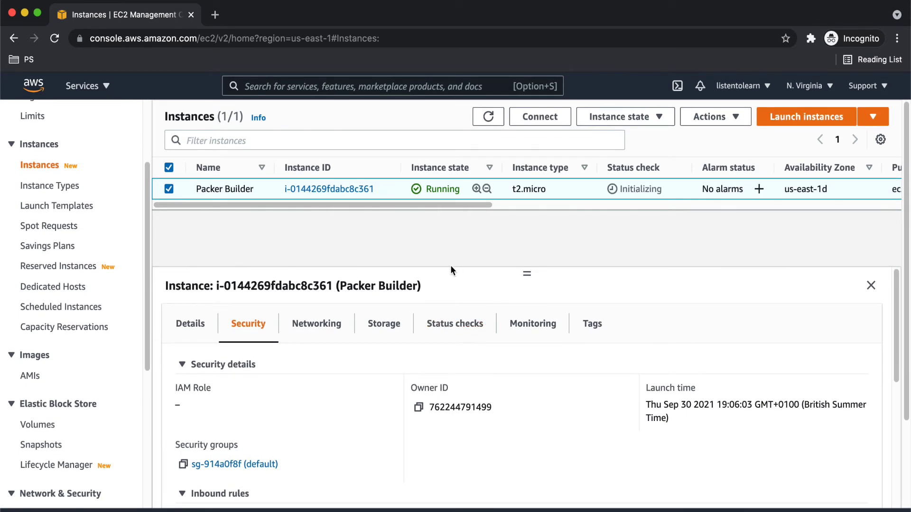
mouse_move(485, 272)
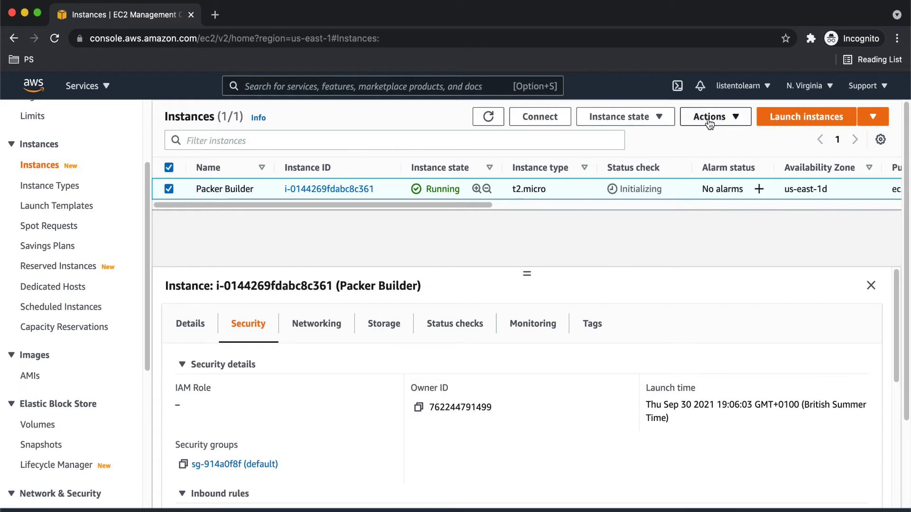
left_click(711, 116)
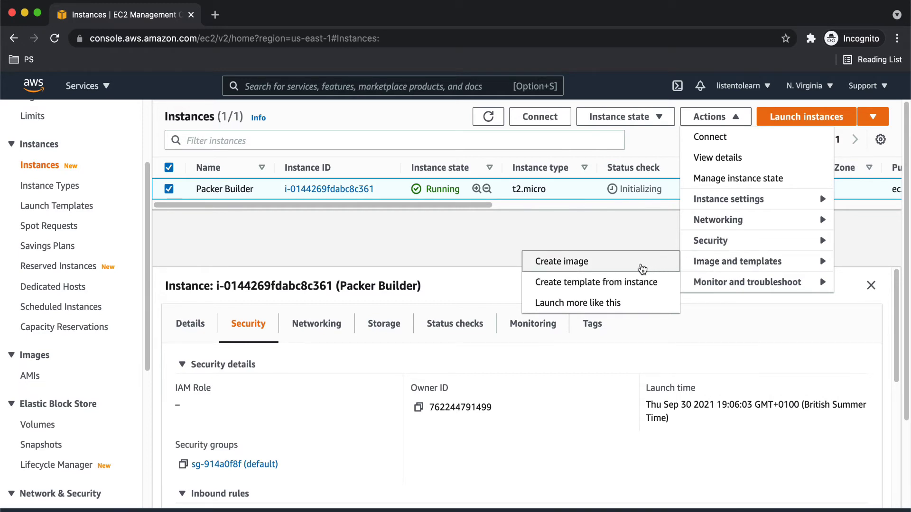
mouse_move(602, 239)
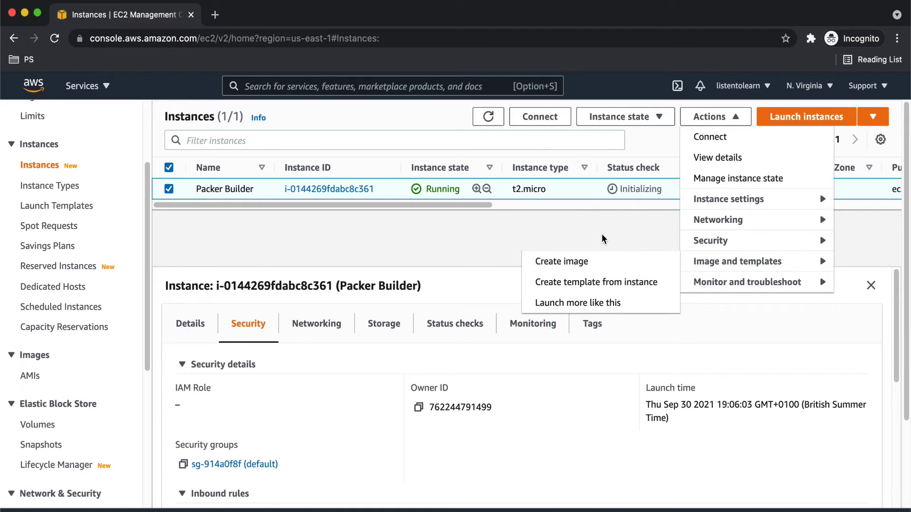
mouse_move(472, 239)
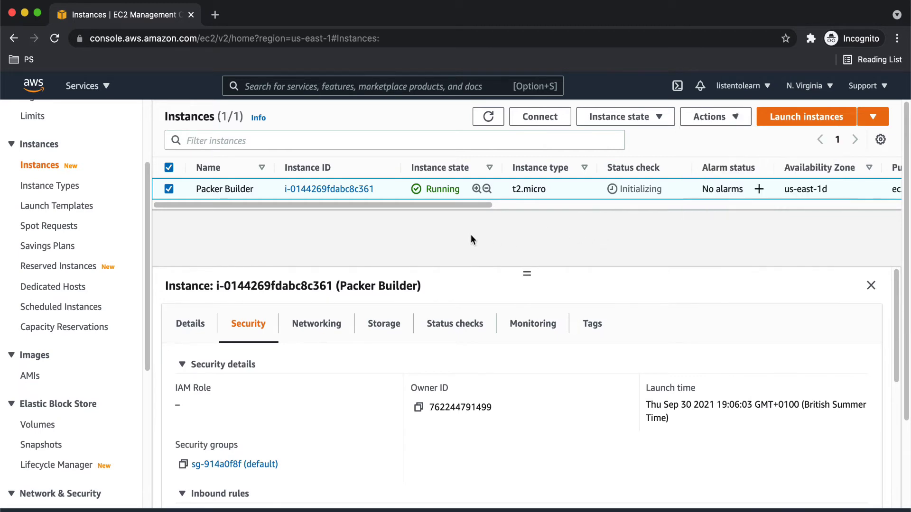
mouse_move(475, 271)
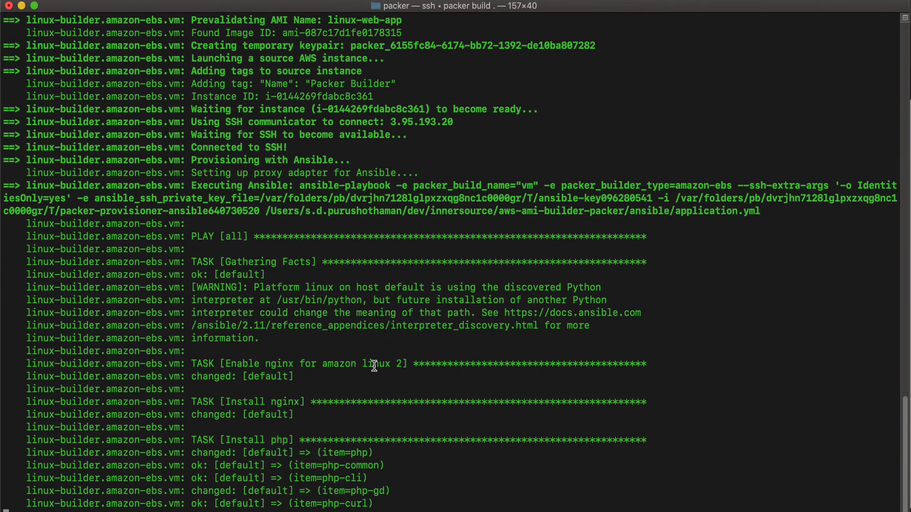
mouse_move(383, 444)
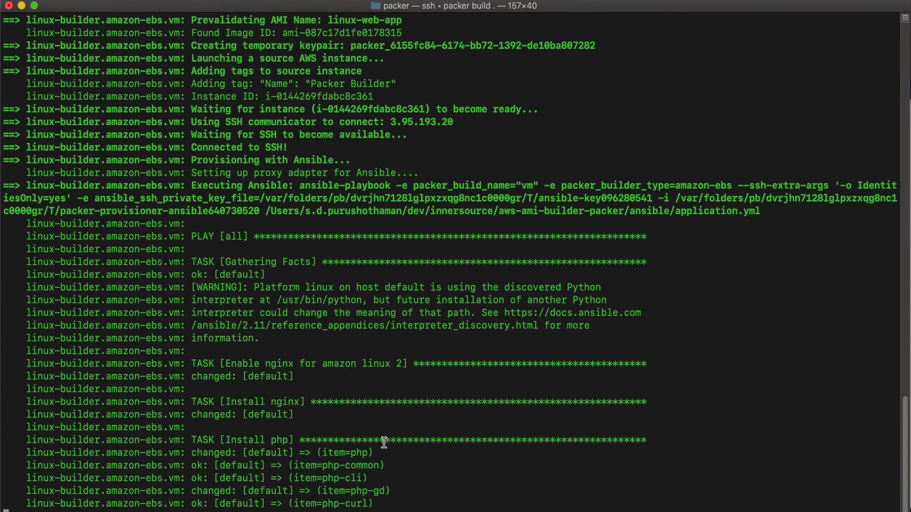
mouse_move(418, 463)
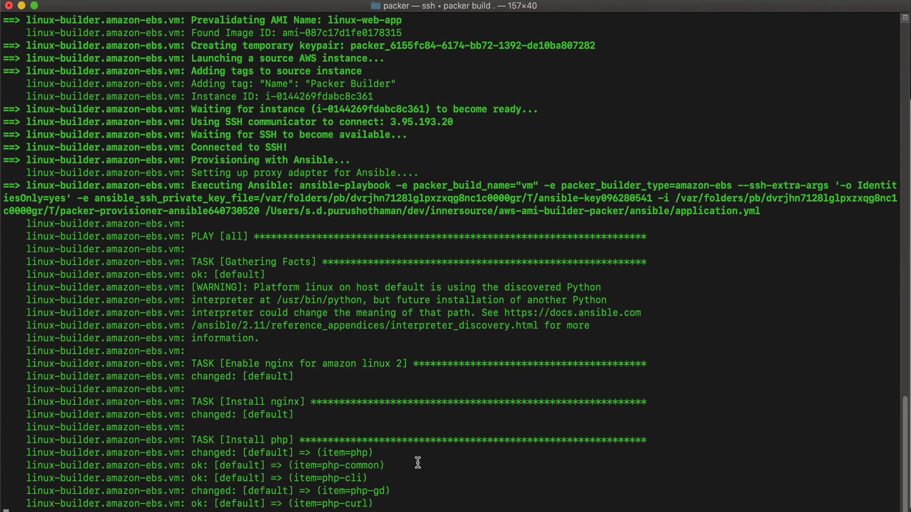
Step: Scroll the packer build output to the PLAY RECAP and 'Stopping the source instance' messages
scroll("down", 3)
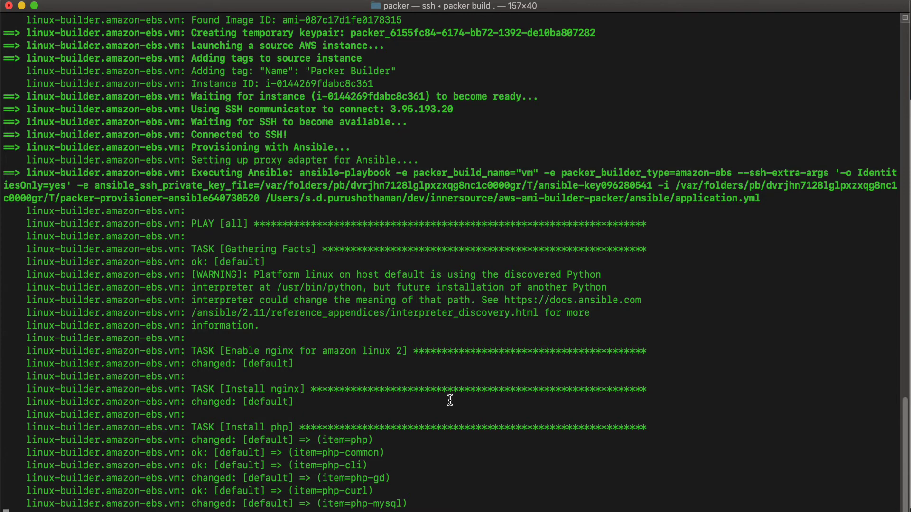
scroll("down", 3)
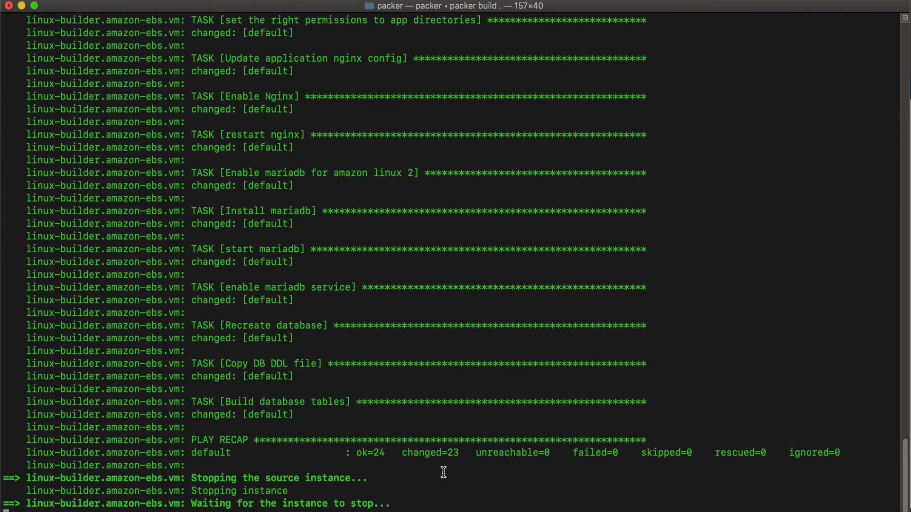
mouse_move(465, 459)
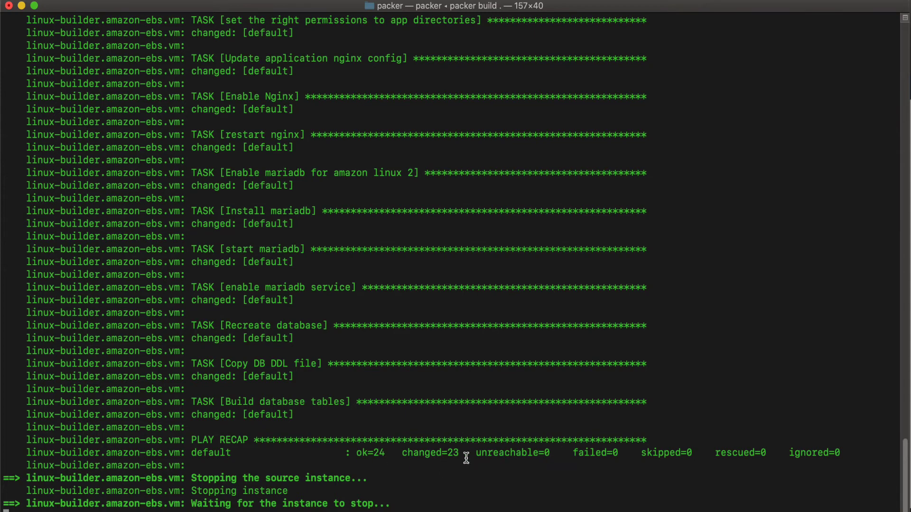
mouse_move(310, 501)
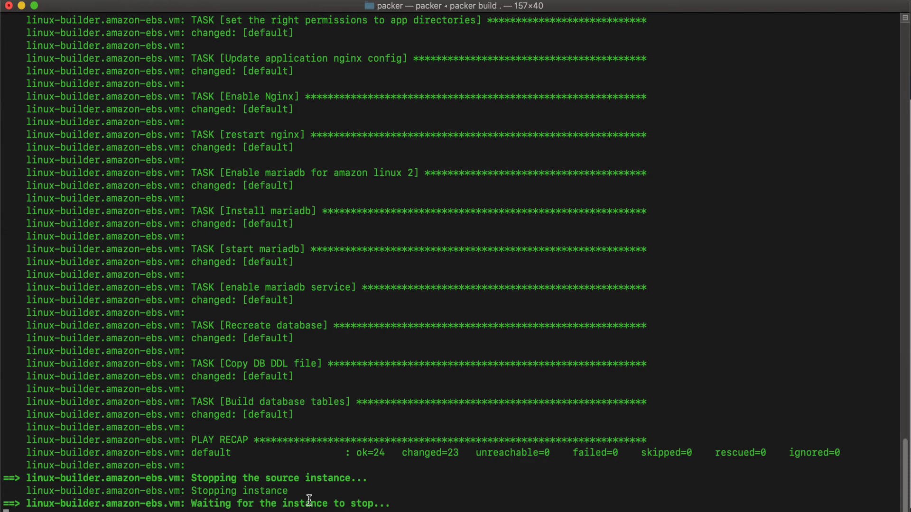
mouse_move(385, 504)
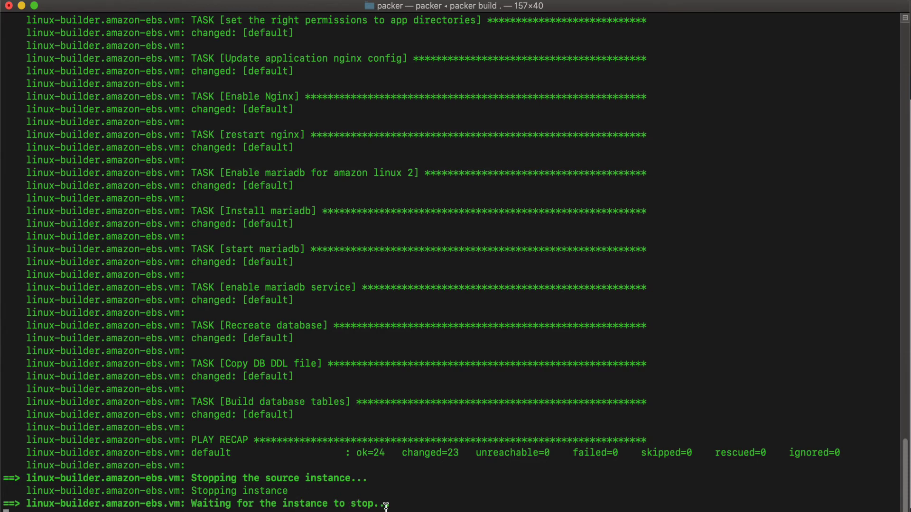
mouse_move(423, 481)
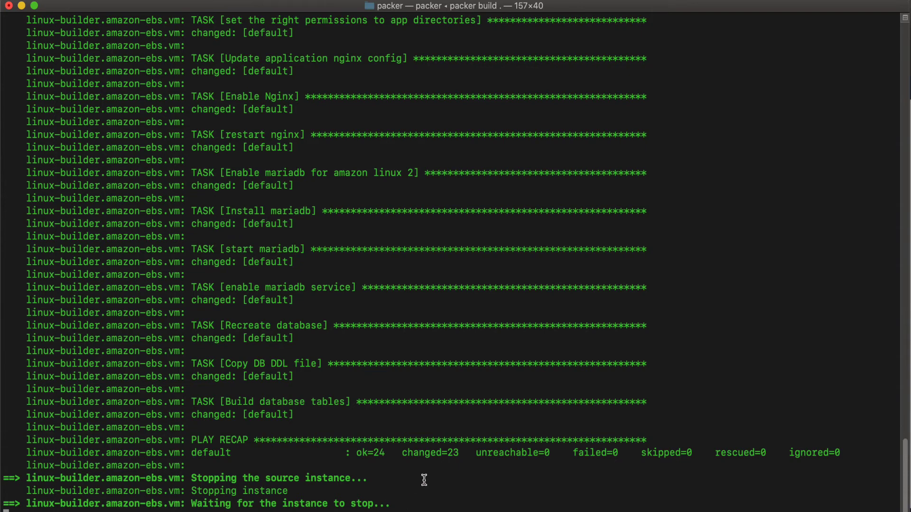
mouse_move(447, 455)
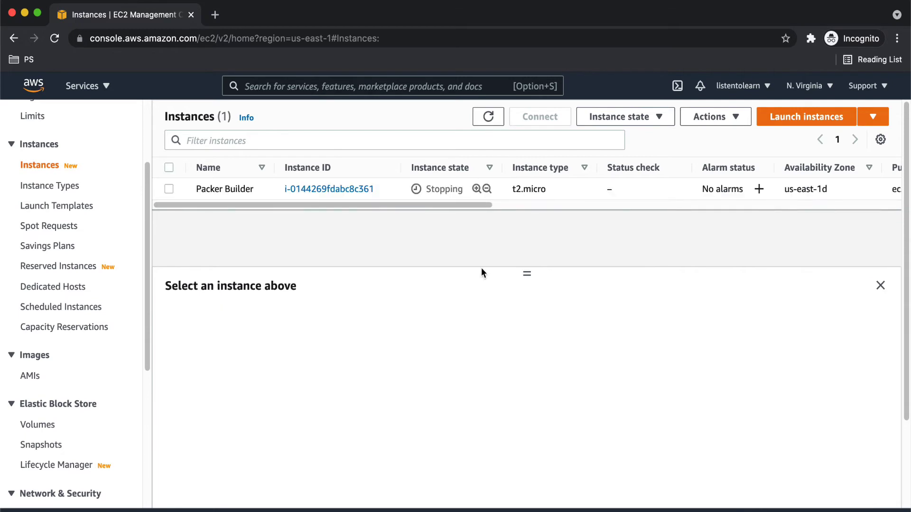
mouse_move(488, 284)
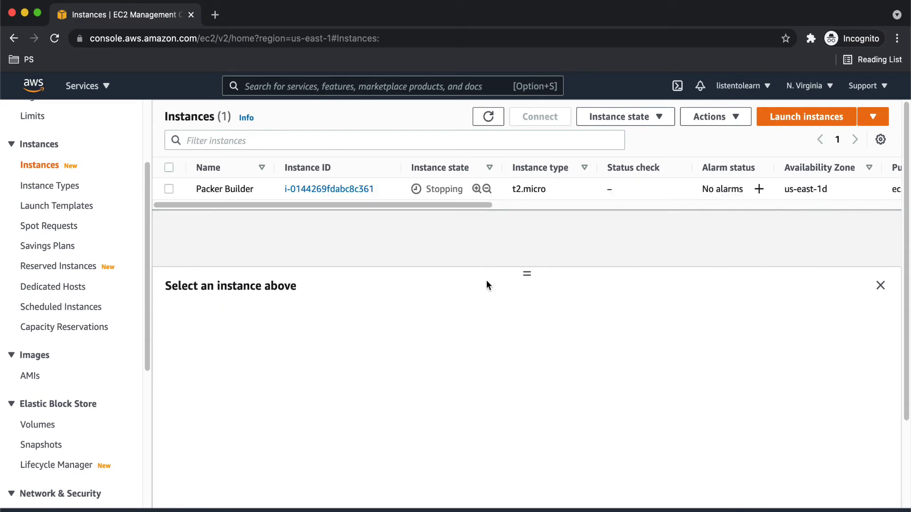
mouse_move(511, 234)
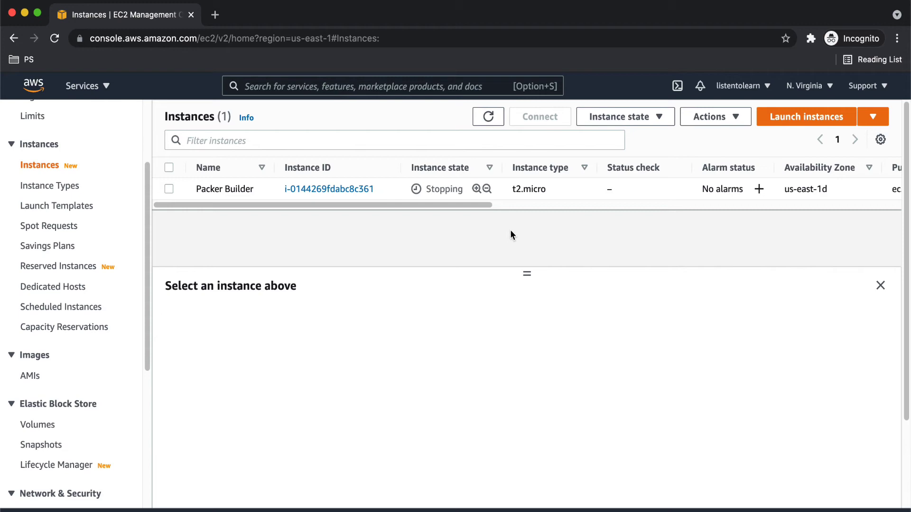
mouse_move(490, 246)
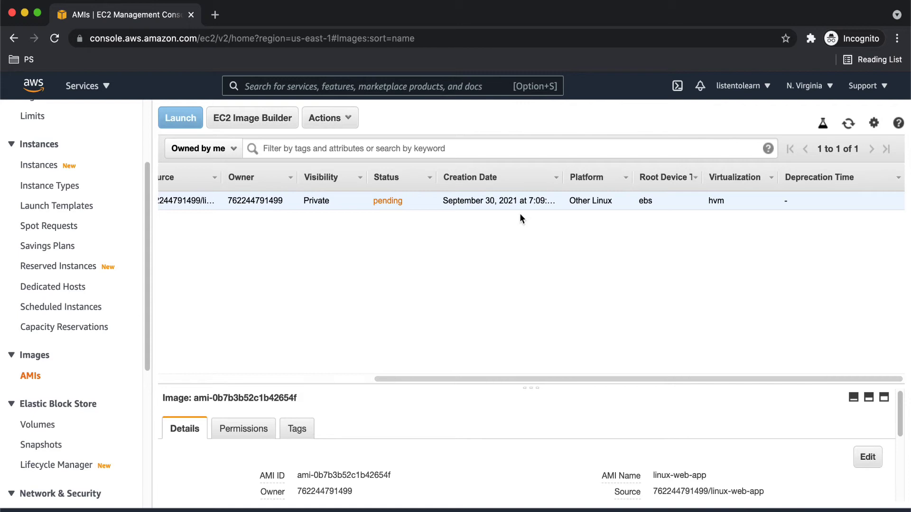
mouse_move(677, 222)
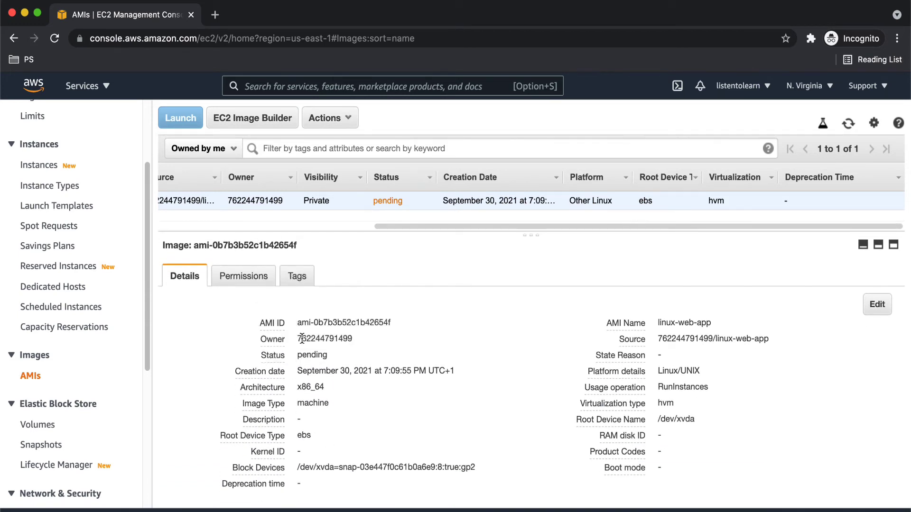
Step: Check the pending linux-web-app AMI's Permissions, Tags and Details, then switch the listing to Public images
left_click(244, 275)
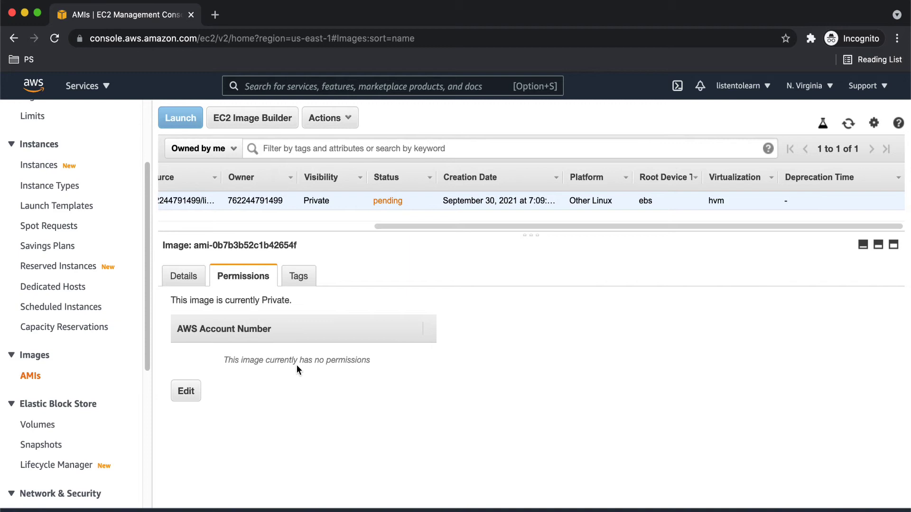
mouse_move(311, 296)
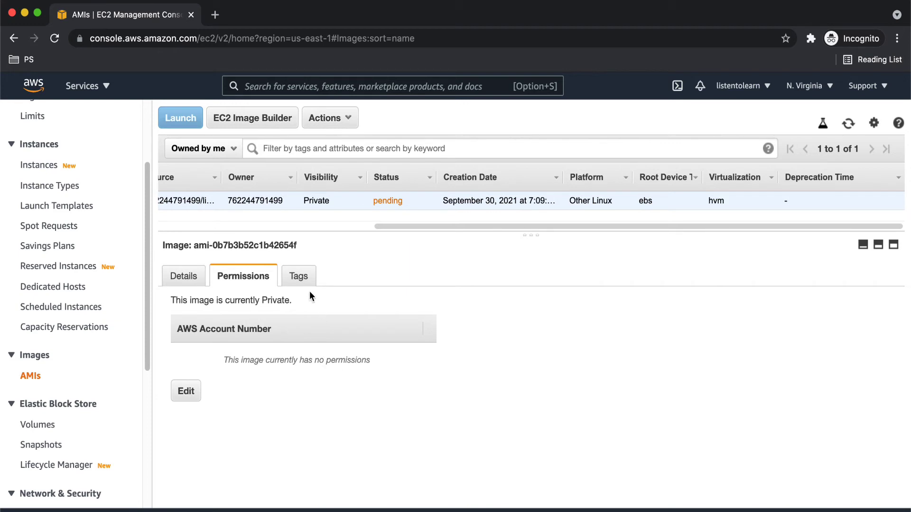
left_click(296, 275)
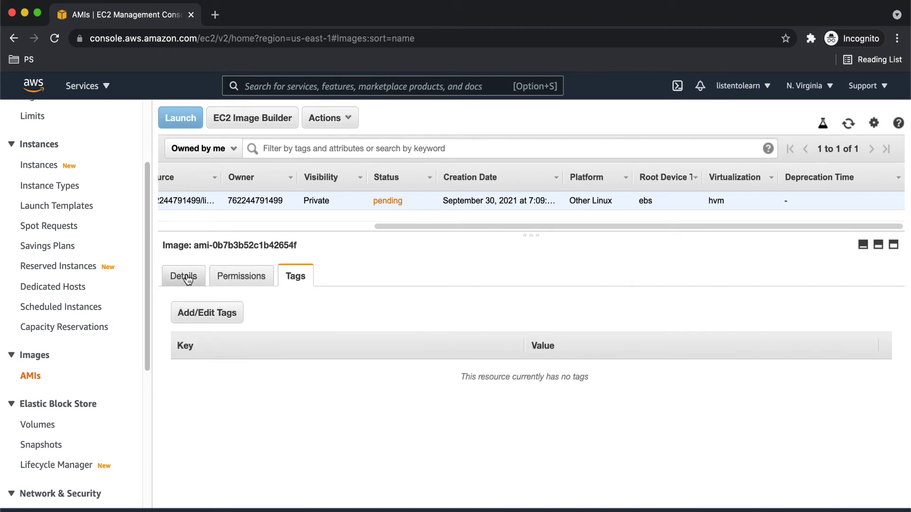
left_click(184, 275)
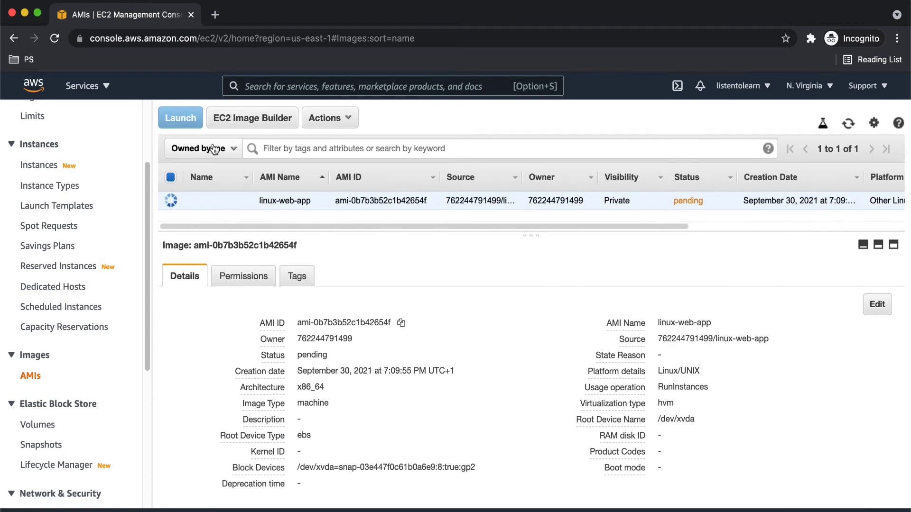
left_click(202, 148)
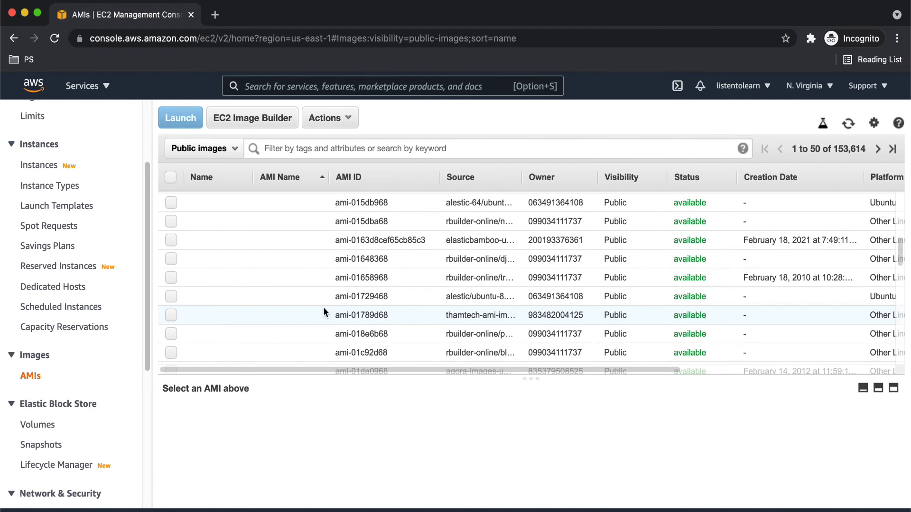
Step: Browse the public AMIs, then filter back to Owned by me to show the pending linux-web-app AMI
scroll("down", 3)
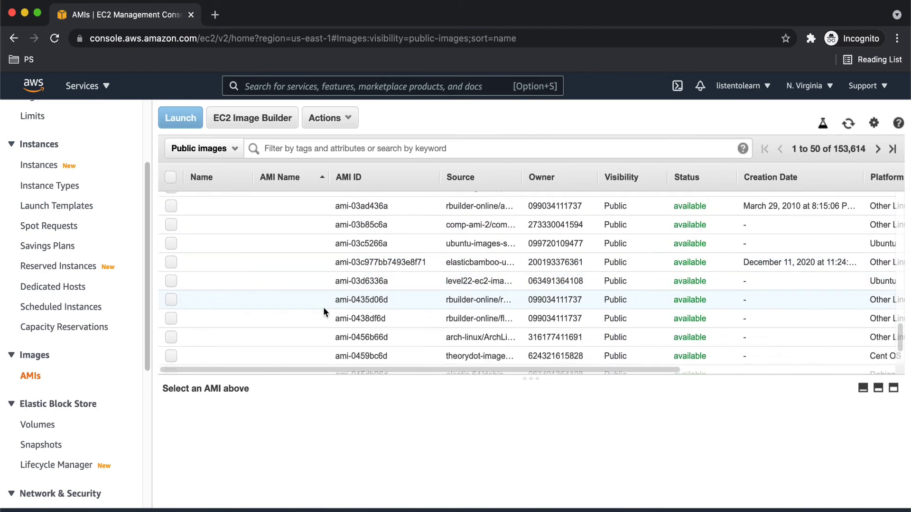
scroll("up", 3)
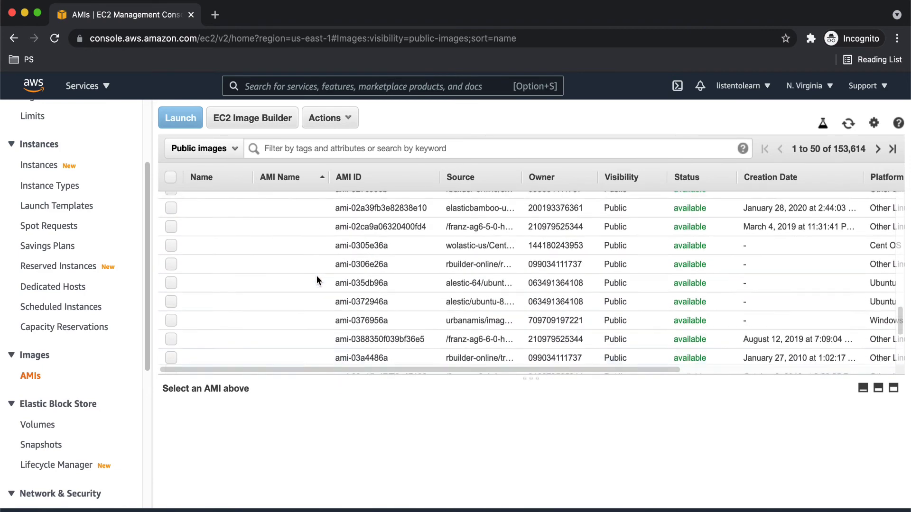
scroll("up", 3)
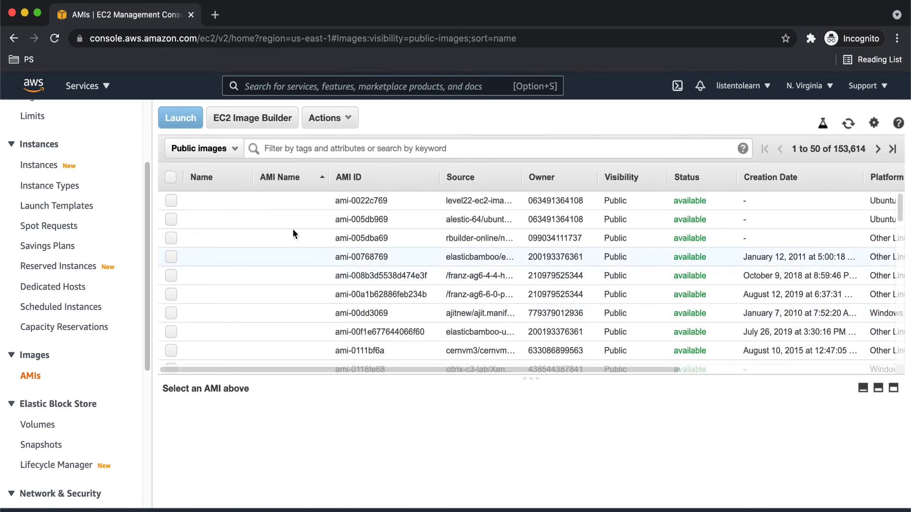
left_click(200, 148)
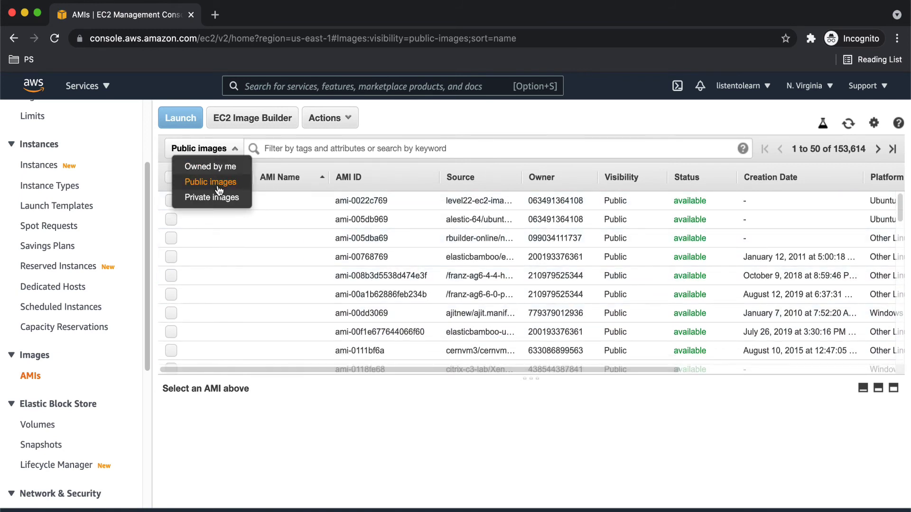
left_click(208, 166)
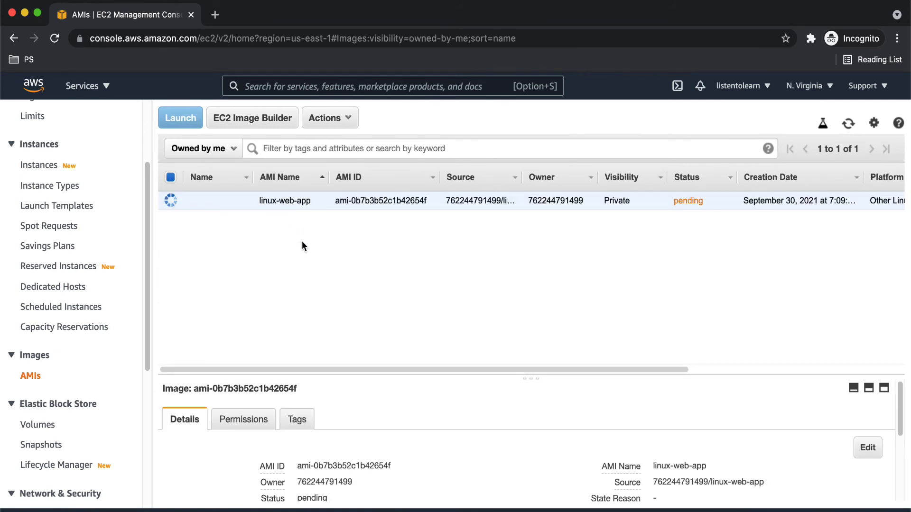
mouse_move(667, 230)
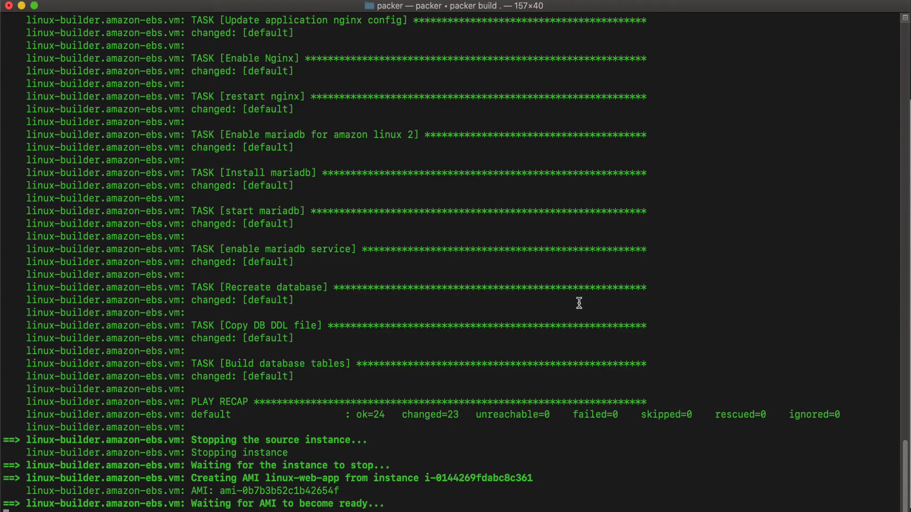
mouse_move(383, 462)
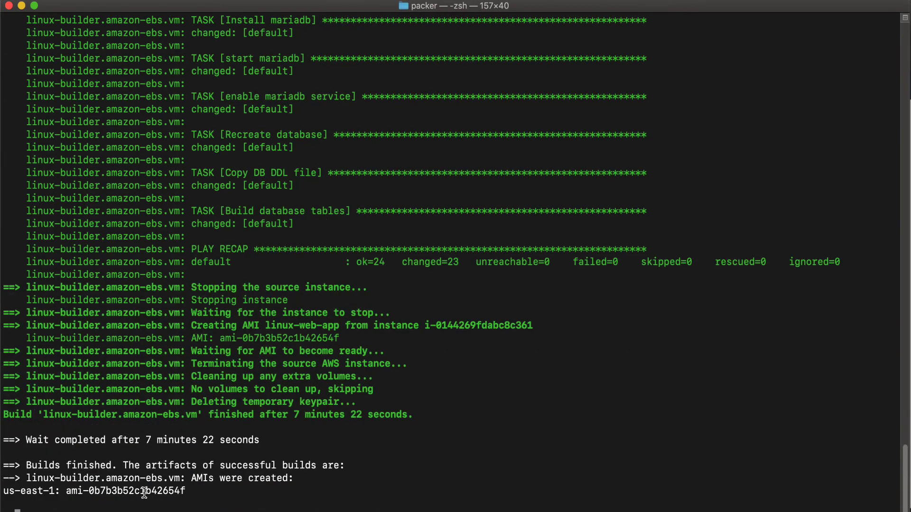
mouse_move(301, 454)
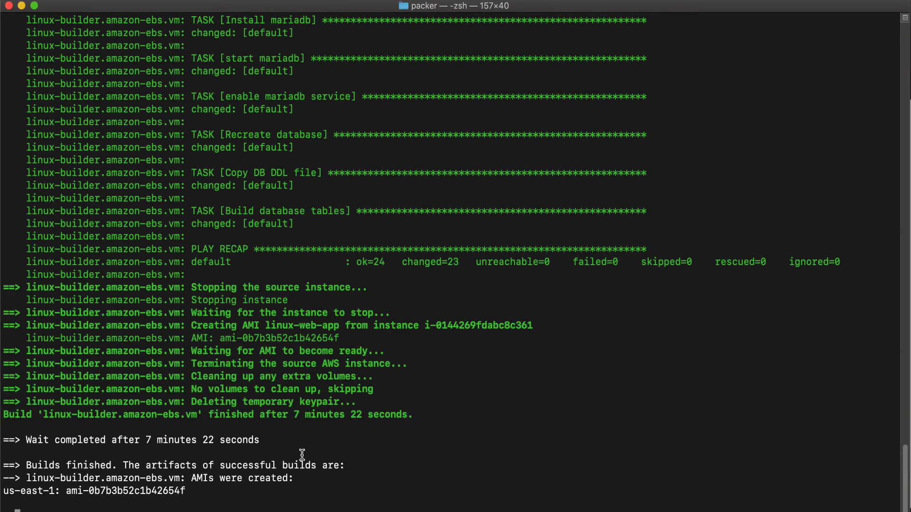
mouse_move(266, 445)
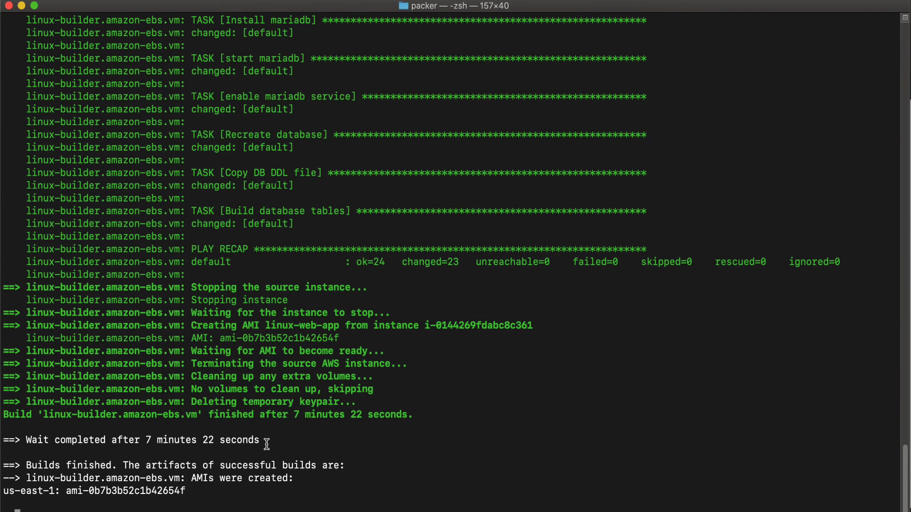
mouse_move(353, 464)
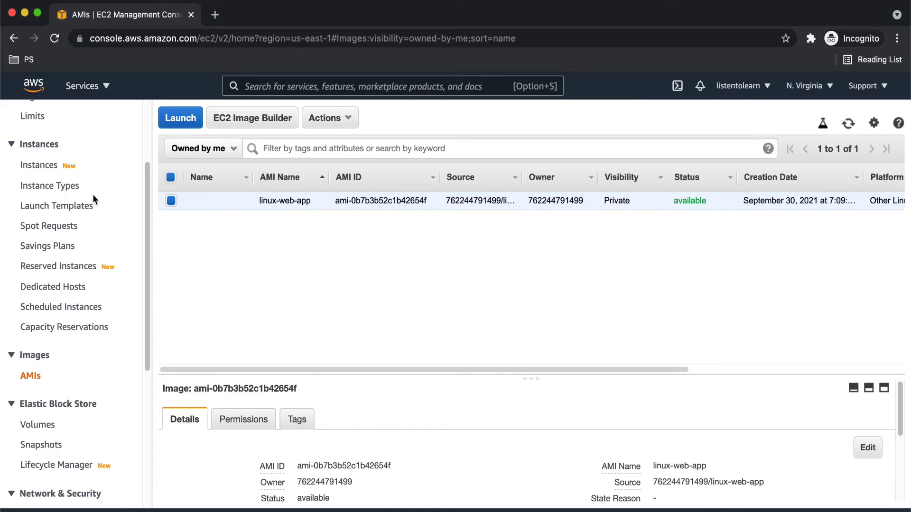
Step: Go to the EC2 Instances list and start the Launch instances wizard
left_click(39, 165)
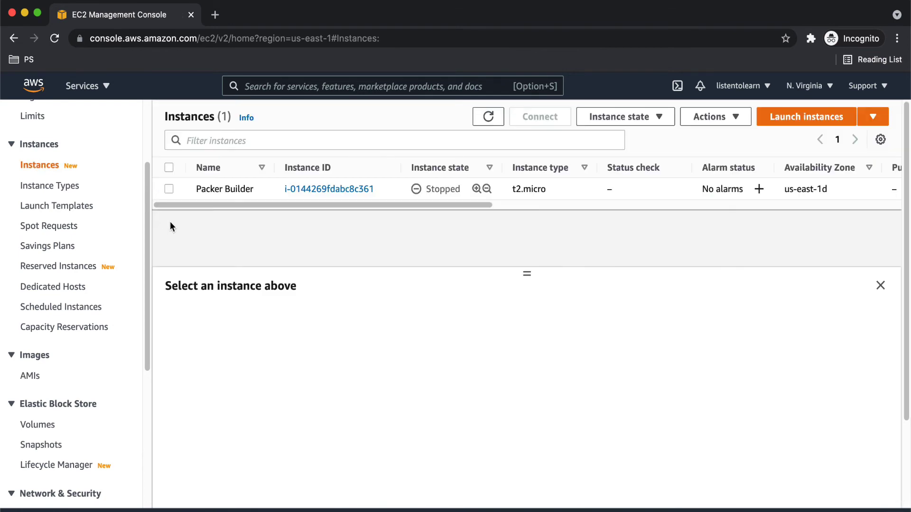
mouse_move(462, 195)
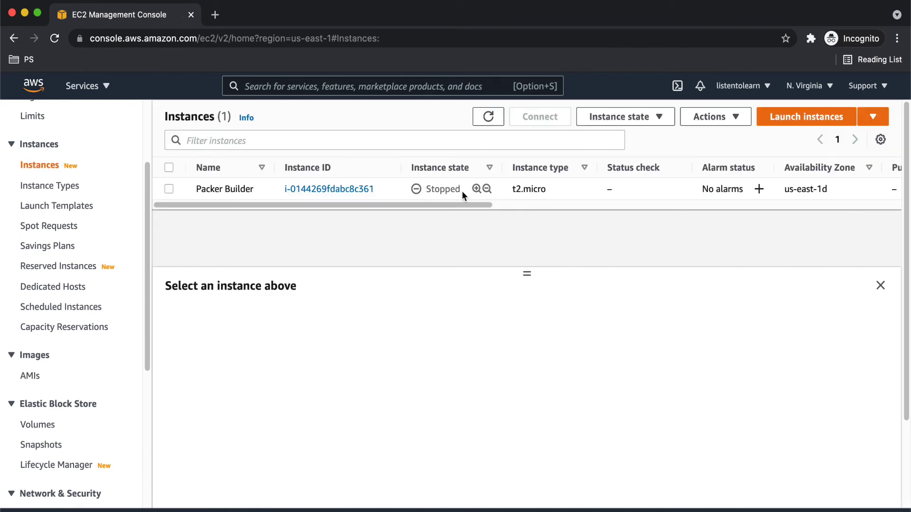
left_click(806, 116)
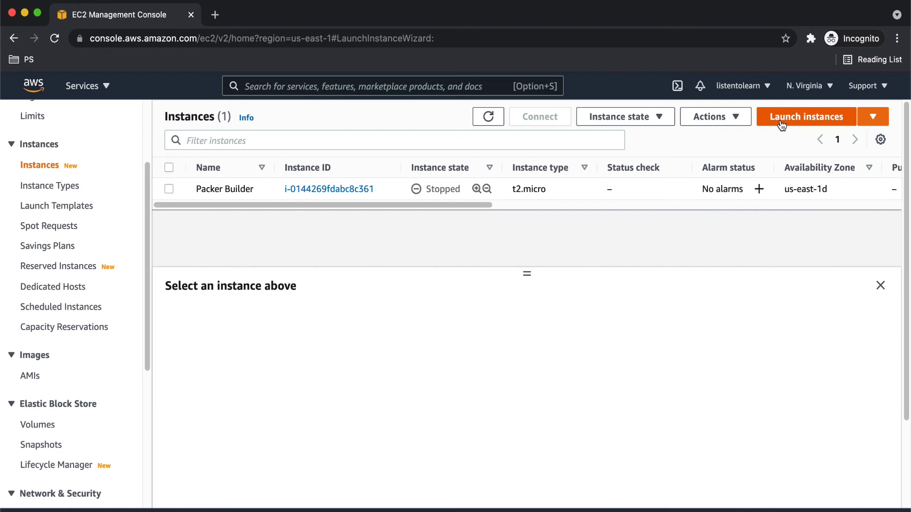
left_click(805, 115)
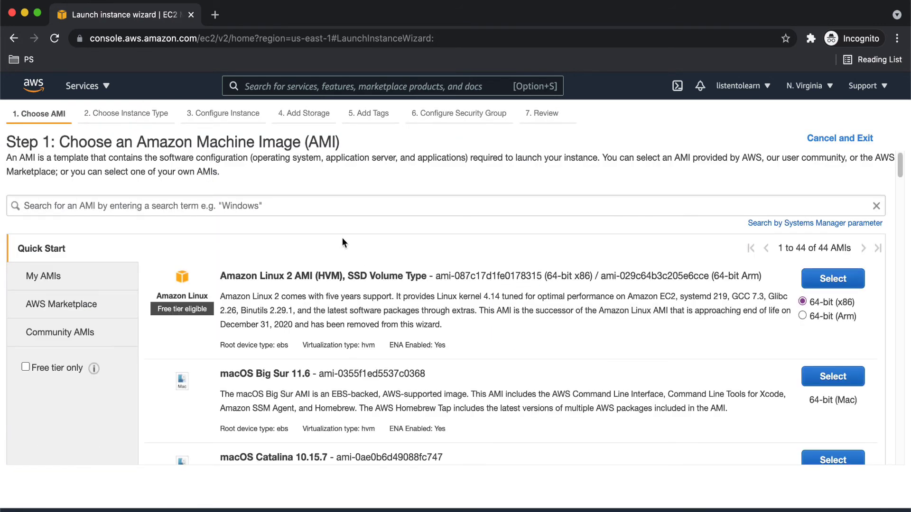
mouse_move(77, 284)
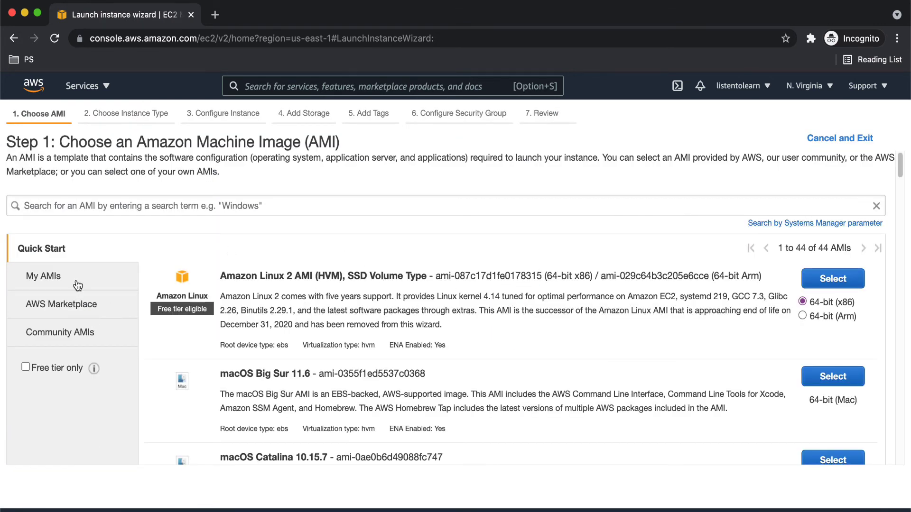
Step: Choose the linux-web-app AMI from My AMIs and continue to instance details with t2.micro
left_click(43, 276)
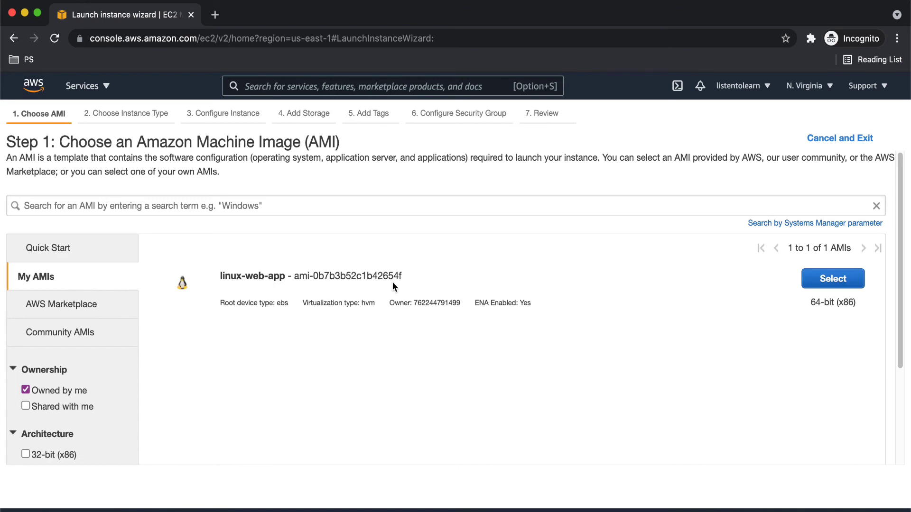
mouse_move(819, 287)
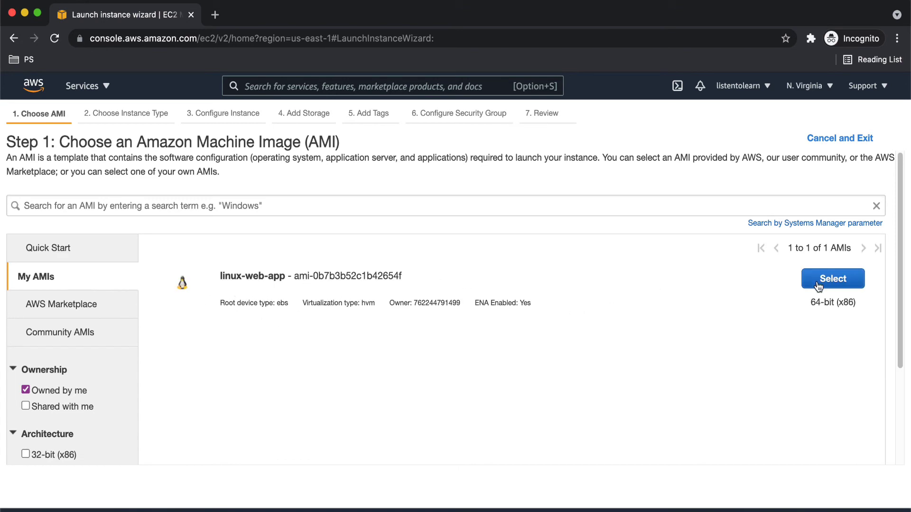
left_click(832, 278)
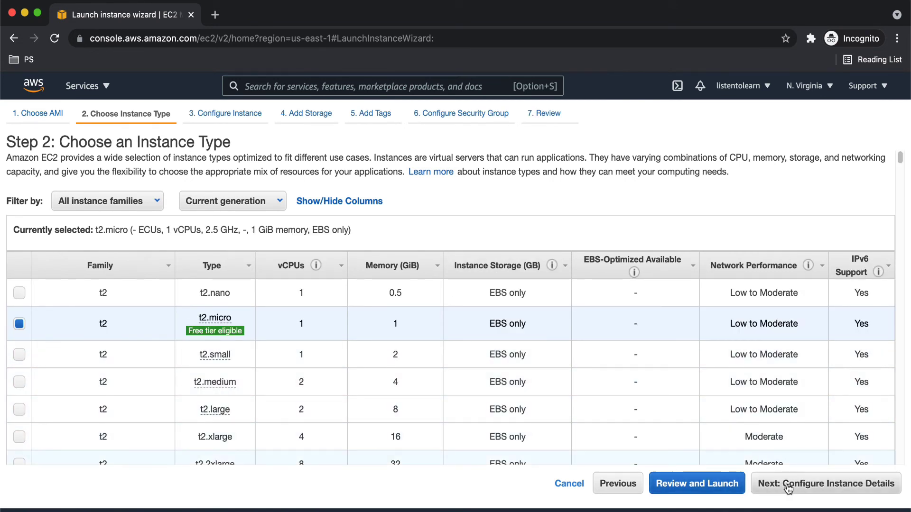
left_click(824, 483)
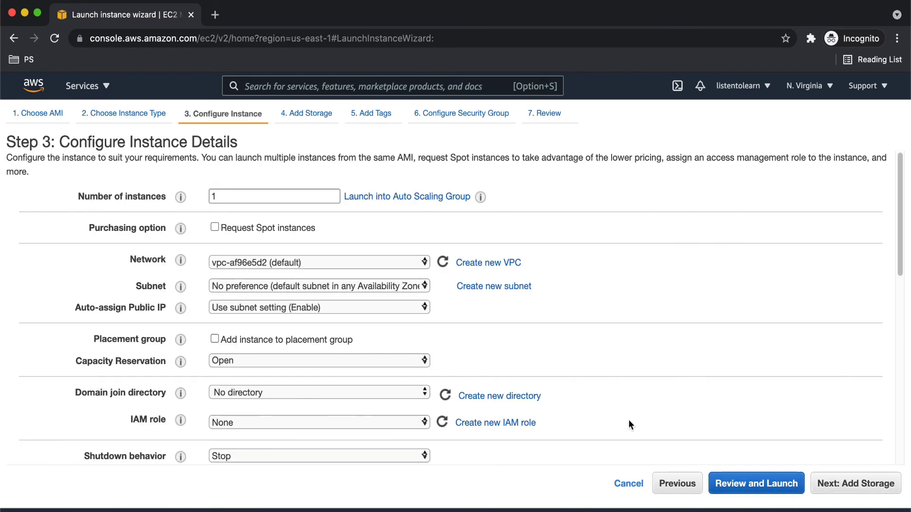
mouse_move(297, 268)
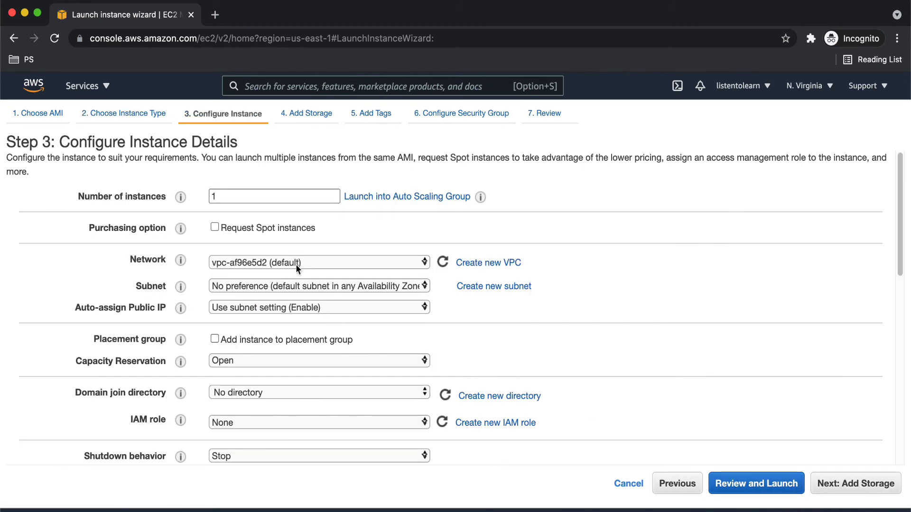
mouse_move(468, 348)
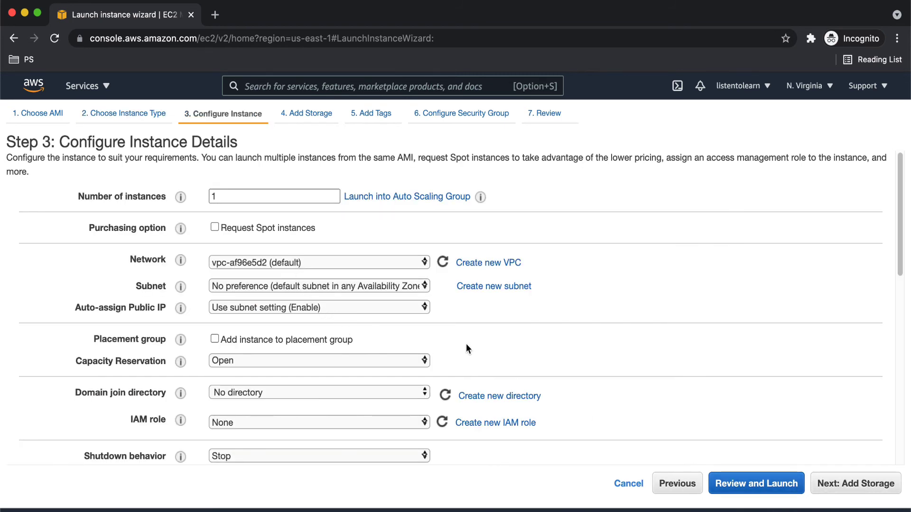
mouse_move(664, 425)
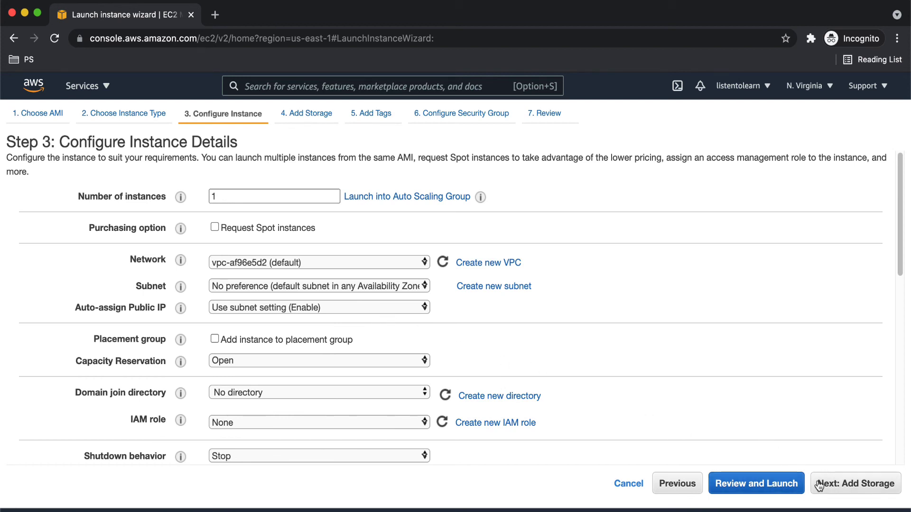
Step: Step through storage, tags and security group to reach Step 7: Review Instance Launch
left_click(855, 483)
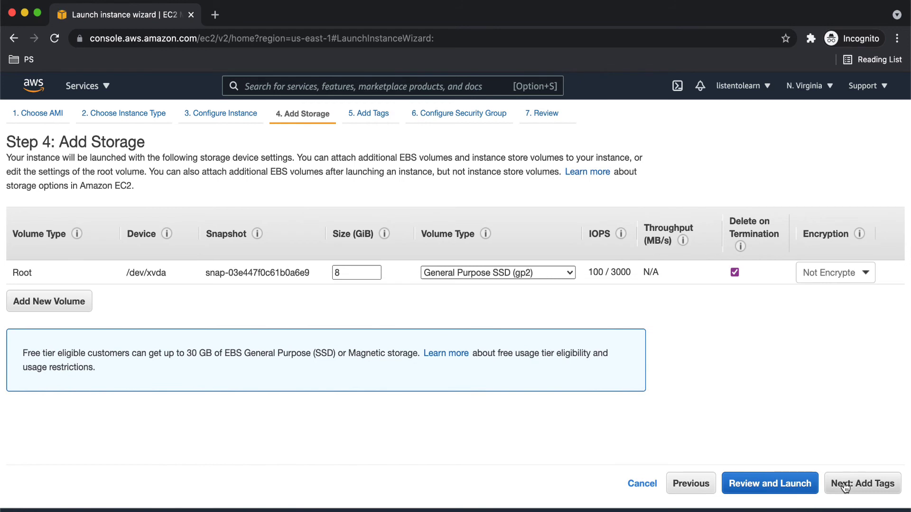
left_click(862, 483)
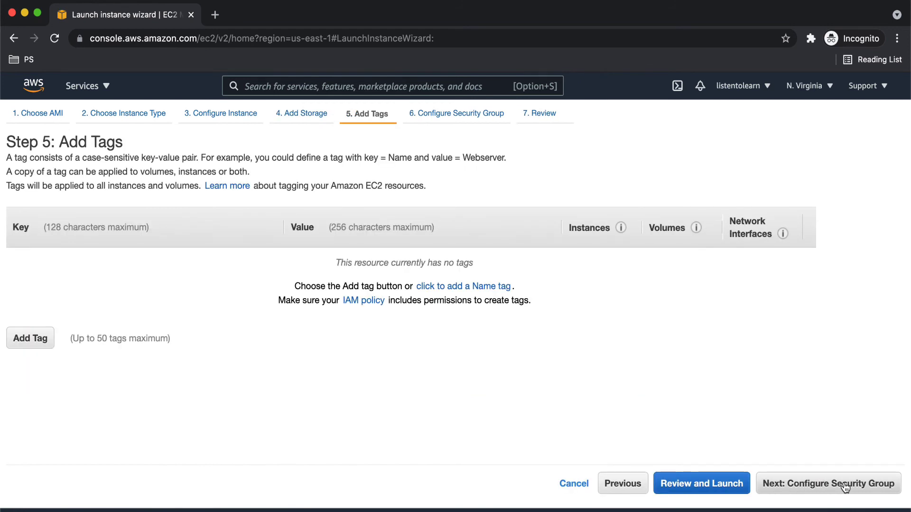
left_click(828, 483)
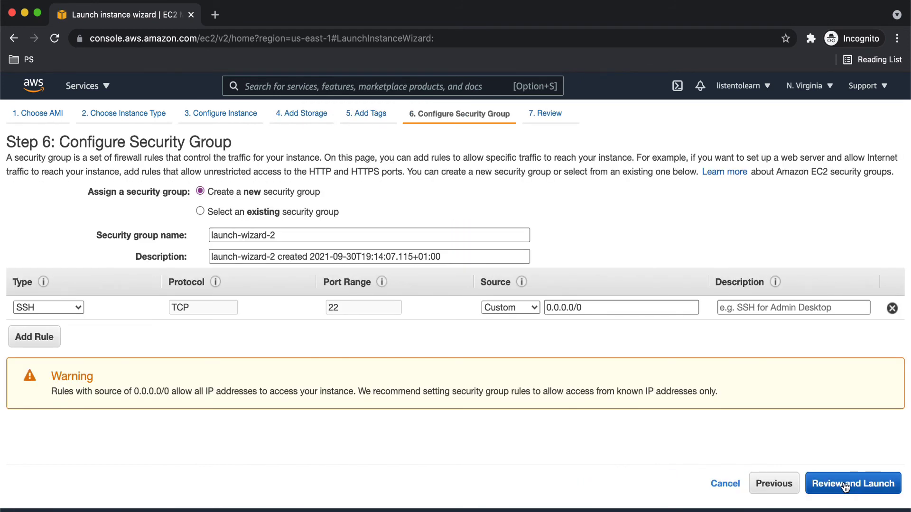
left_click(852, 483)
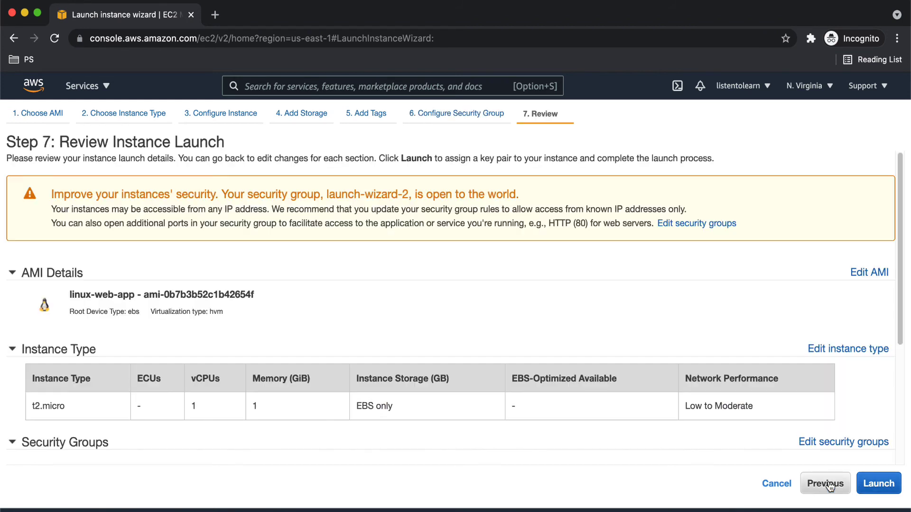
mouse_move(792, 459)
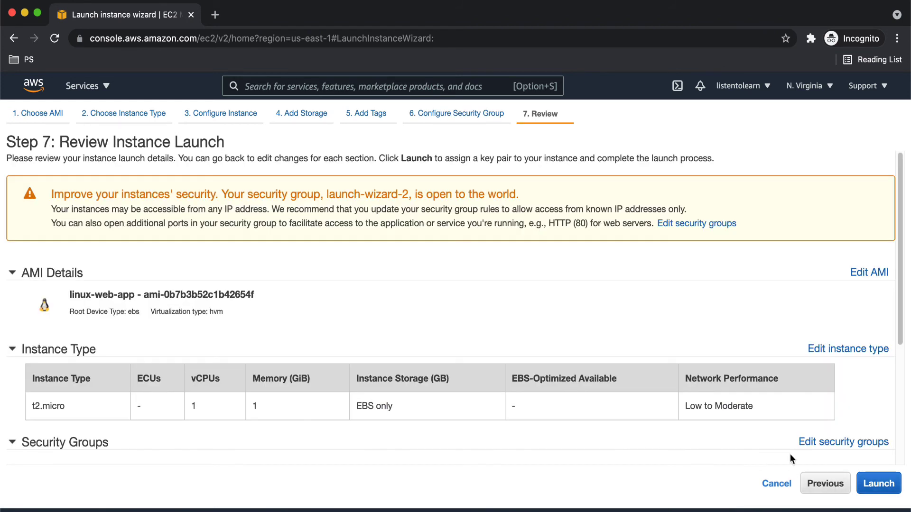
Step: Launch the instance with the existing listentolearn key pair, acknowledging the private key
left_click(877, 483)
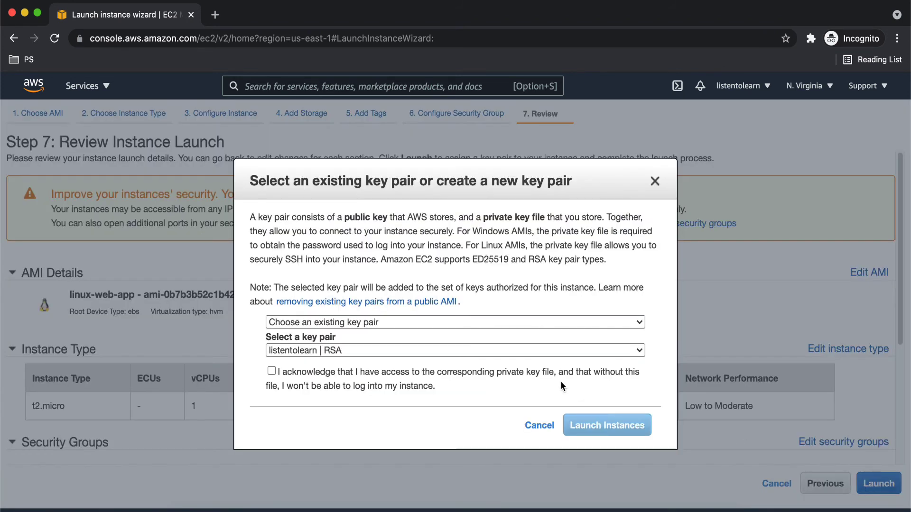
left_click(270, 371)
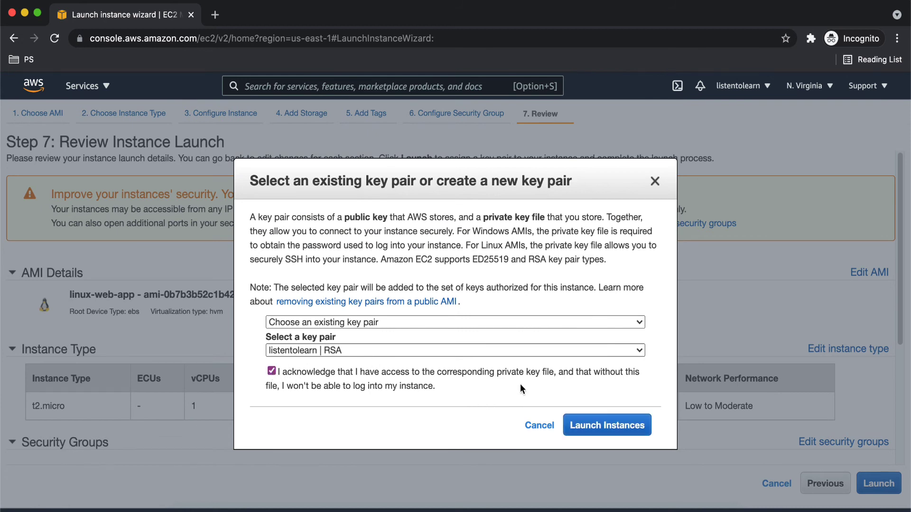
left_click(606, 425)
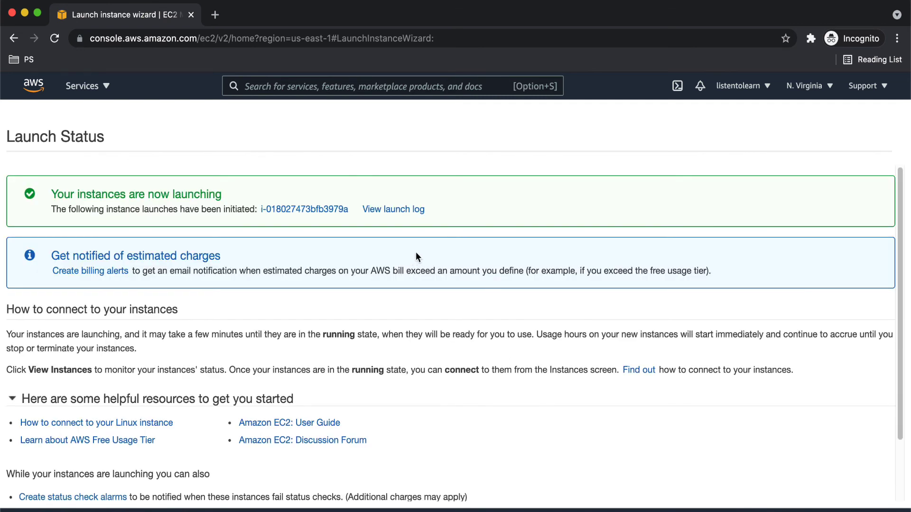
Step: View the new instance, refresh until running, and copy its public IPv4 address
left_click(303, 209)
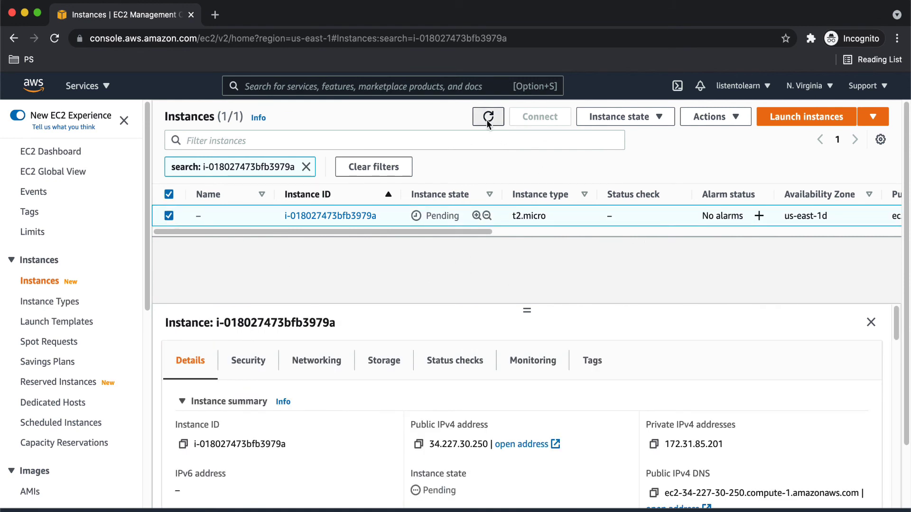
left_click(488, 116)
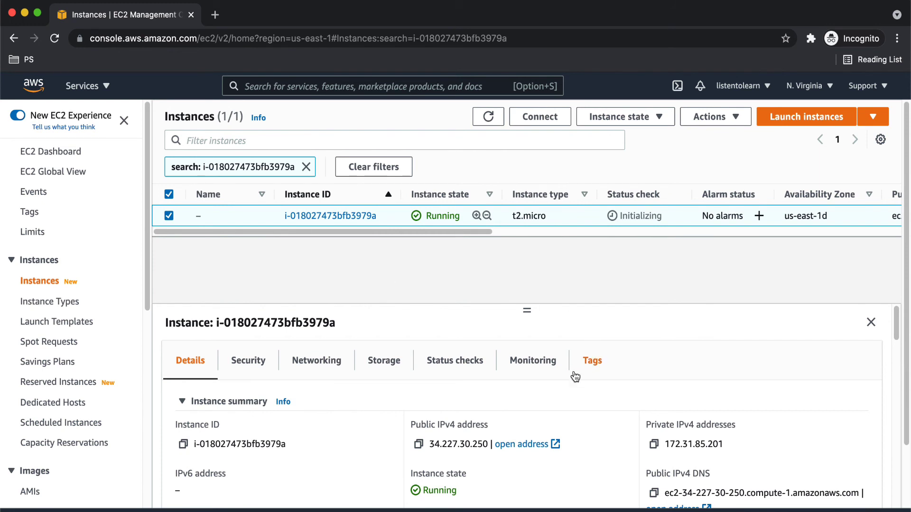
left_click(418, 444)
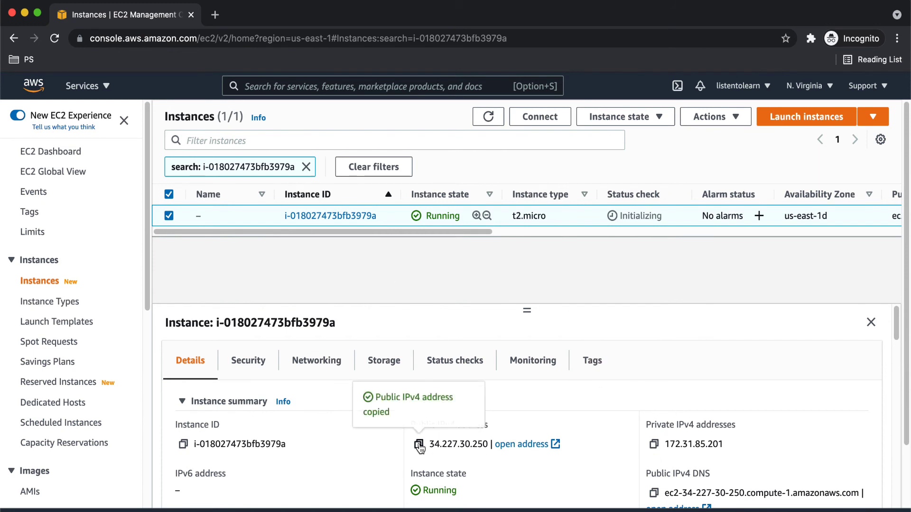
mouse_move(214, 14)
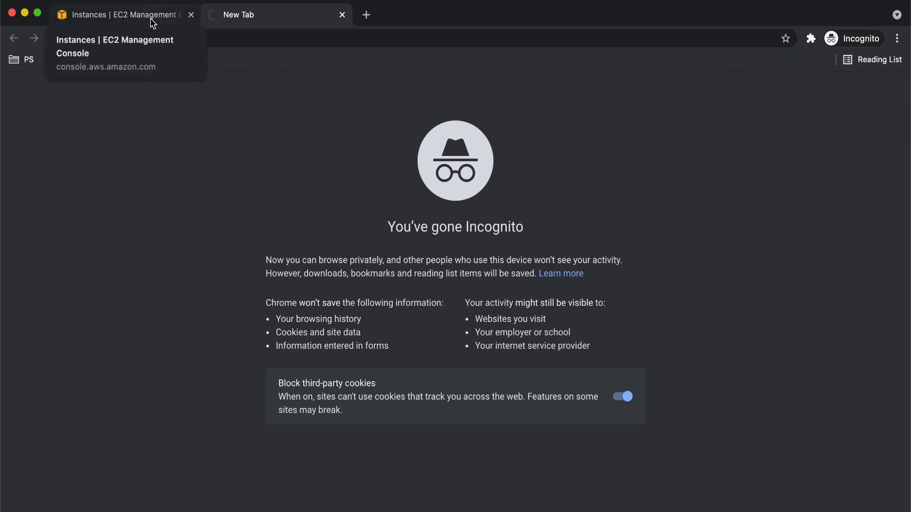
Step: Return to the instances page and scroll to the instance's Security details
left_click(116, 14)
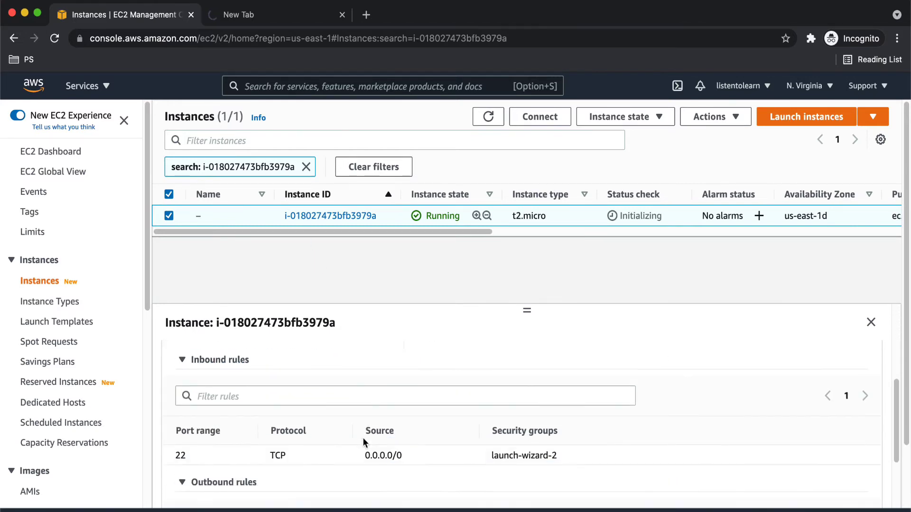
scroll("down", 3)
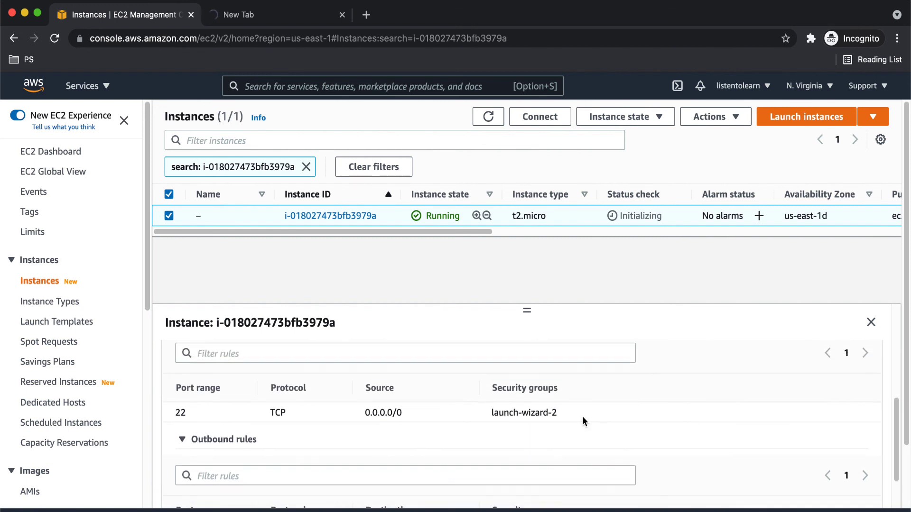
mouse_move(687, 449)
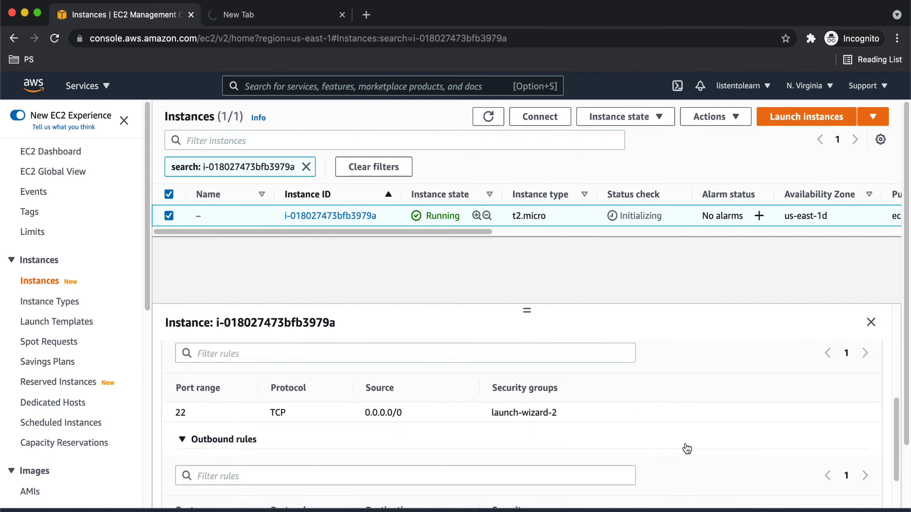
scroll("down", 3)
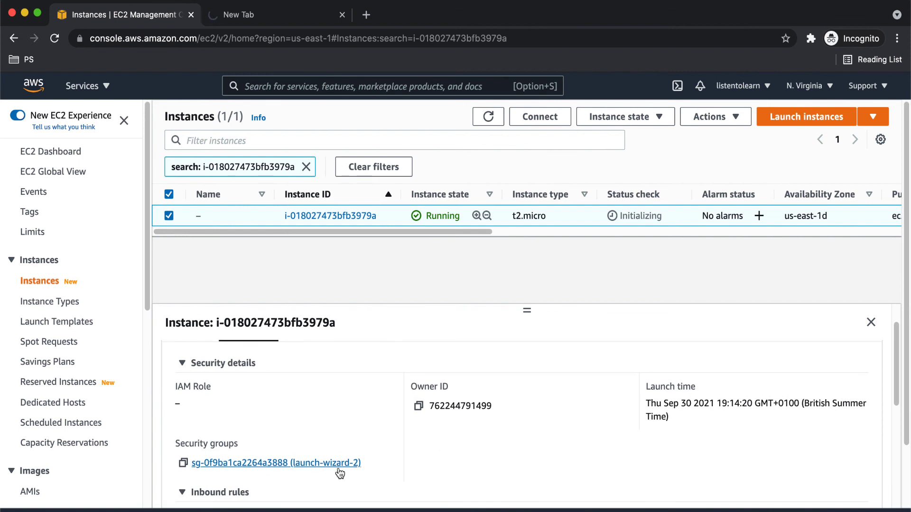
Step: In the launch-wizard-2 security group, start editing inbound rules and add a new rule
left_click(275, 463)
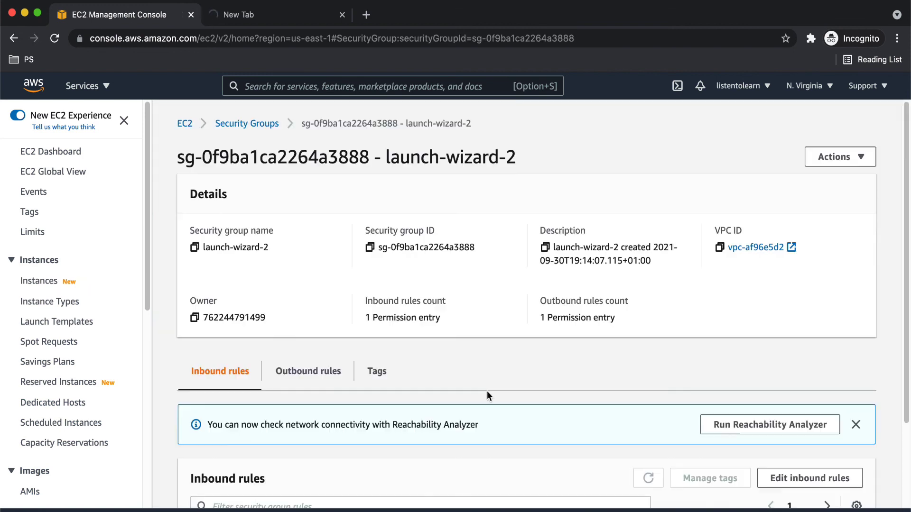
scroll("down", 3)
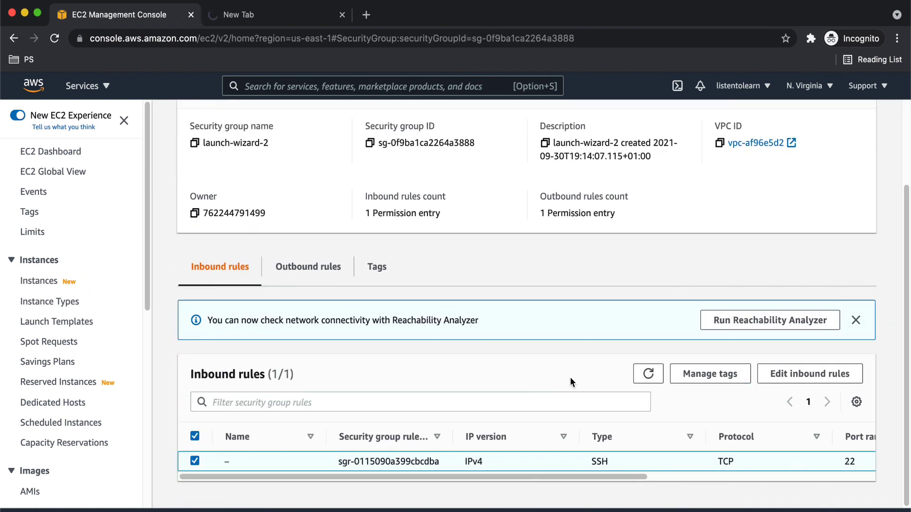
mouse_move(809, 374)
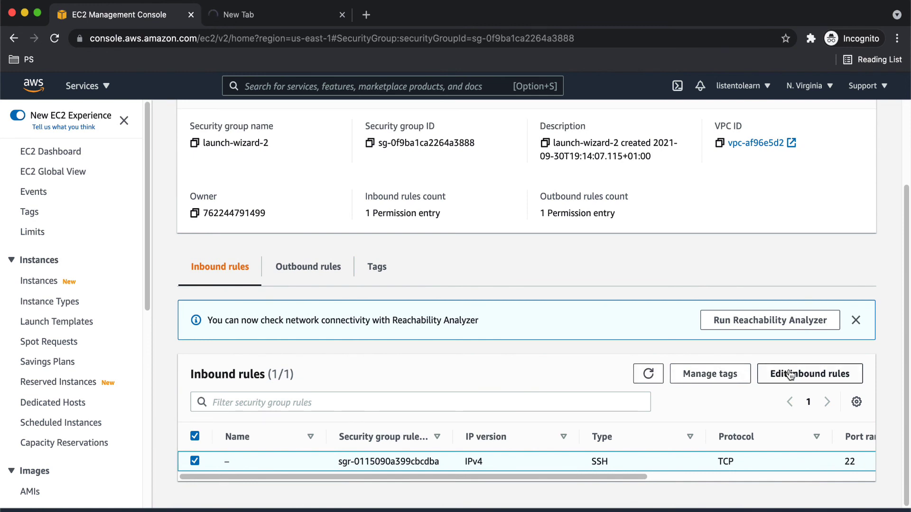
left_click(809, 373)
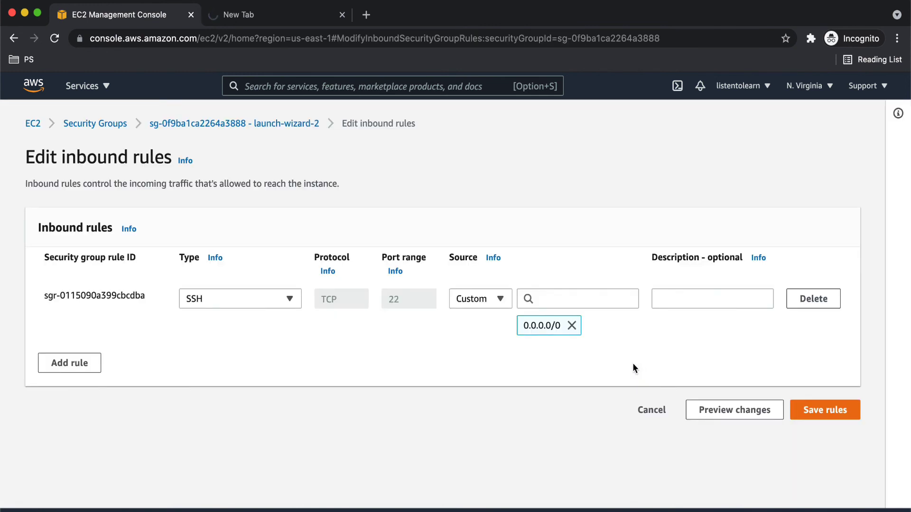
left_click(69, 363)
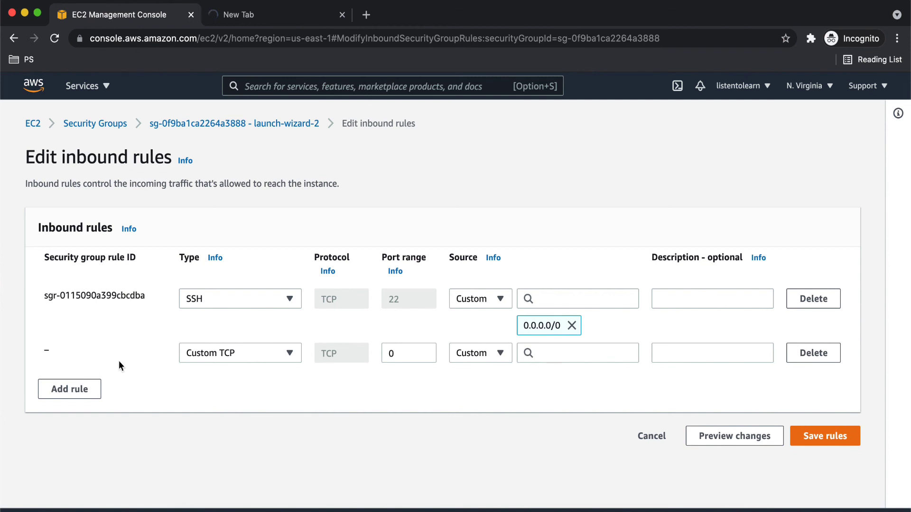
Step: Set the new rule to HTTP port 80 from 0.0.0.0/0 and save the inbound rules
left_click(240, 353)
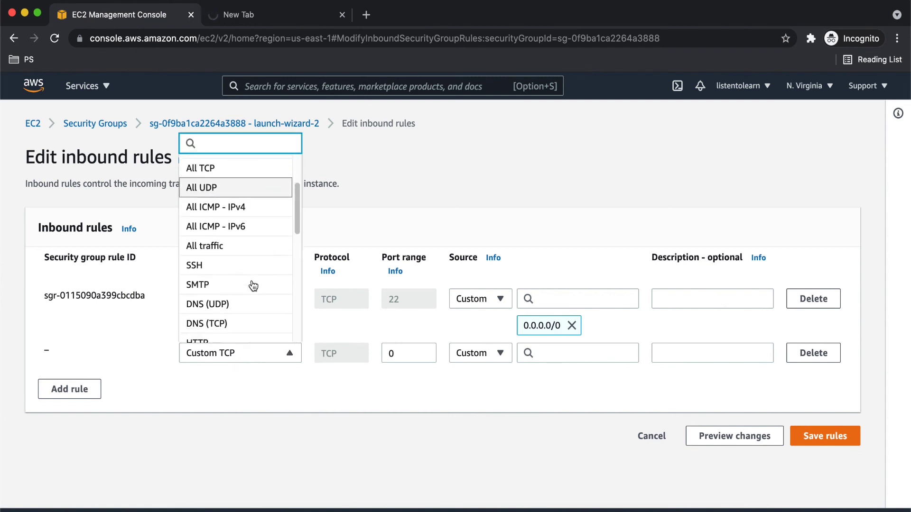
scroll("down", 3)
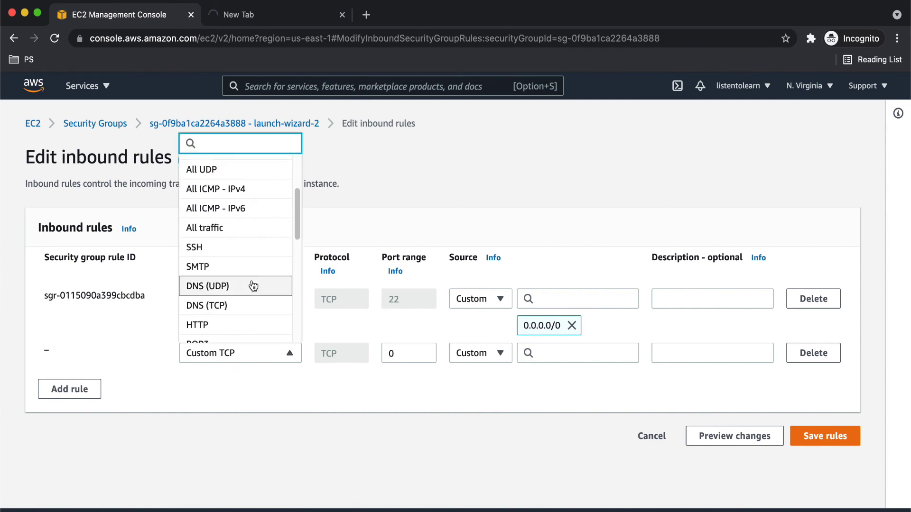
left_click(196, 325)
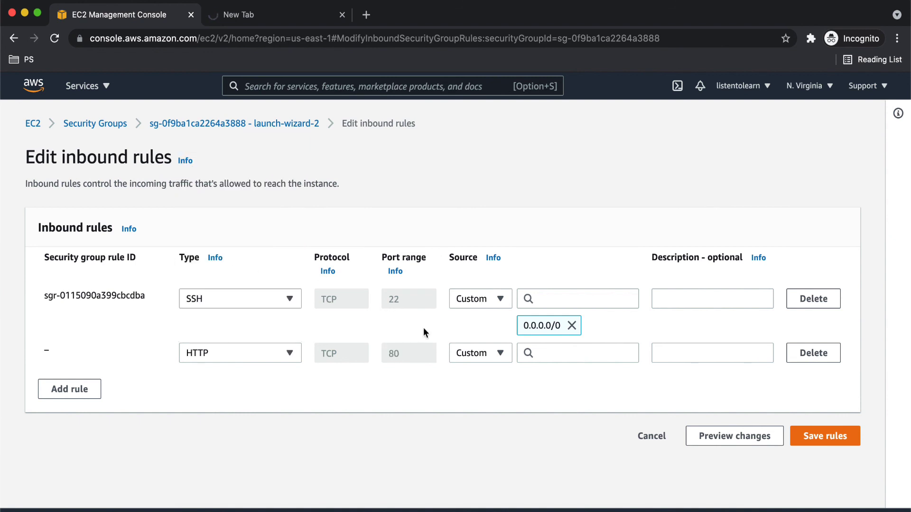
left_click(577, 353)
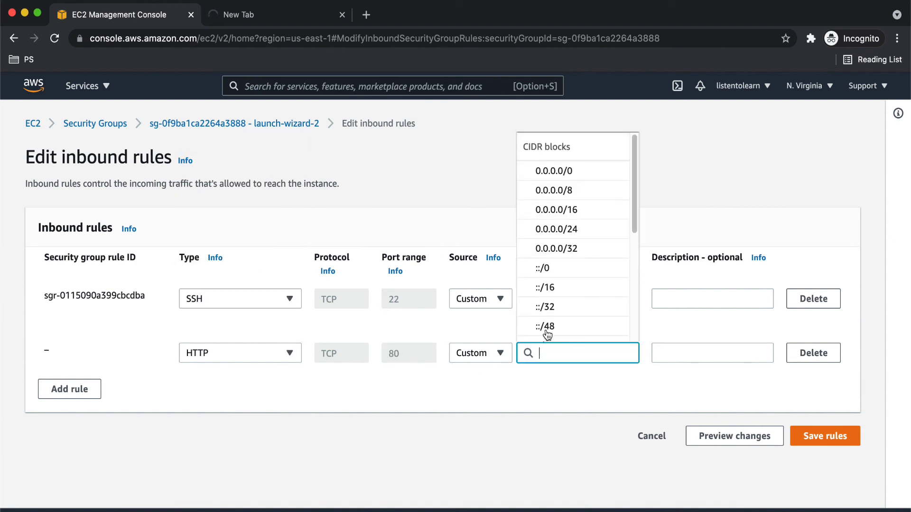
left_click(552, 170)
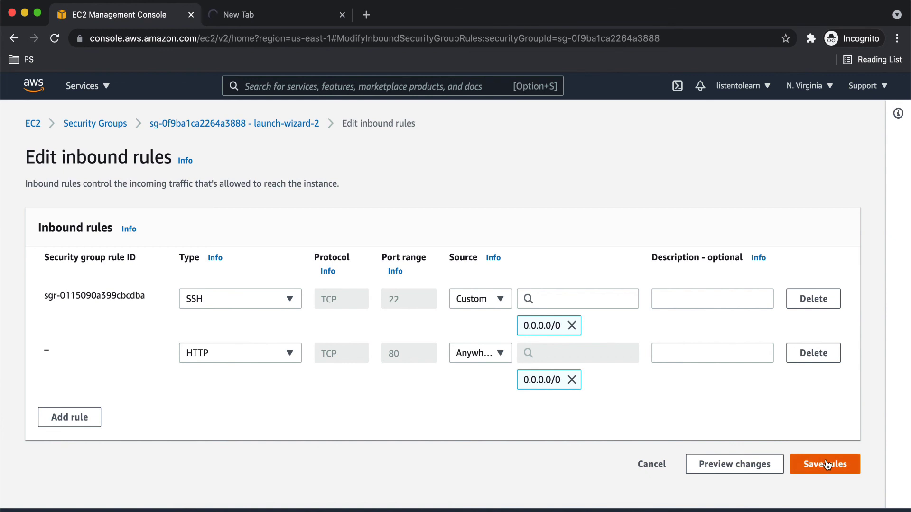
left_click(824, 464)
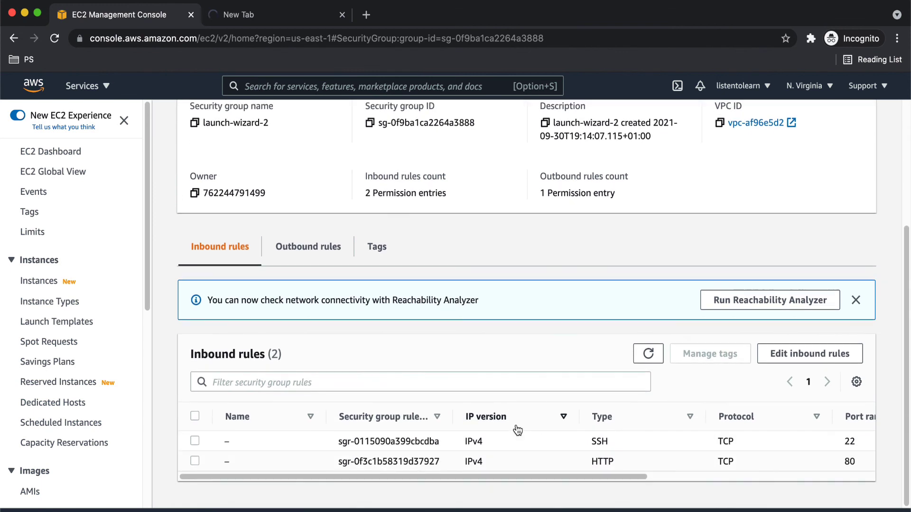
Step: Load the User Inventory app at the instance's public IP and check its Add user page
left_click(307, 247)
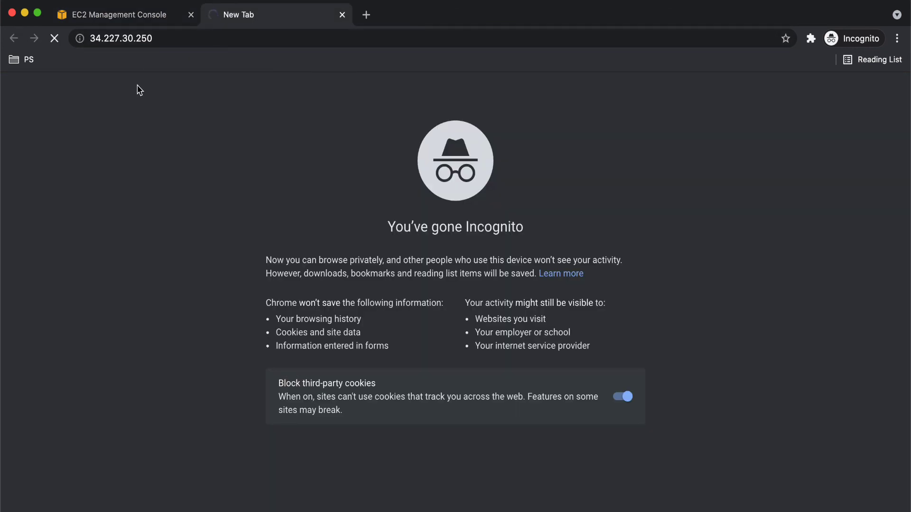
mouse_move(163, 46)
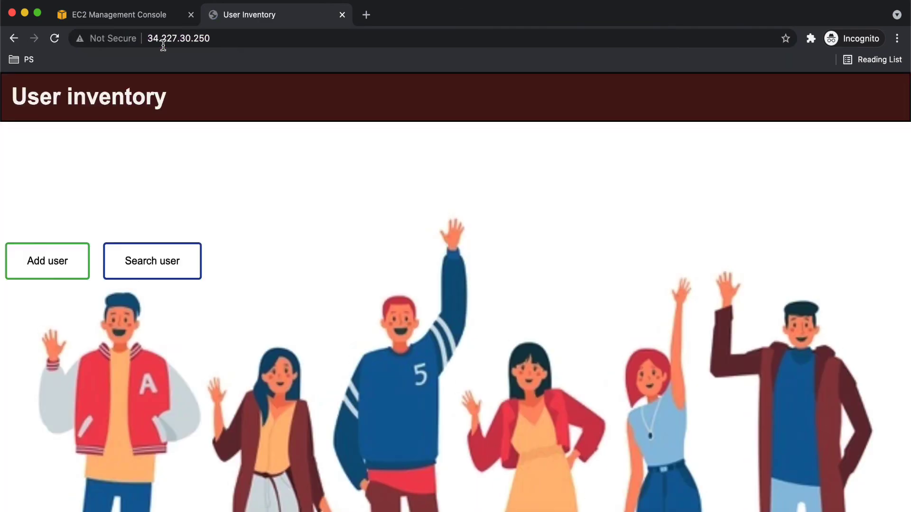
mouse_move(497, 325)
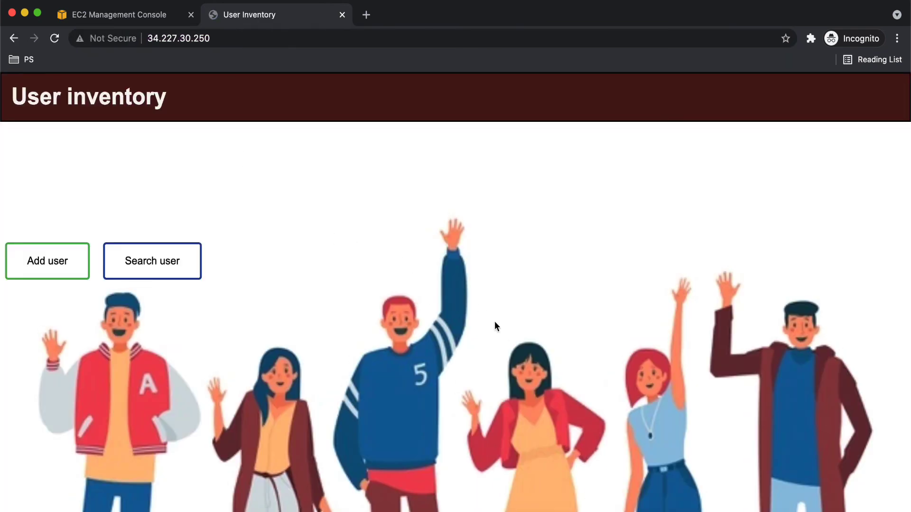
mouse_move(496, 336)
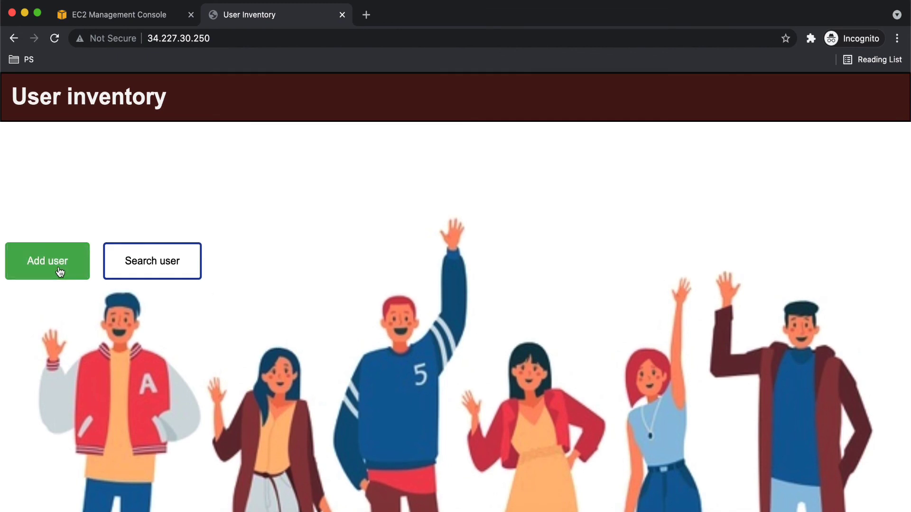
left_click(47, 261)
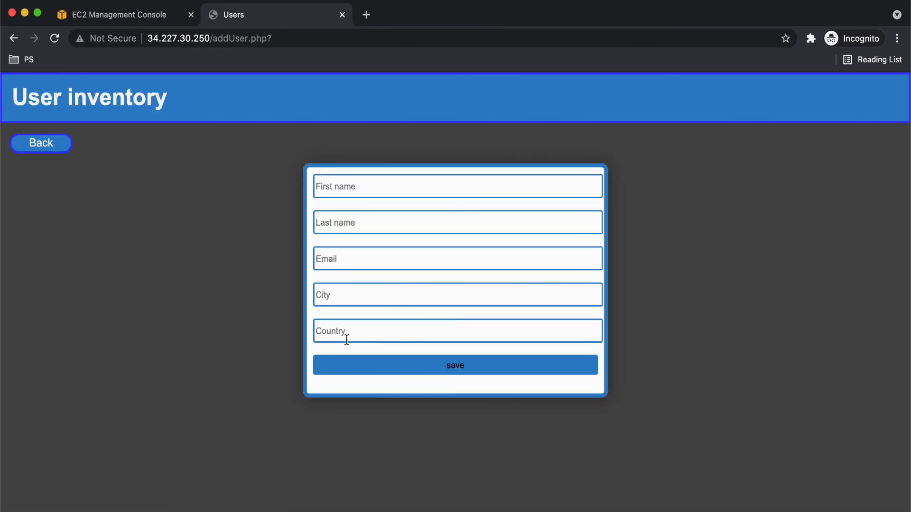
mouse_move(55, 150)
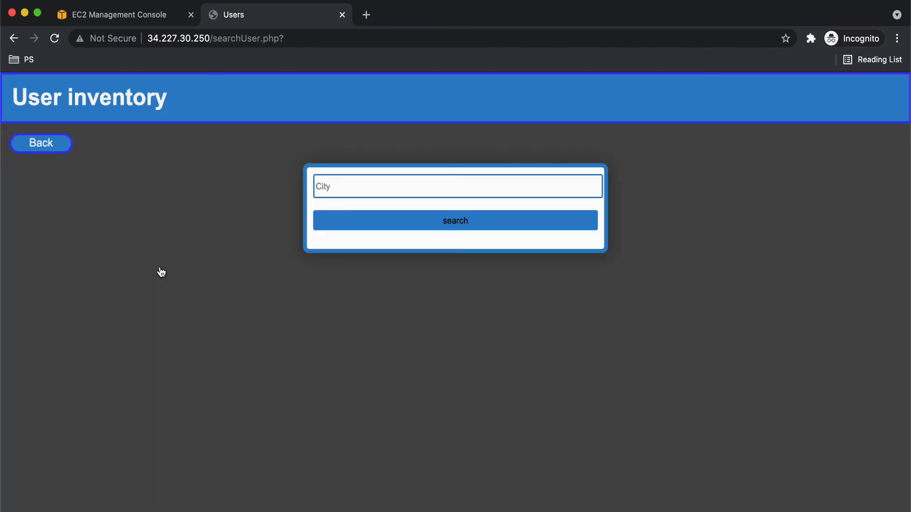
mouse_move(56, 155)
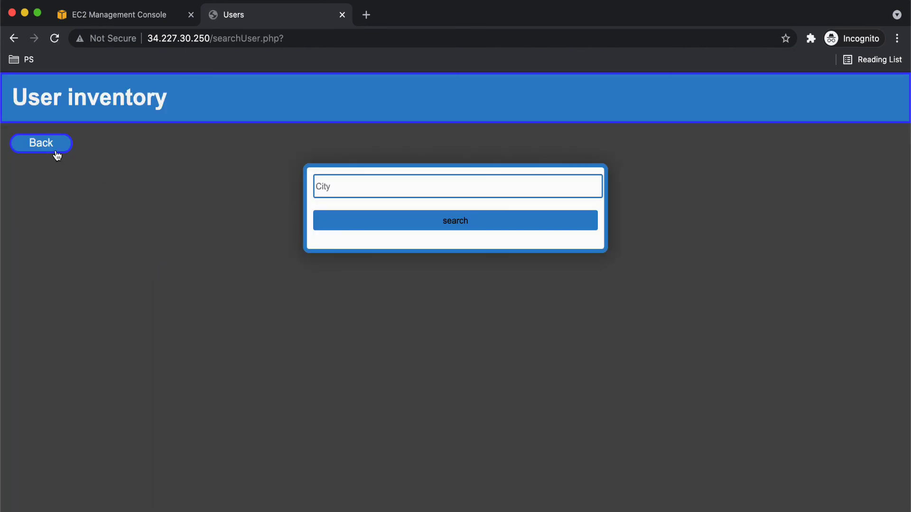
left_click(40, 144)
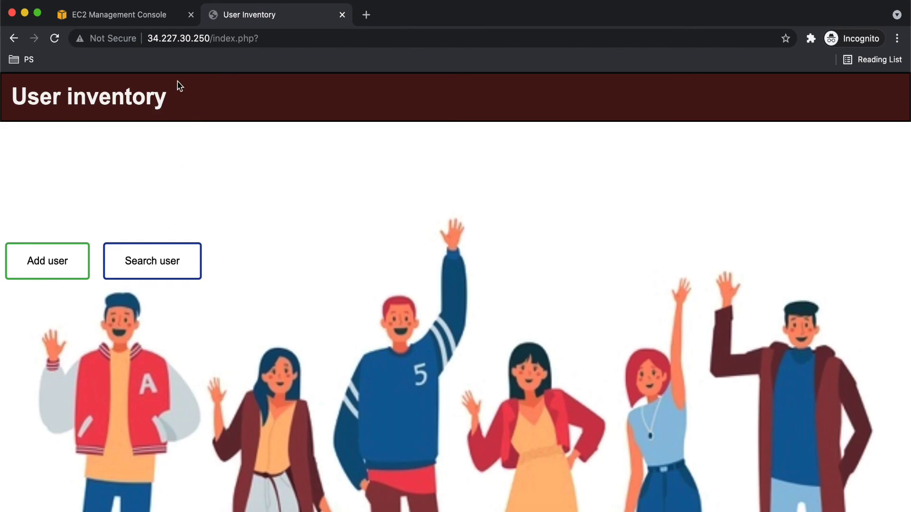